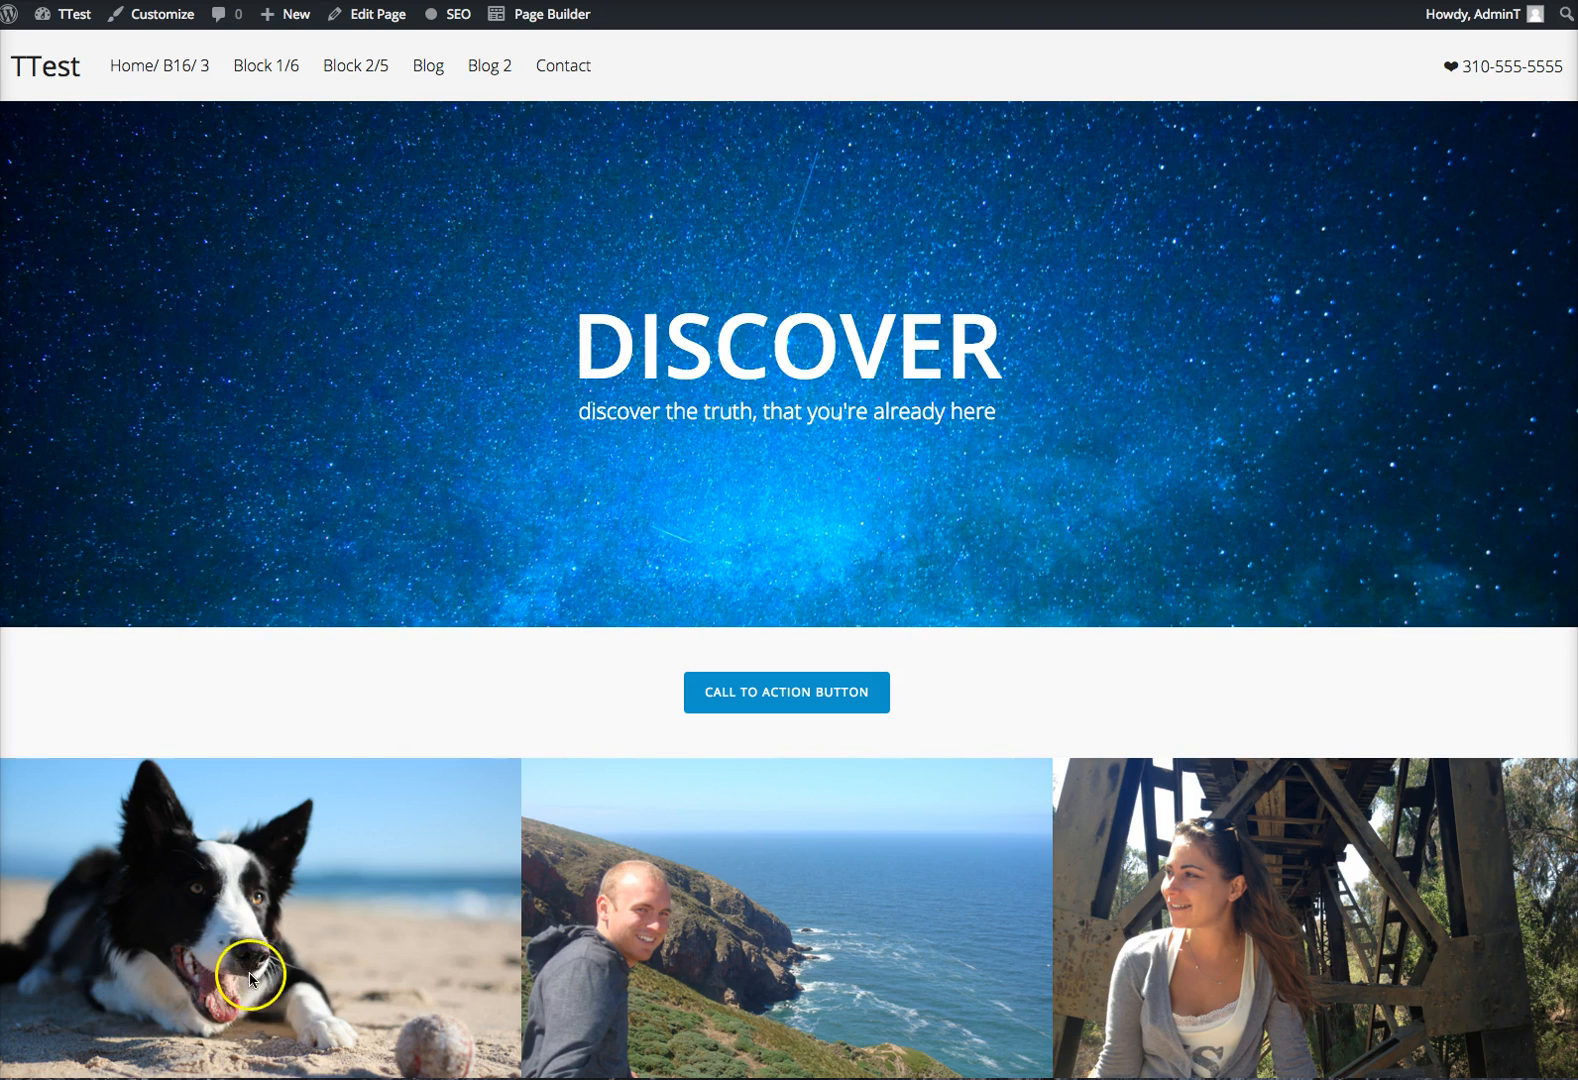
mouse_move(745, 712)
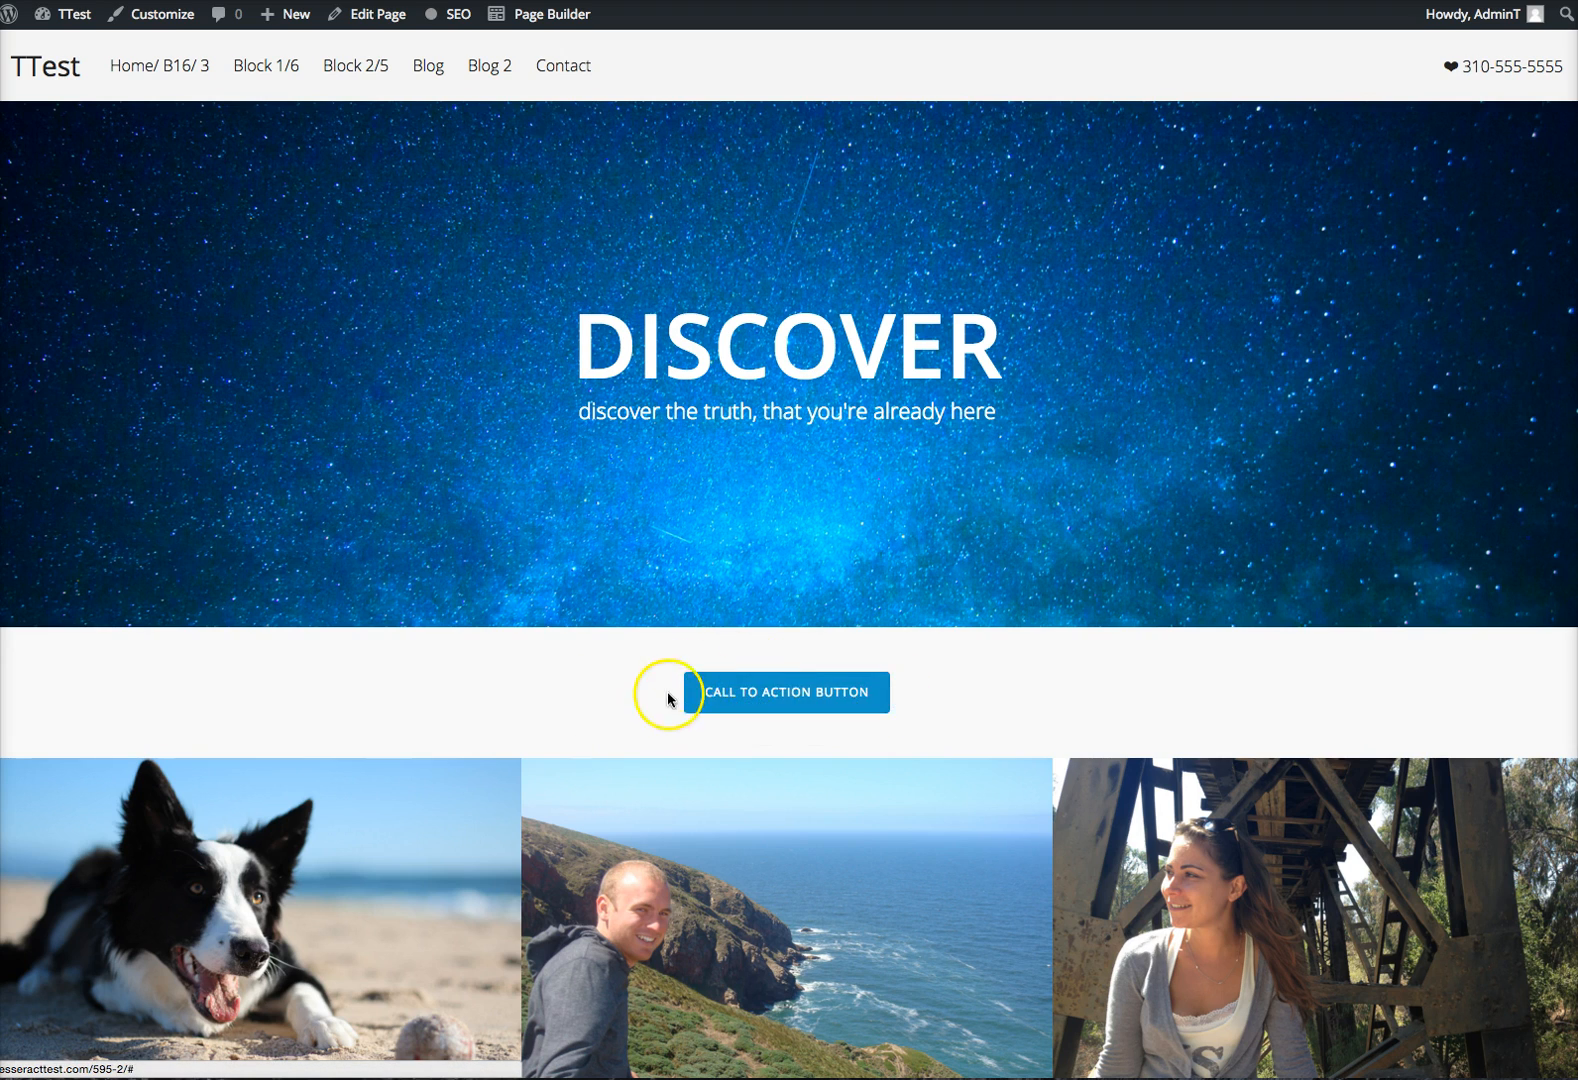
mouse_move(798, 277)
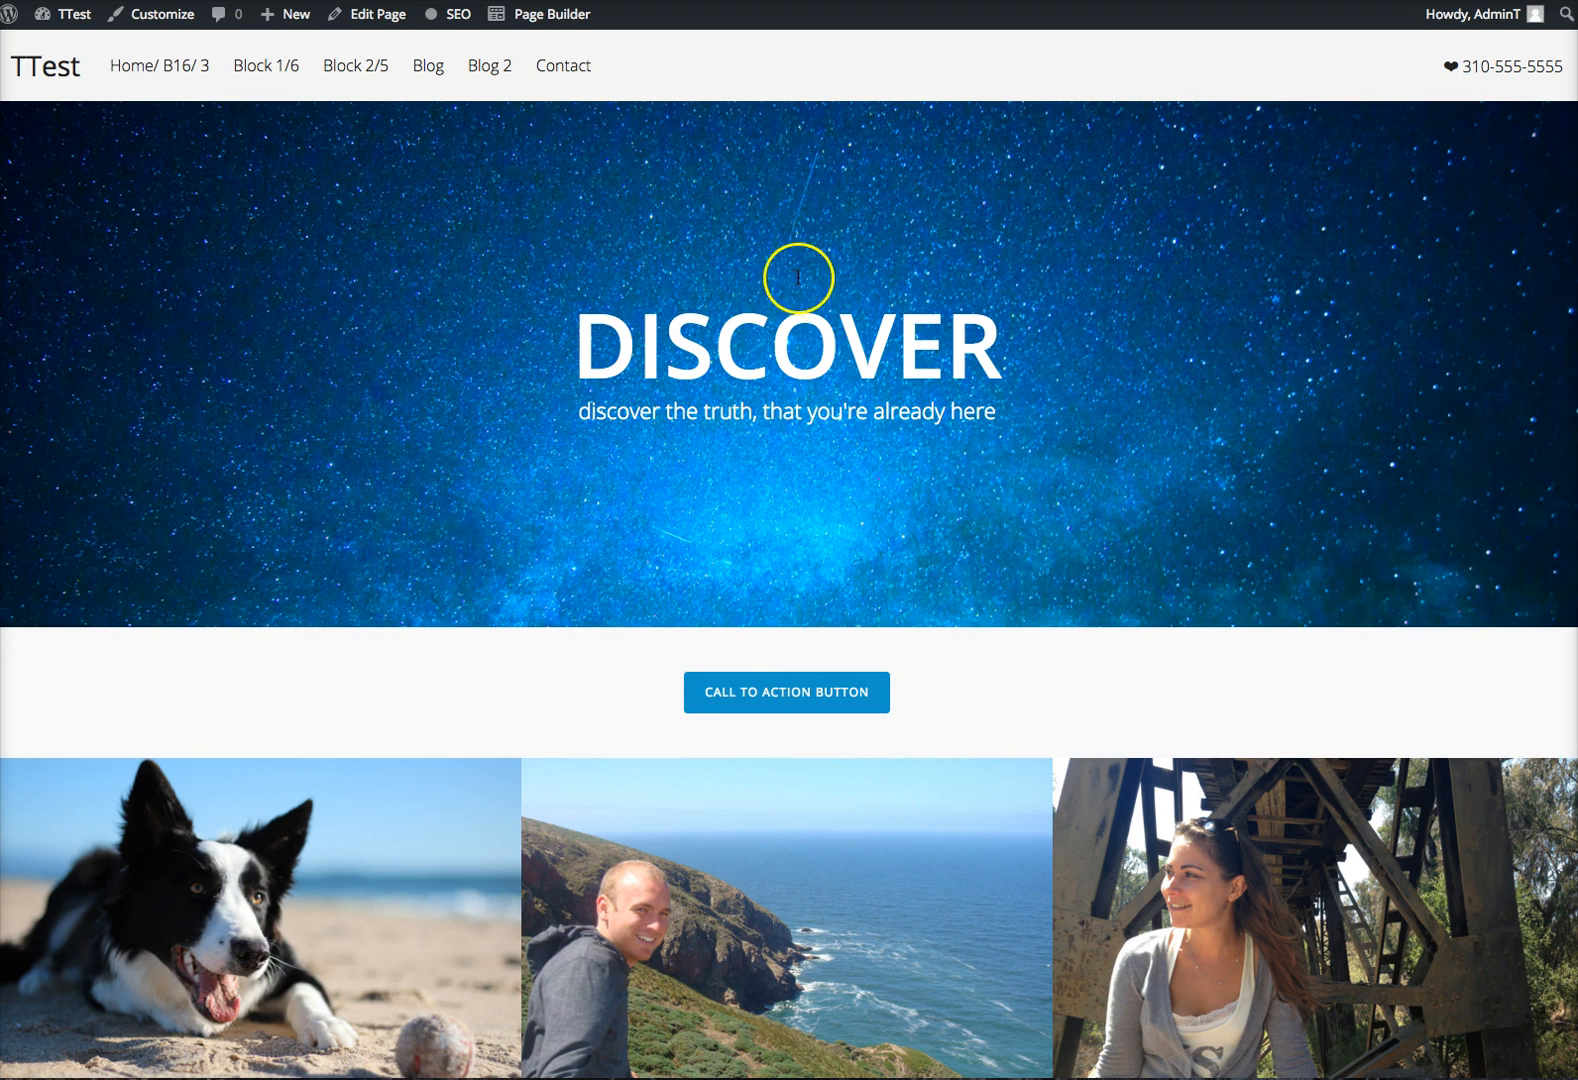
mouse_move(655, 700)
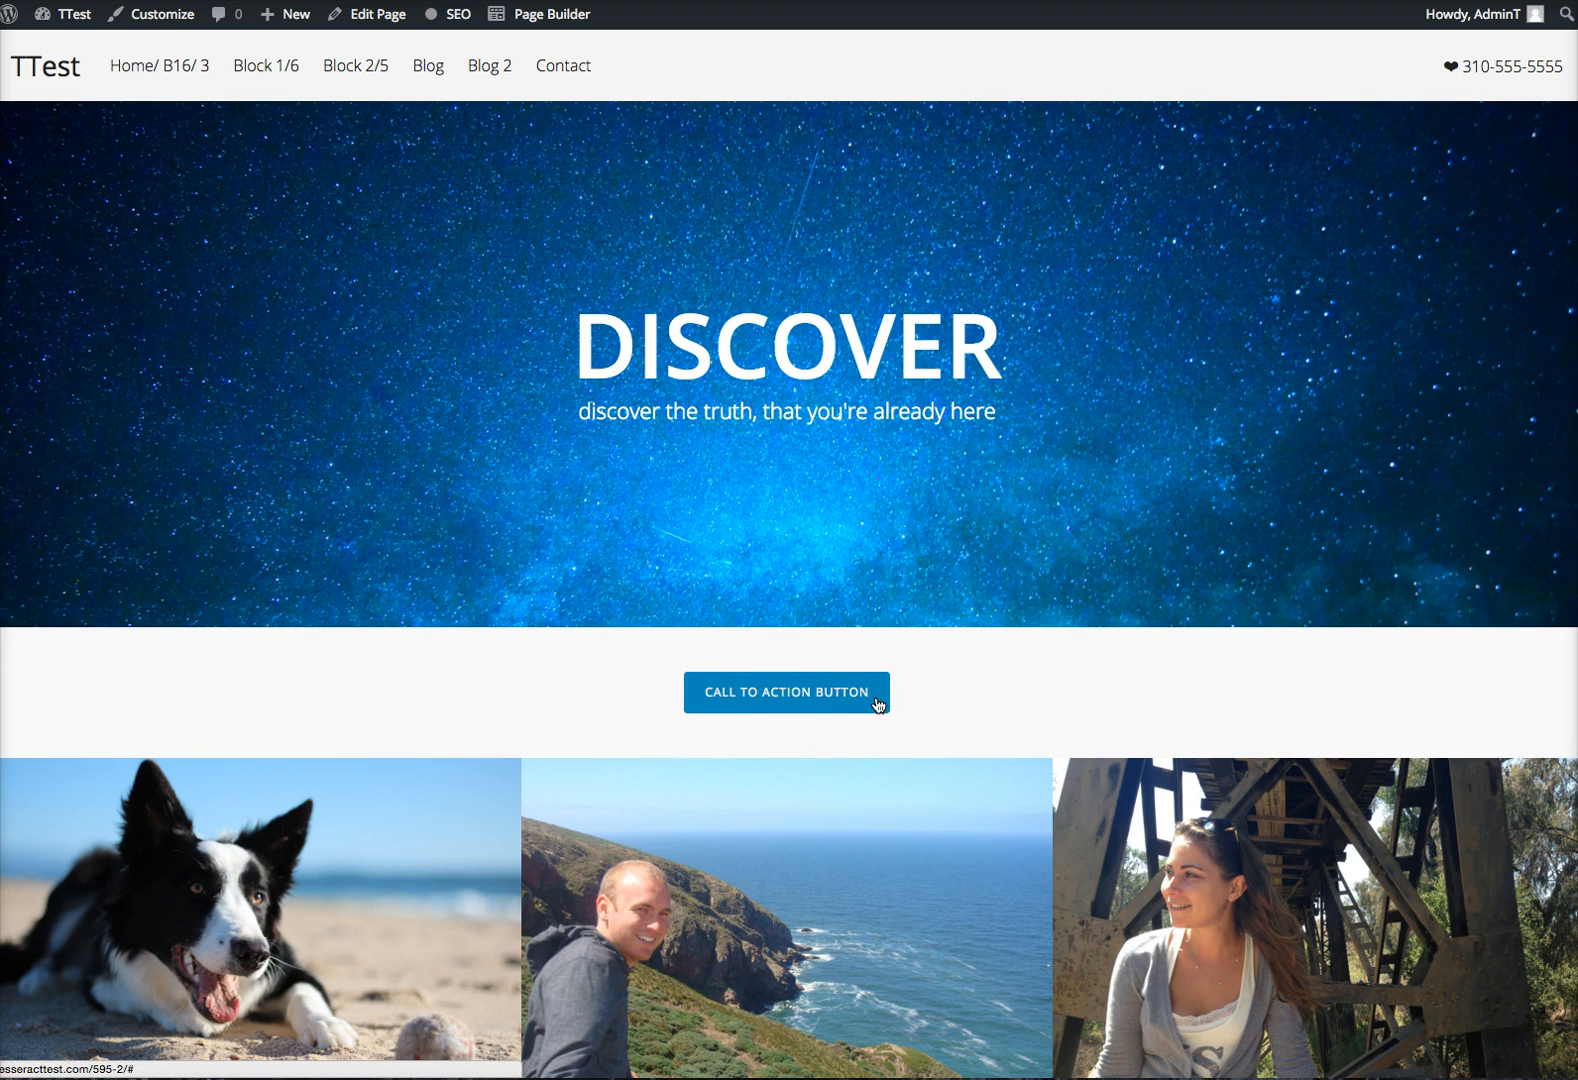
mouse_move(550, 677)
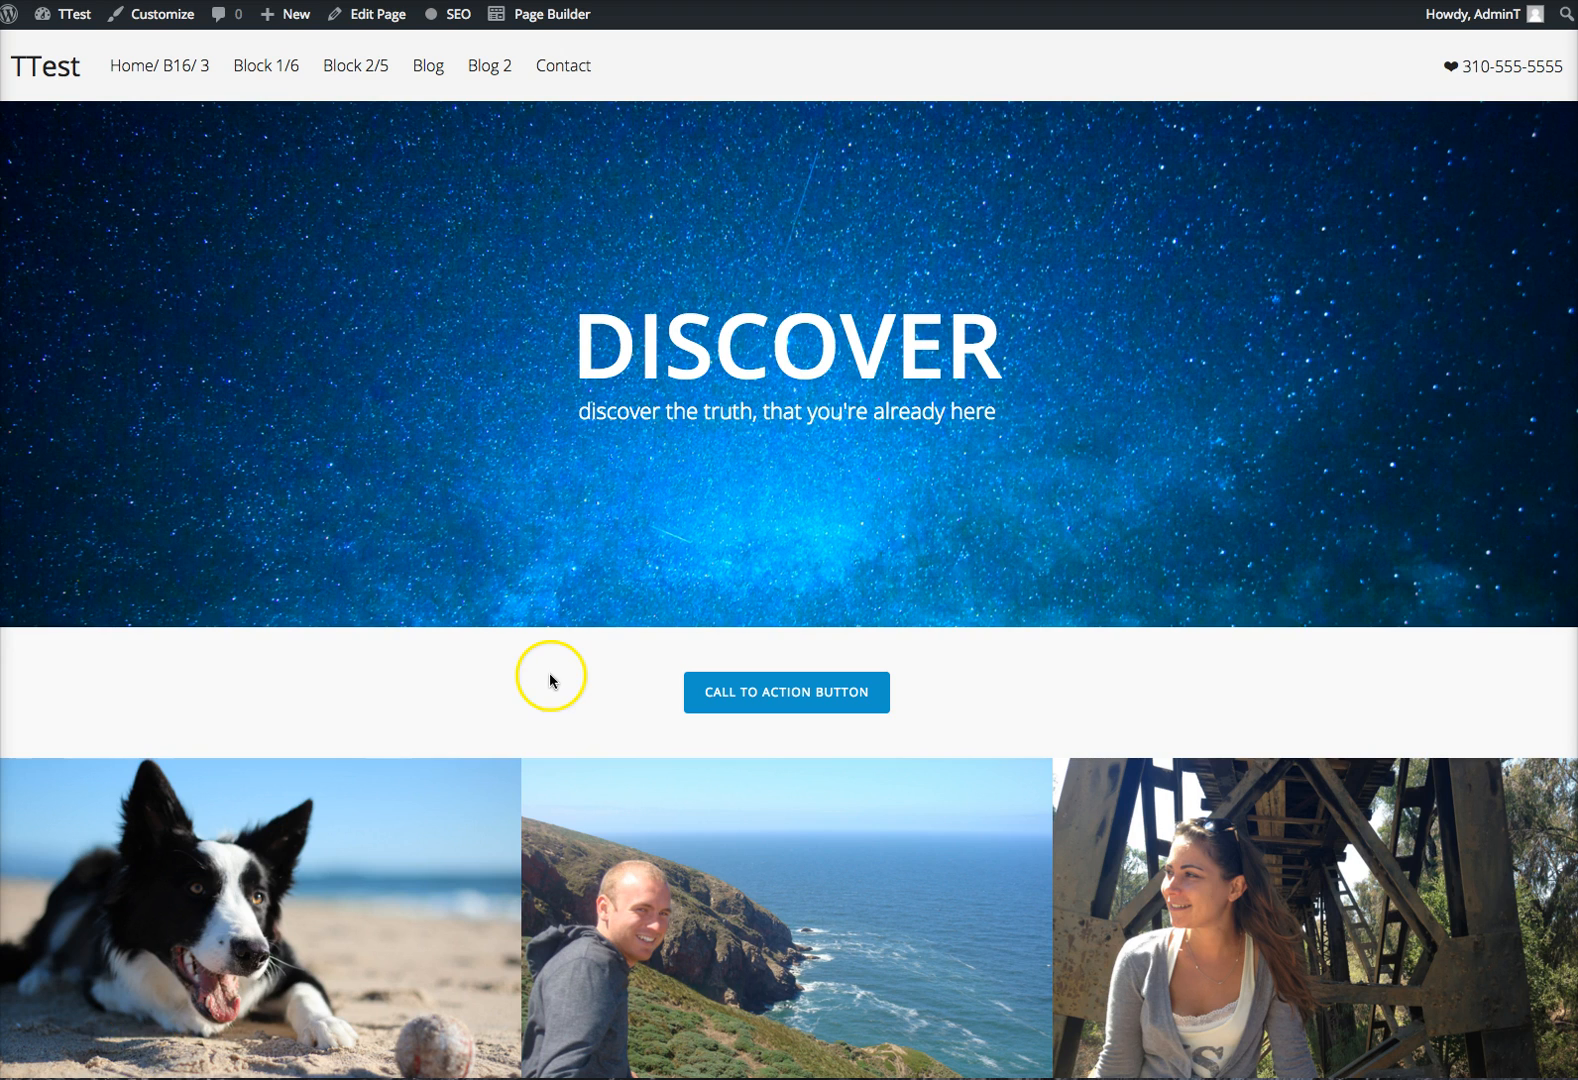
mouse_move(582, 808)
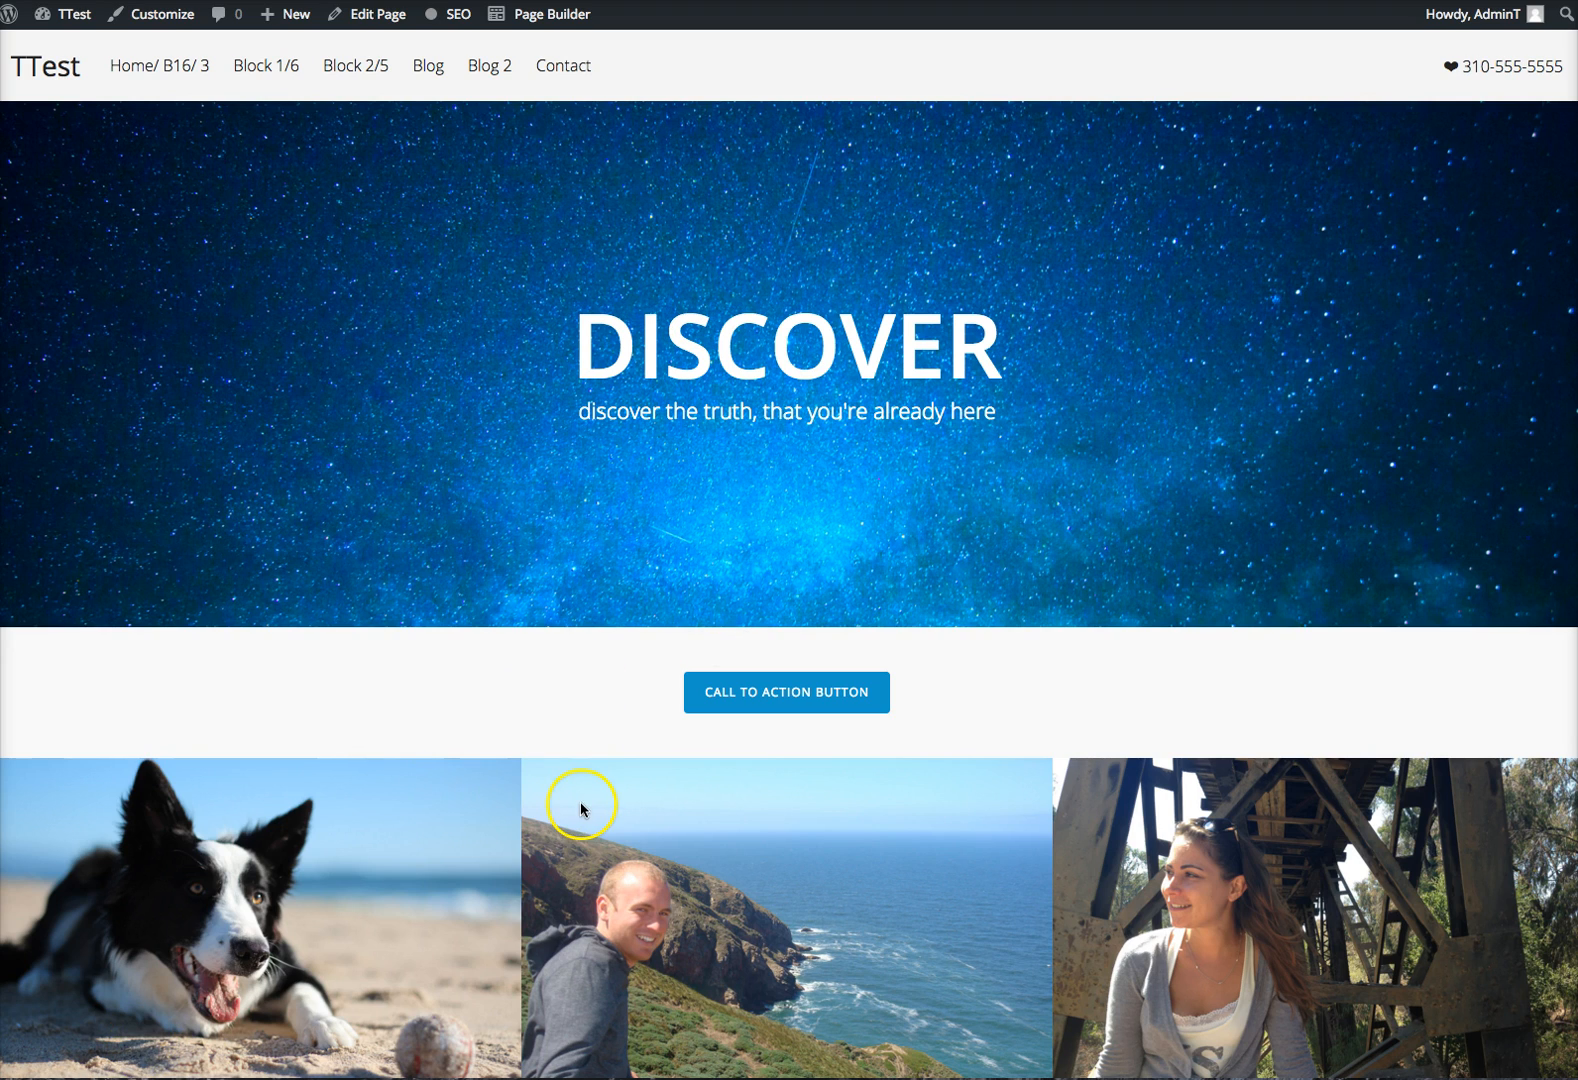
mouse_move(255, 543)
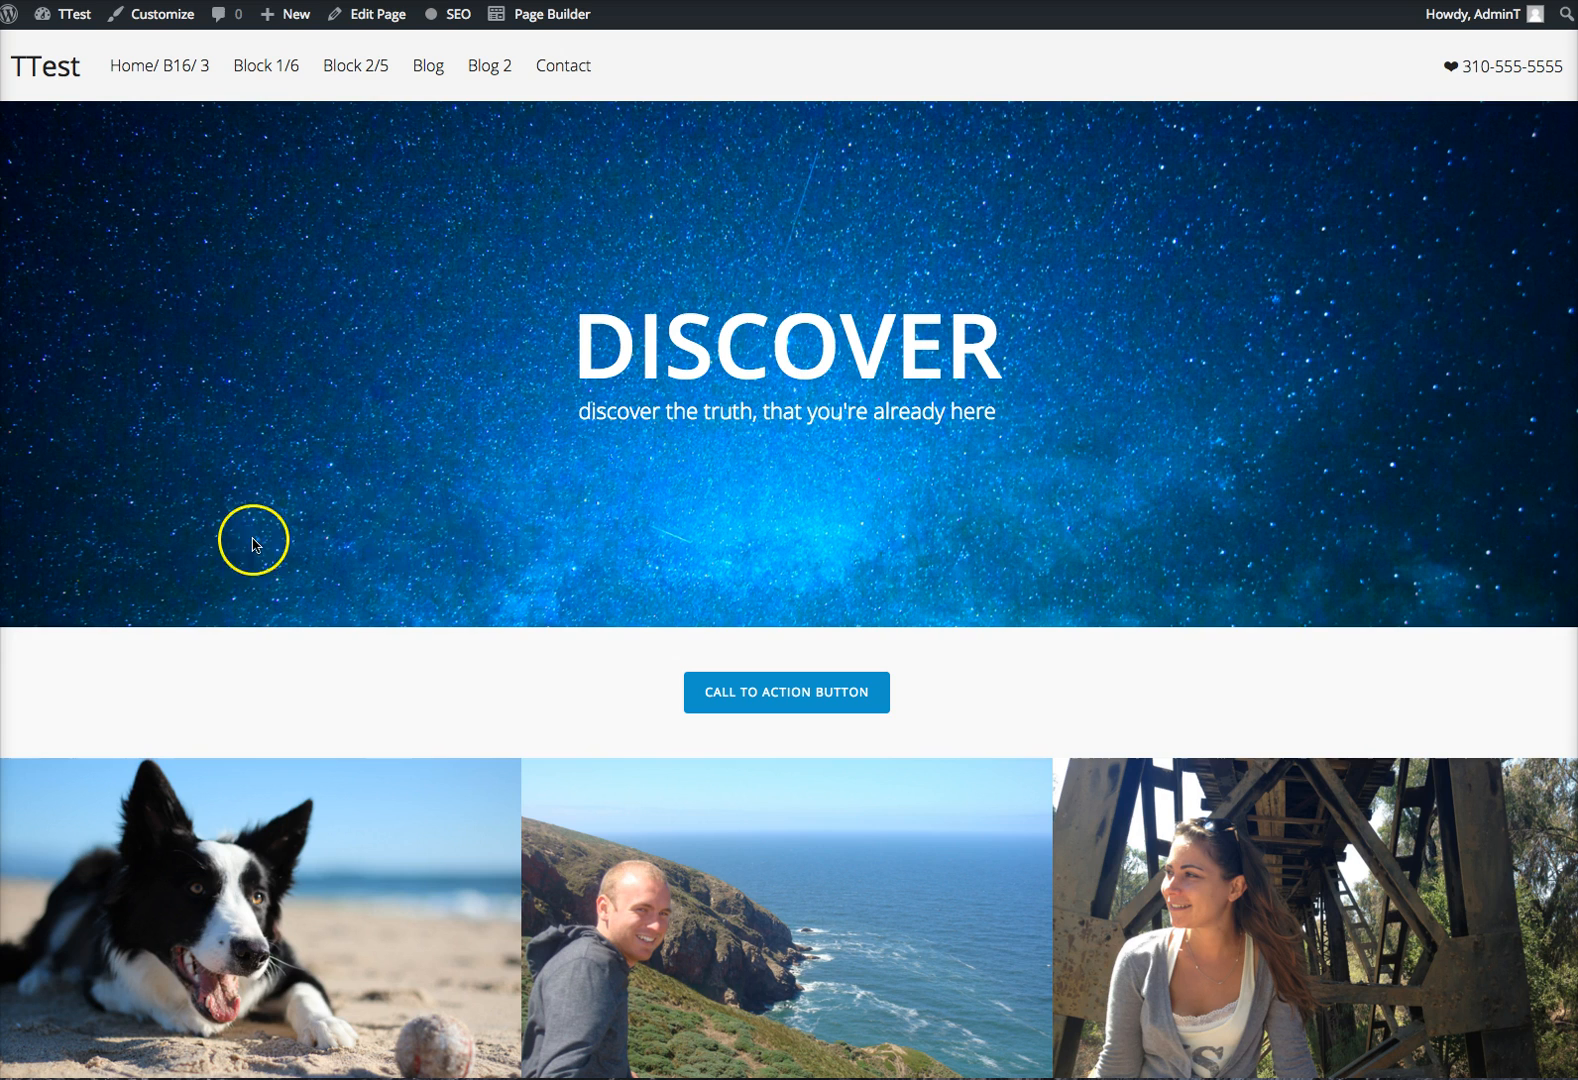
mouse_move(564, 81)
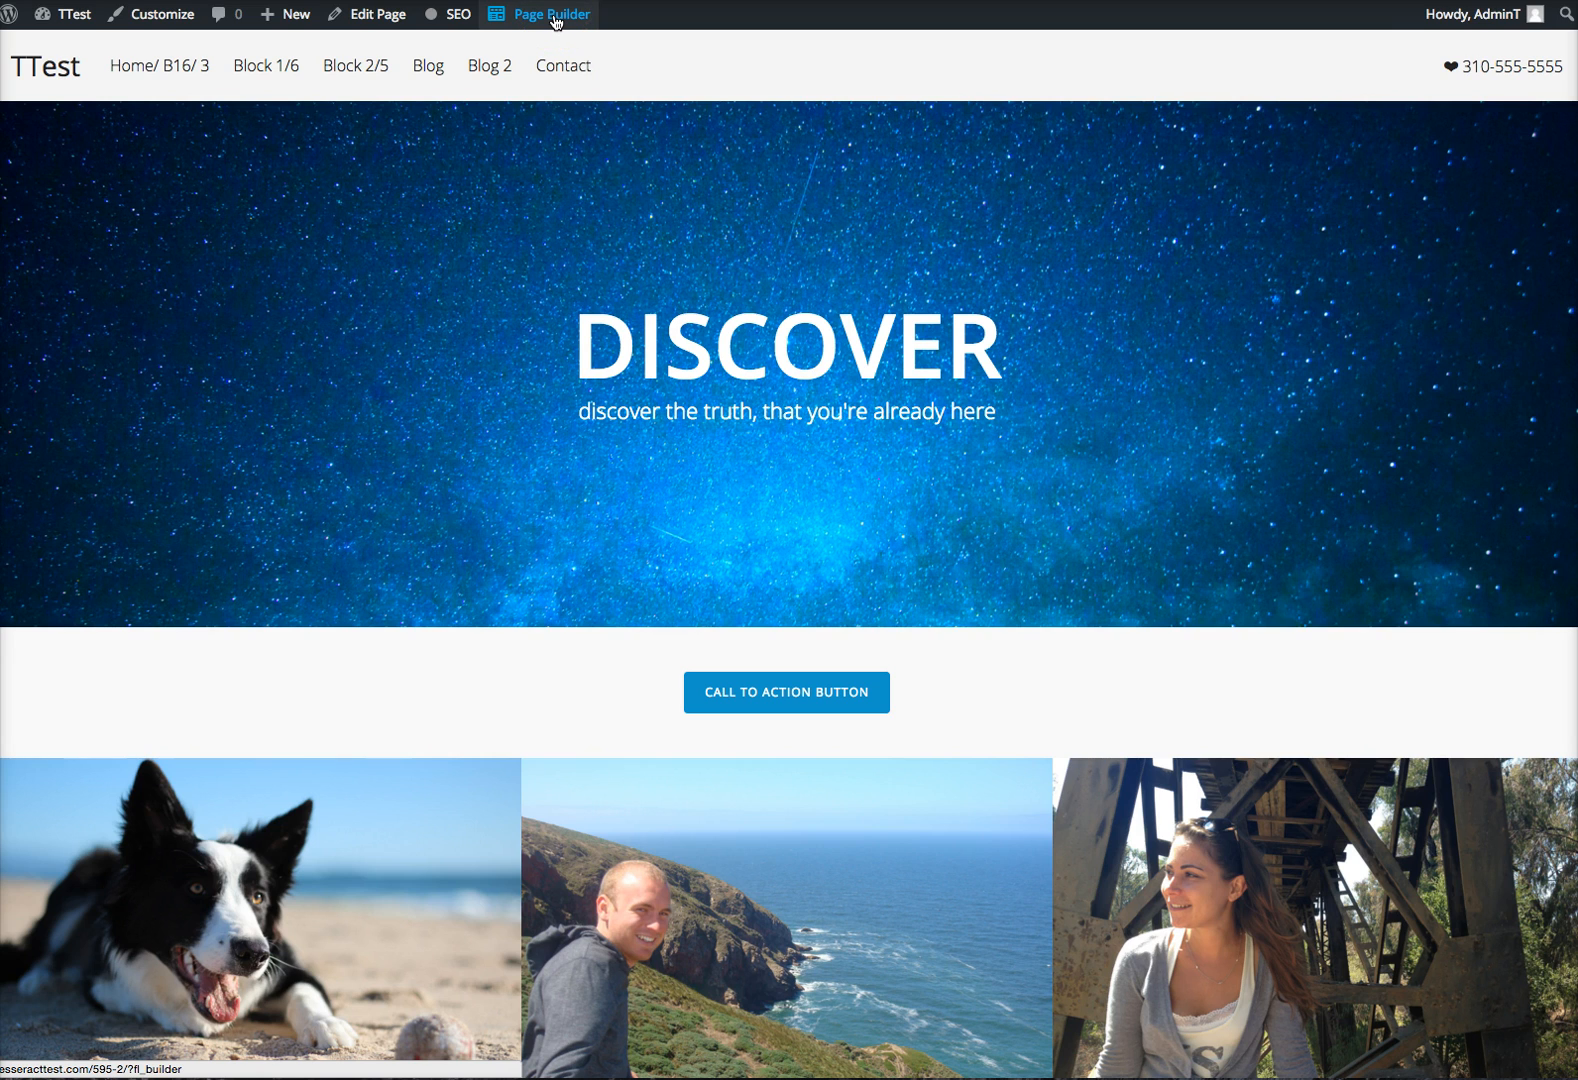
Open the TTest home page in Beaver Builder and delete the old call-to-action button row.
click(550, 14)
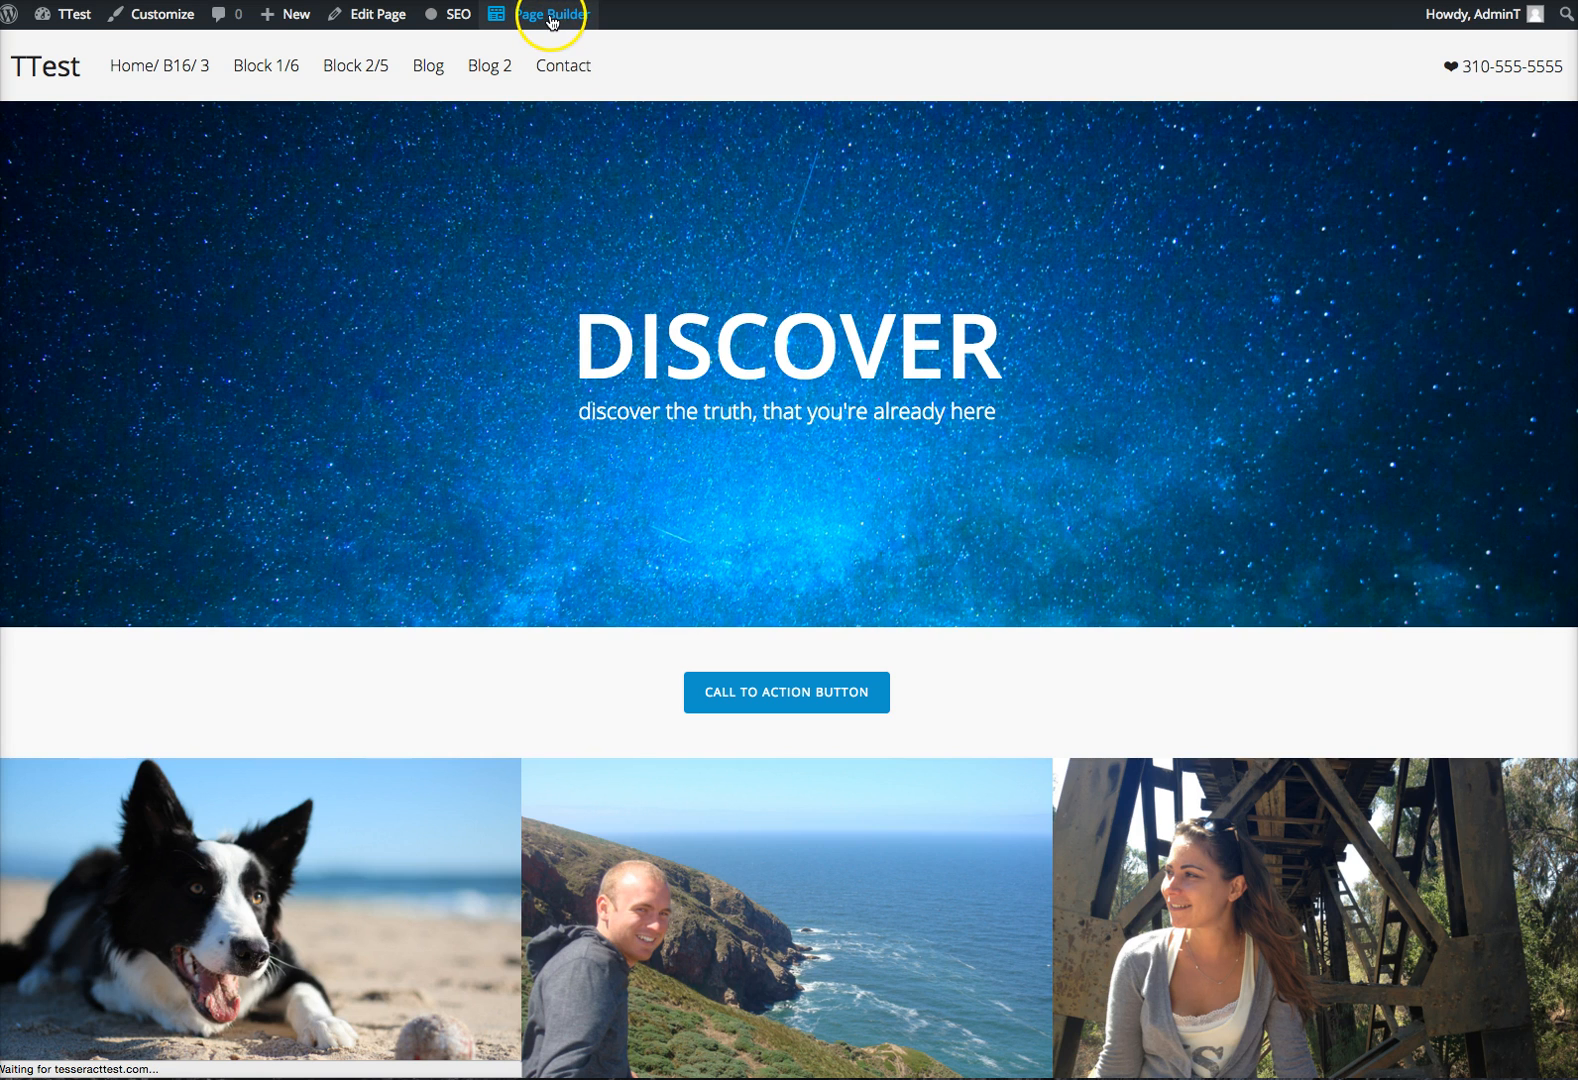
click(551, 13)
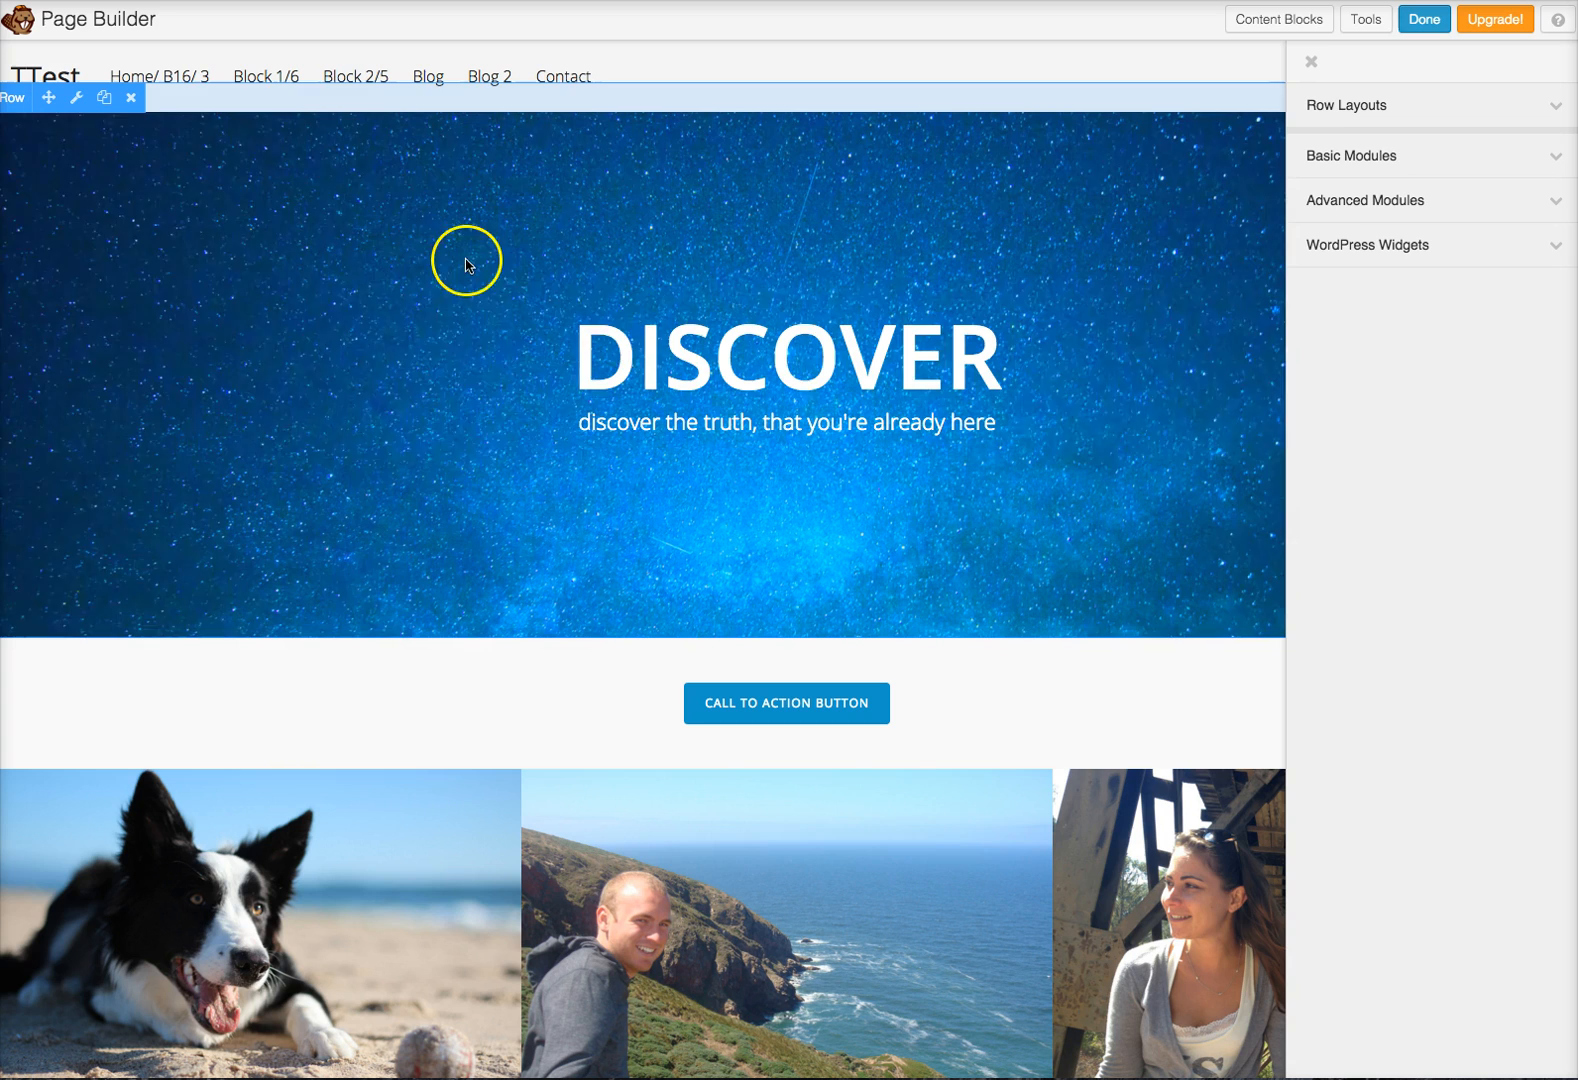
mouse_move(328, 672)
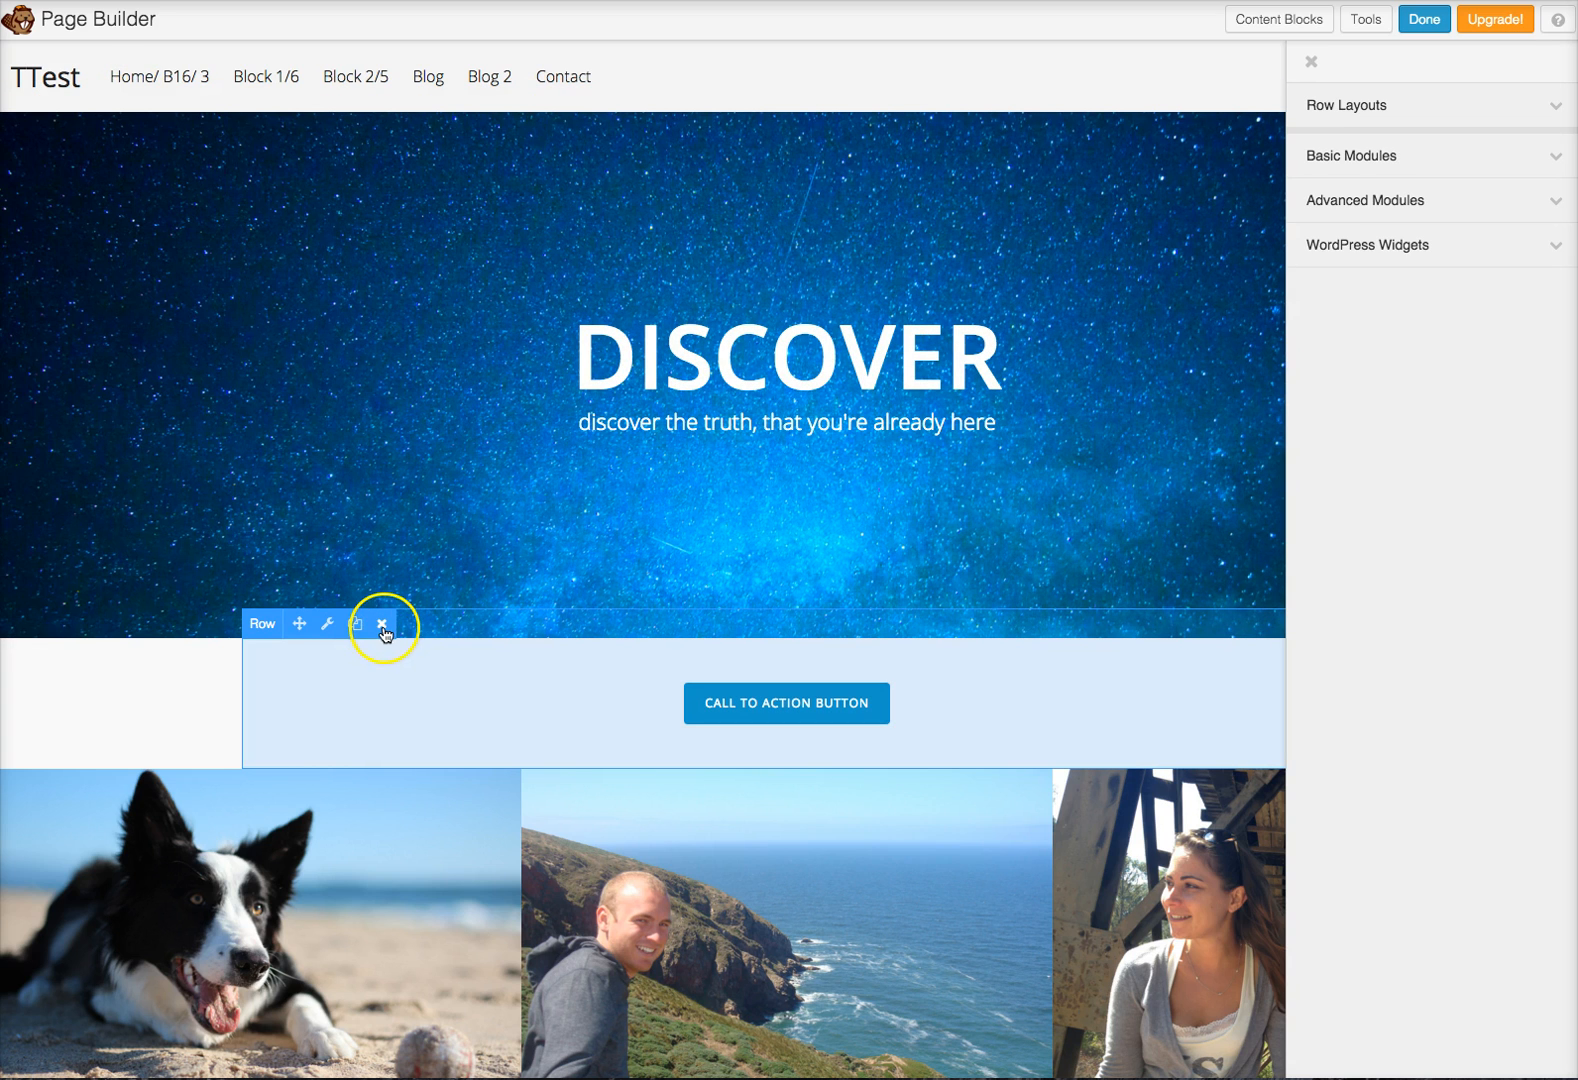
click(384, 623)
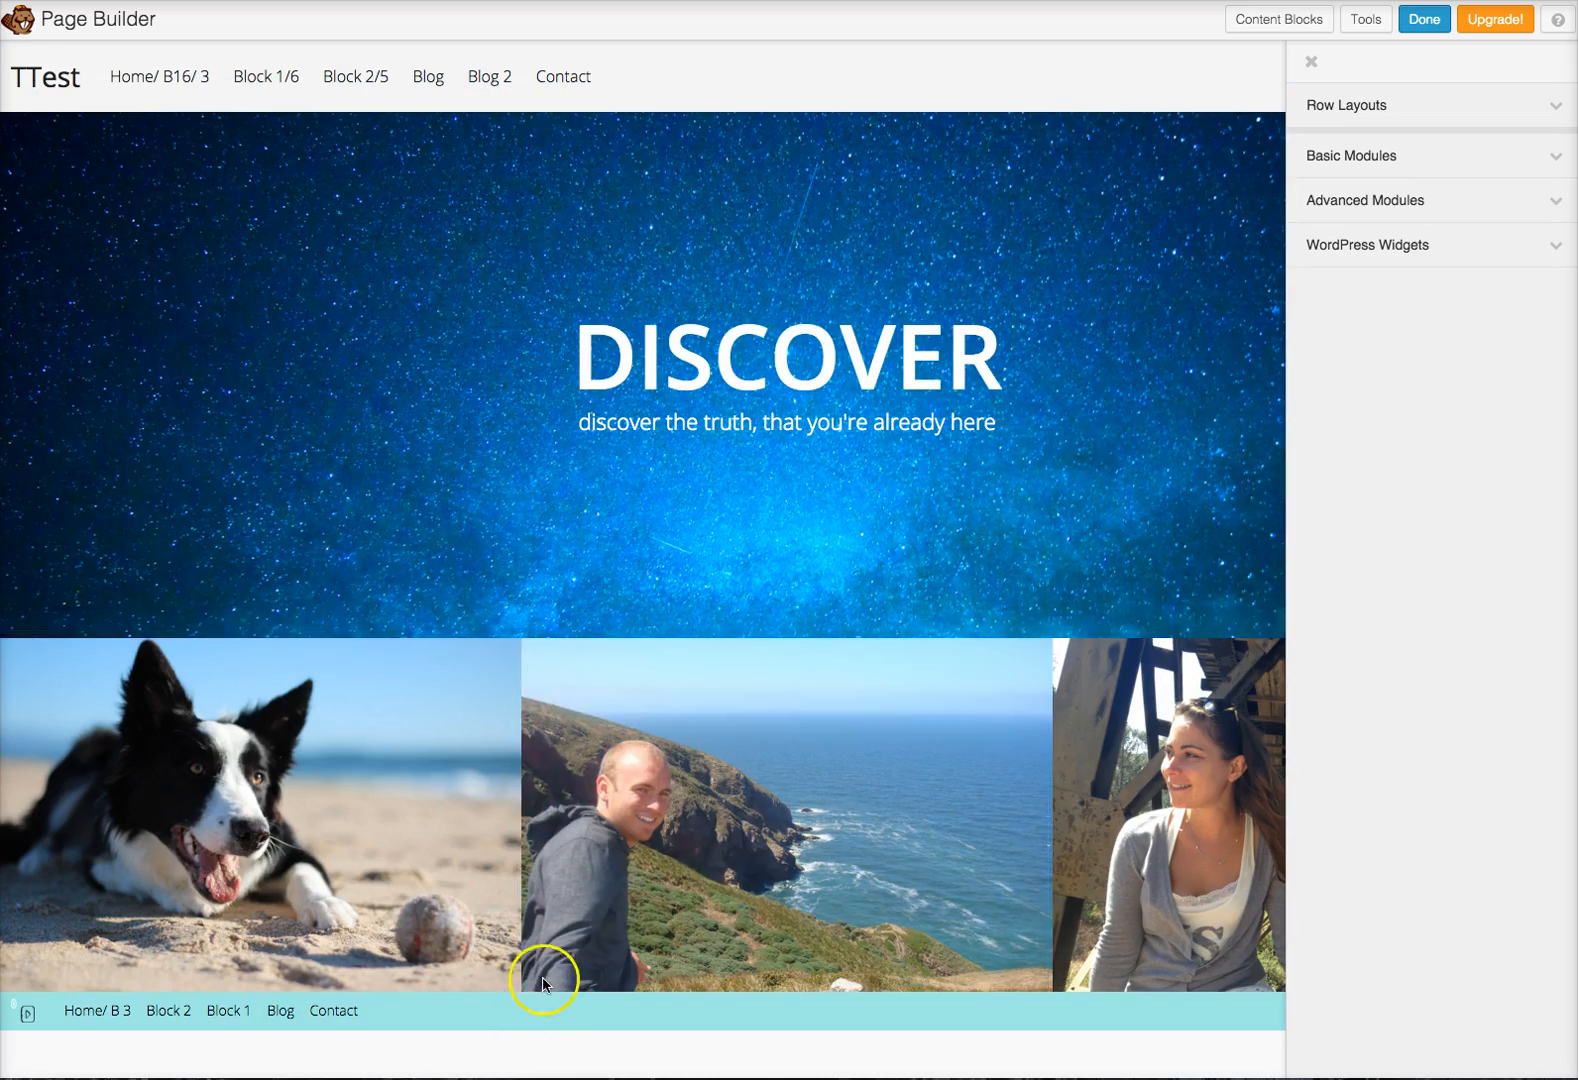
mouse_move(1278, 19)
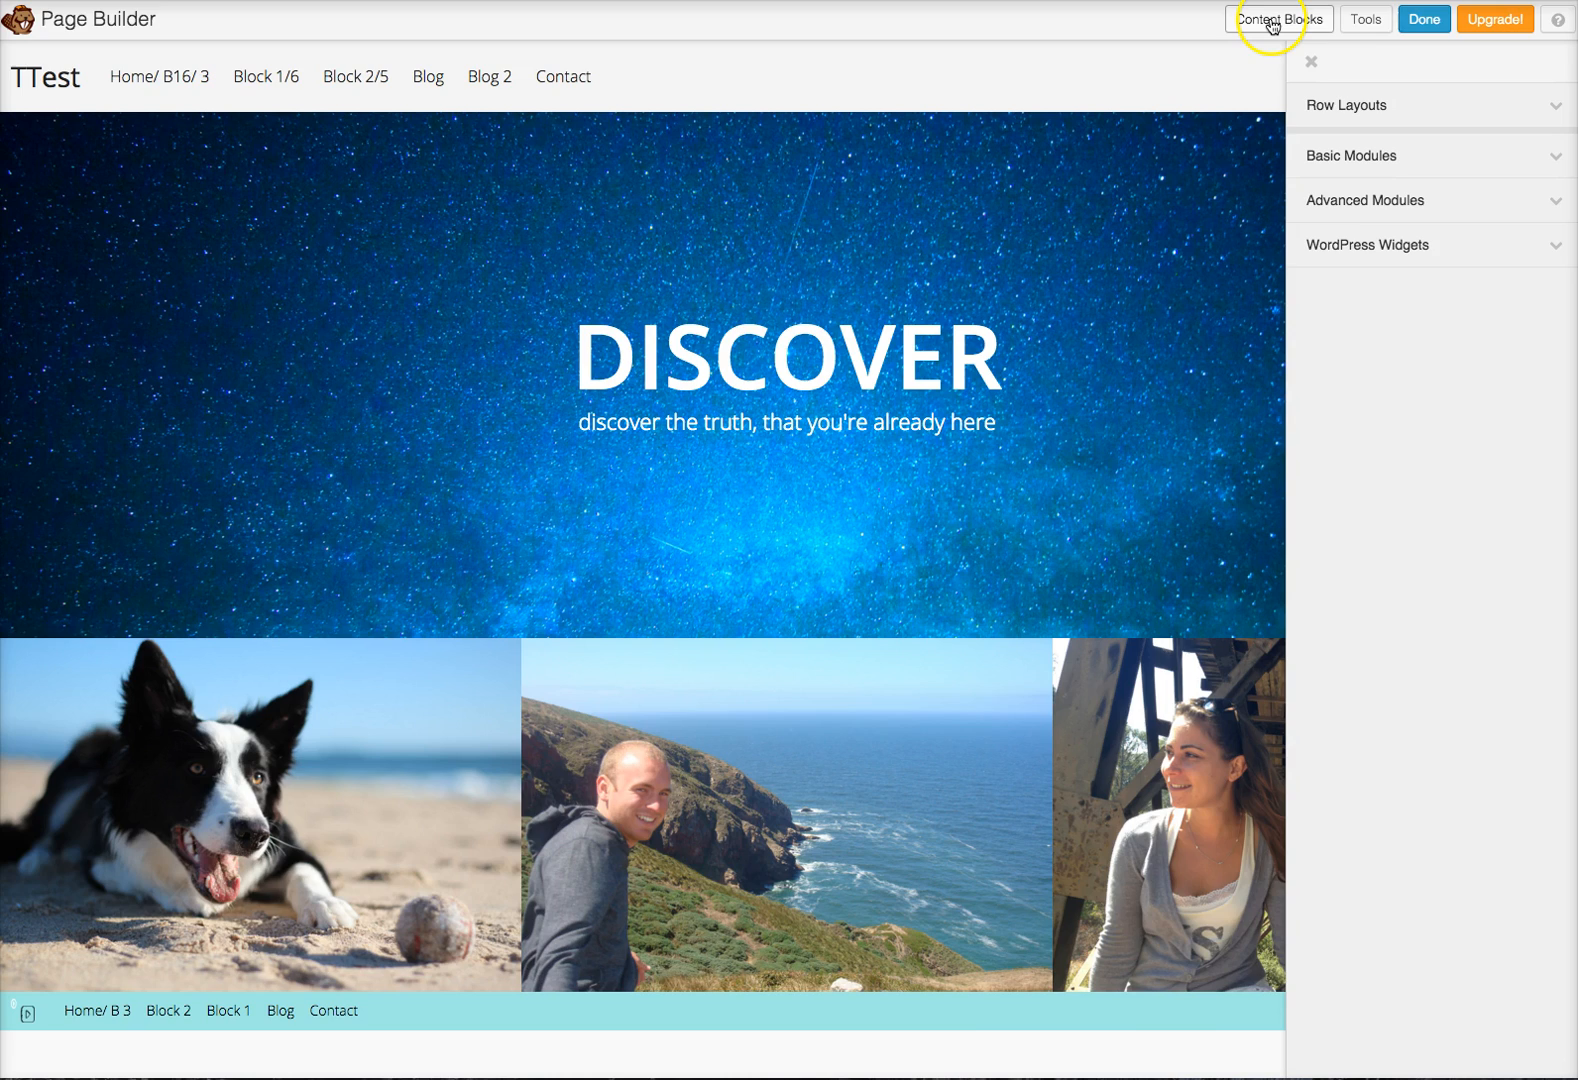
click(1278, 18)
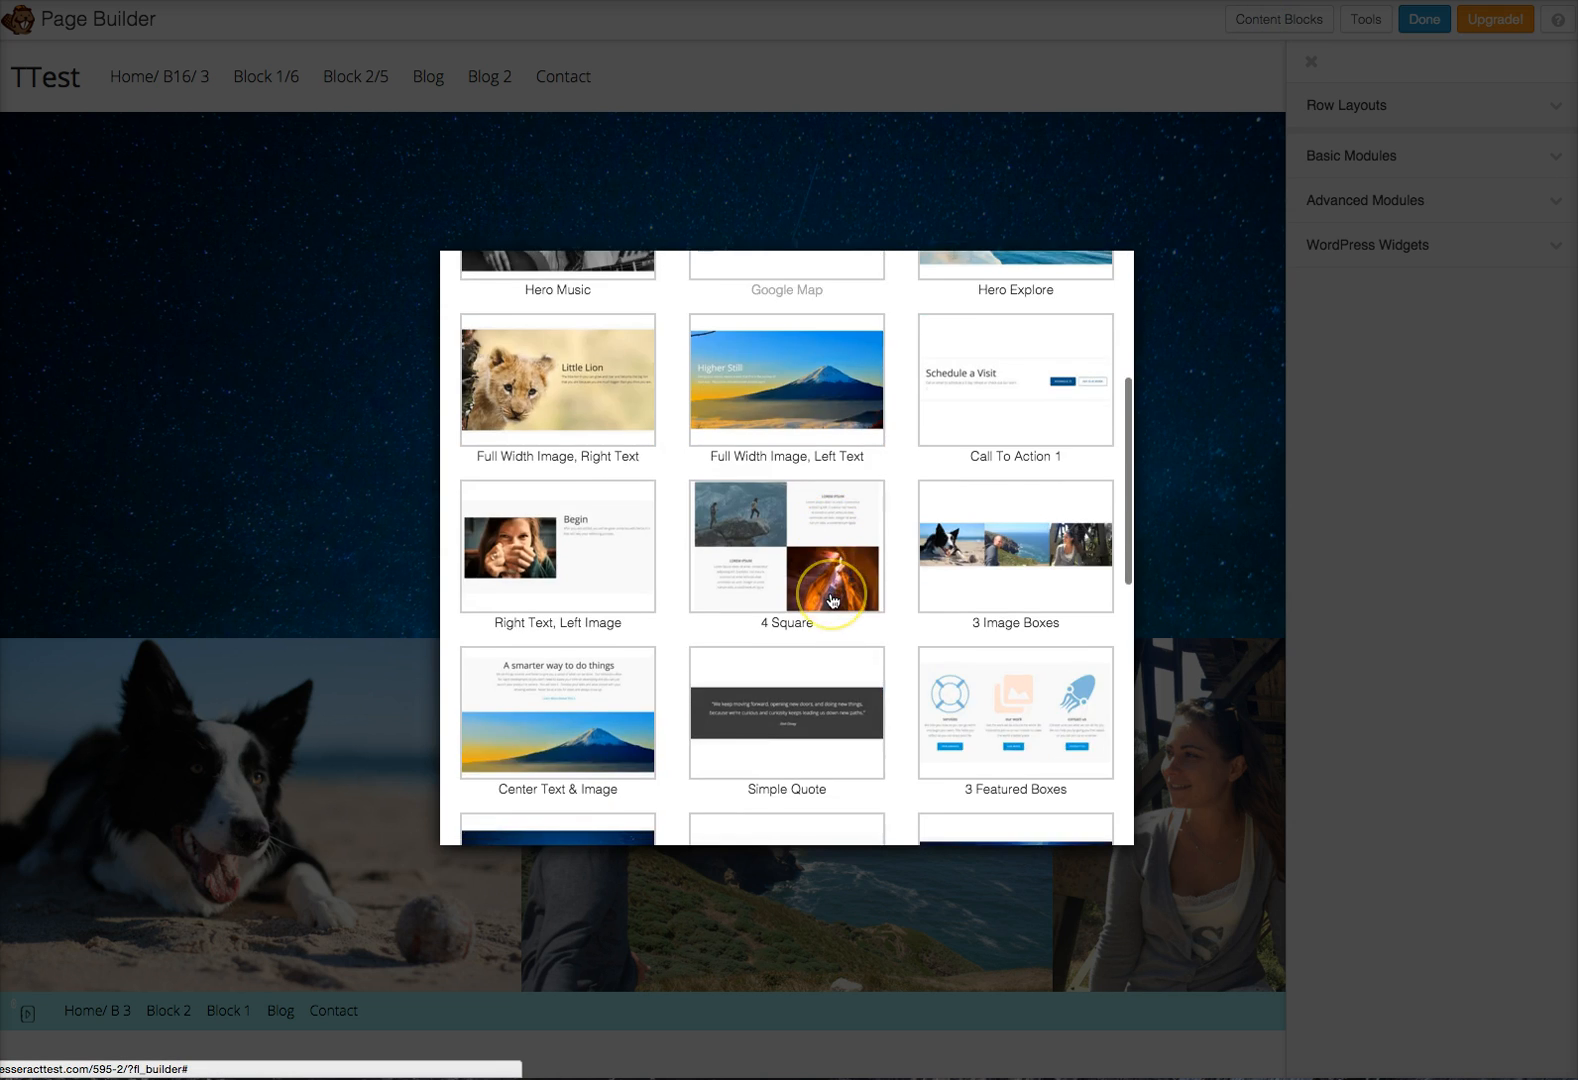
scroll(up, 3)
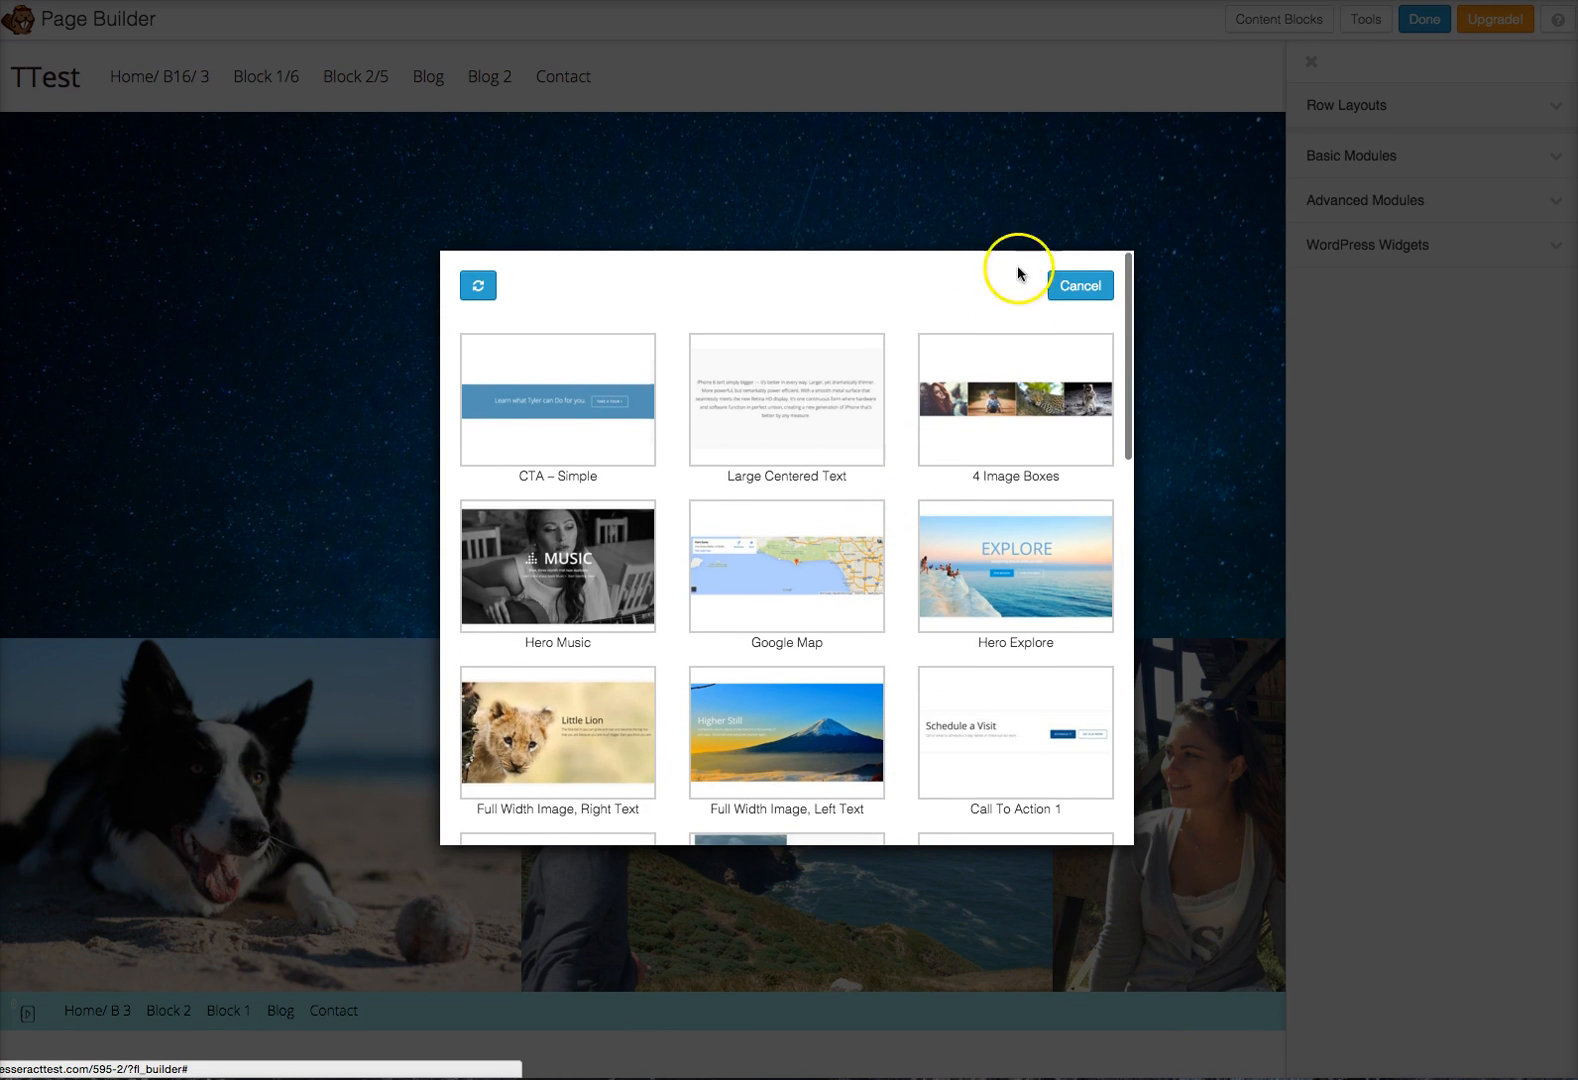
click(1079, 286)
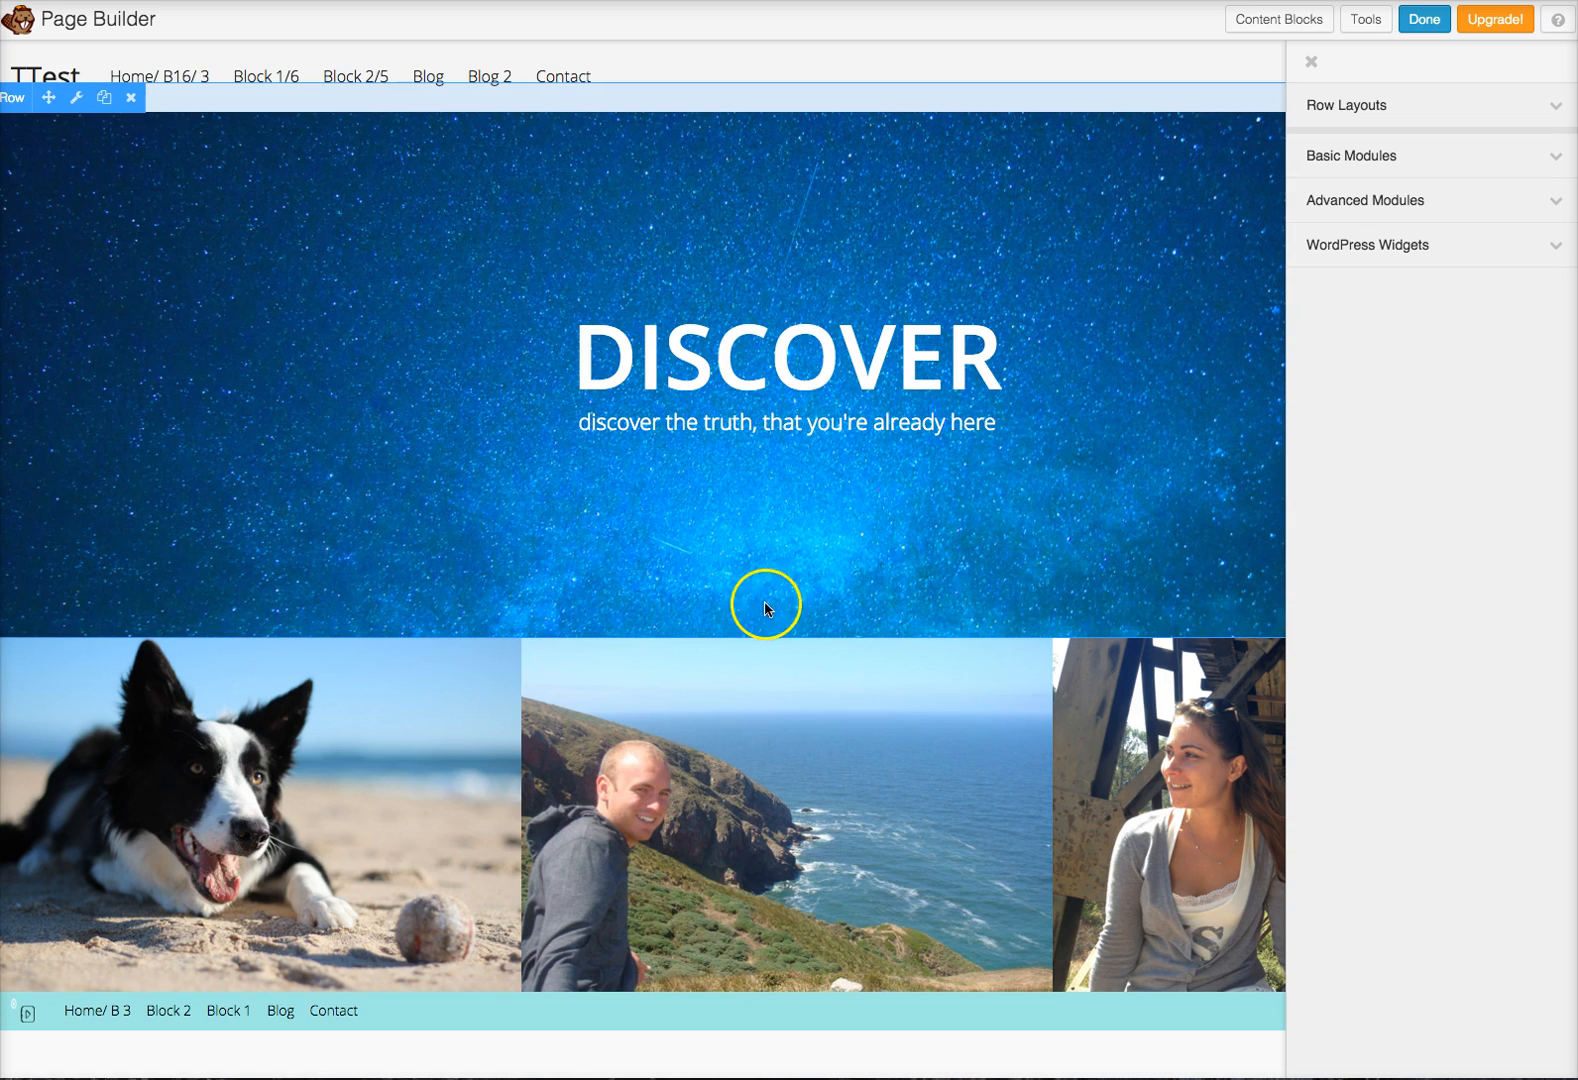
mouse_move(1404, 104)
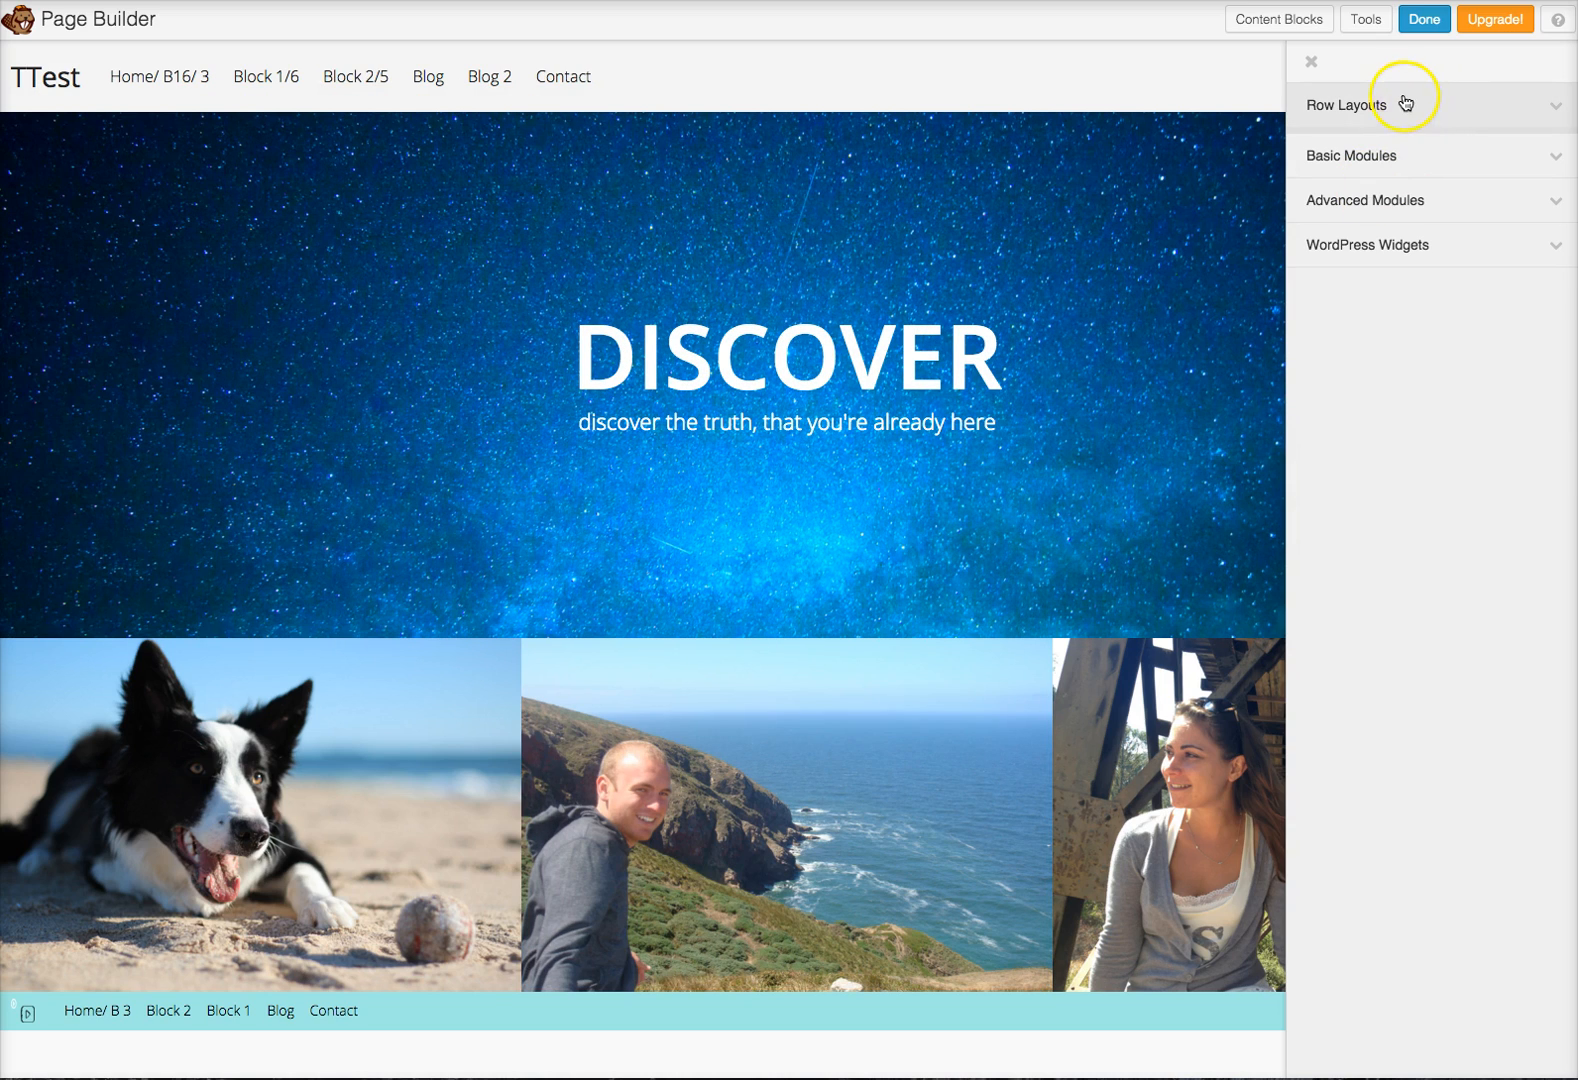
mouse_move(1352, 163)
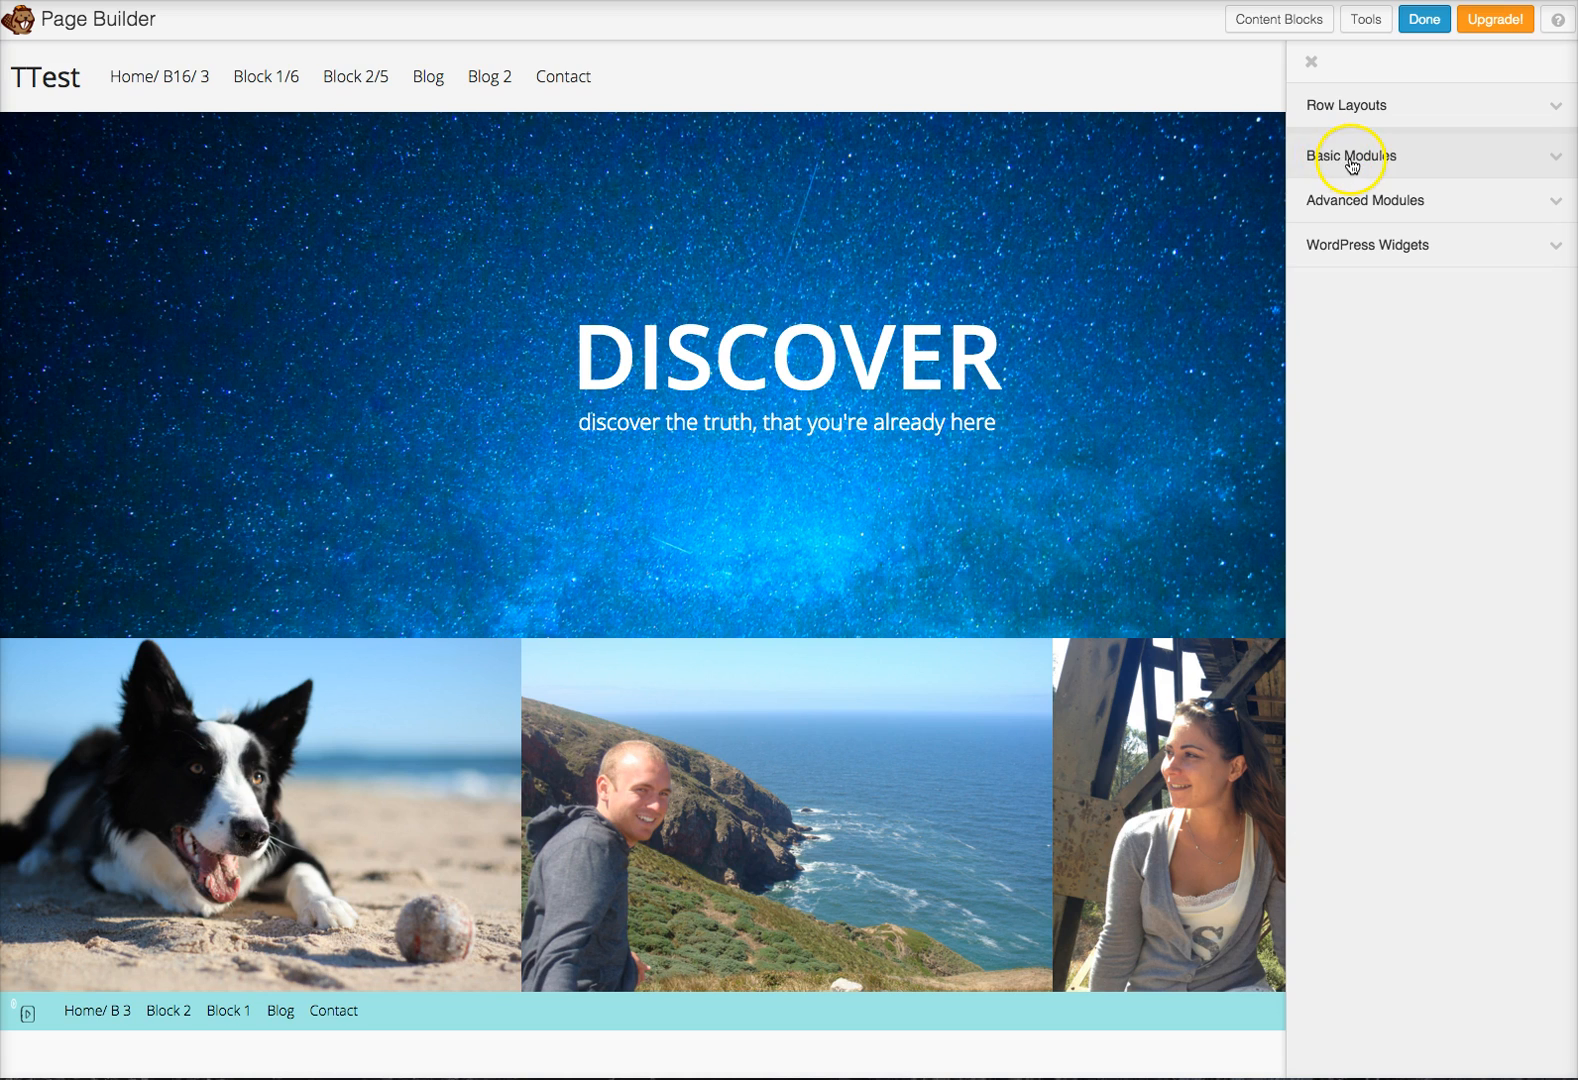
Expand the Basic Modules list in the Beaver Builder sidebar.
click(1353, 156)
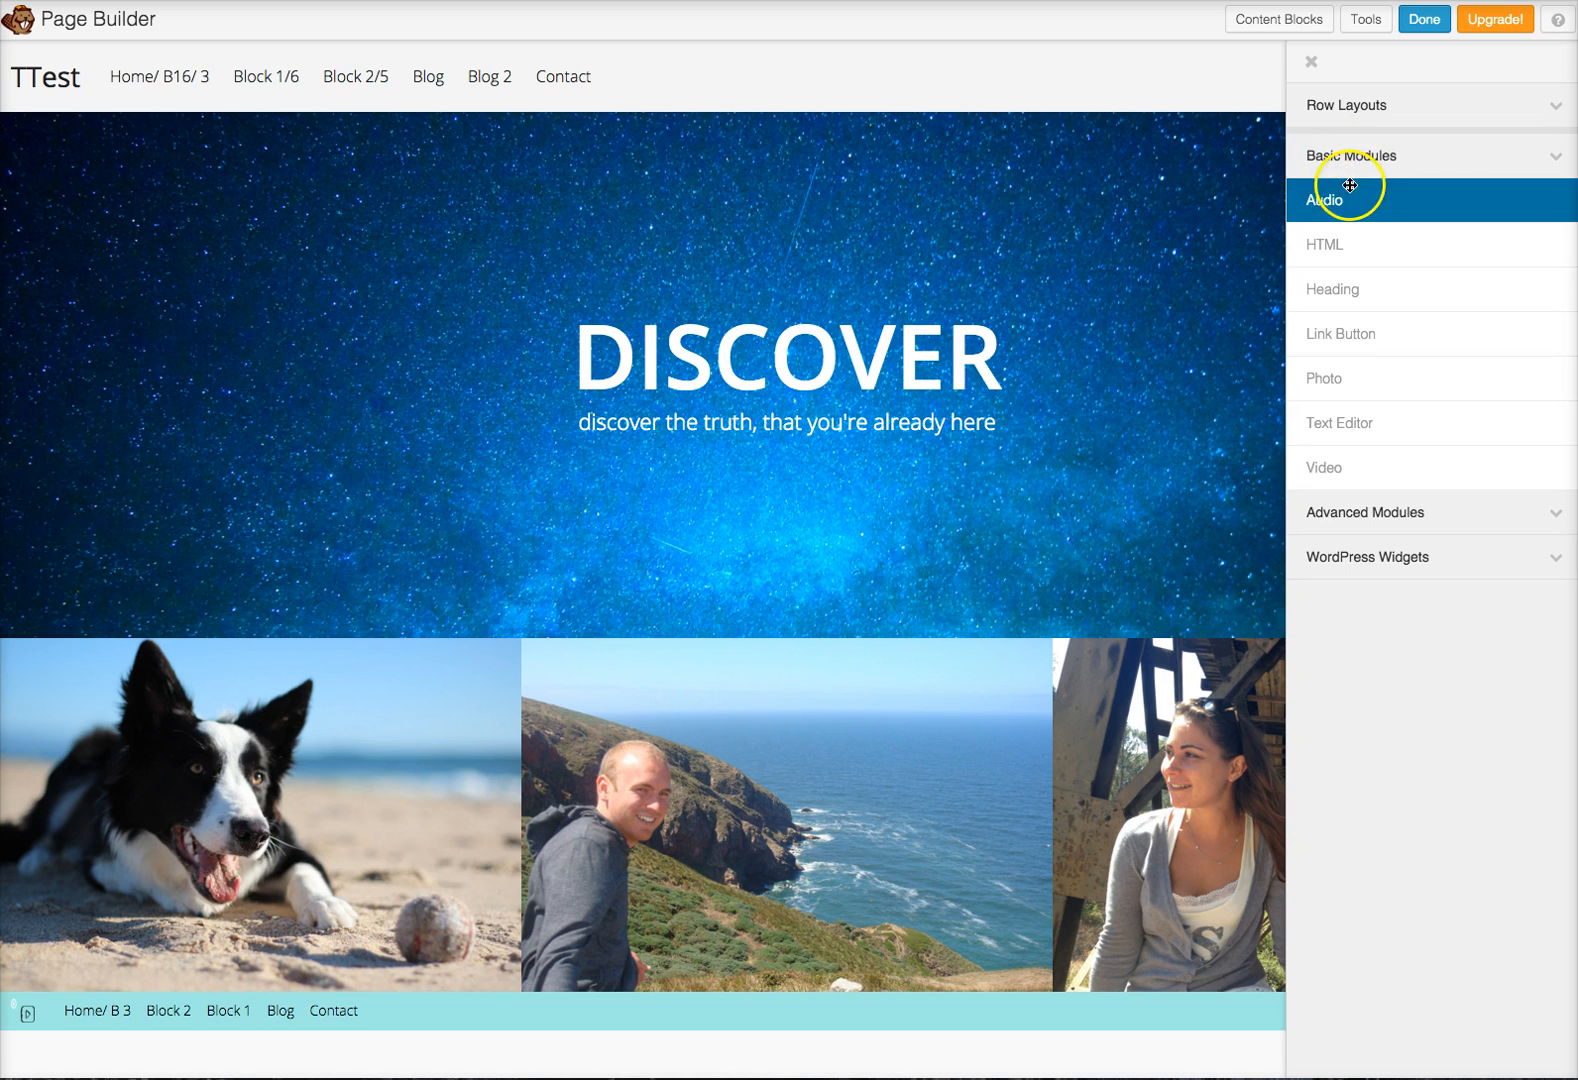
mouse_move(1349, 334)
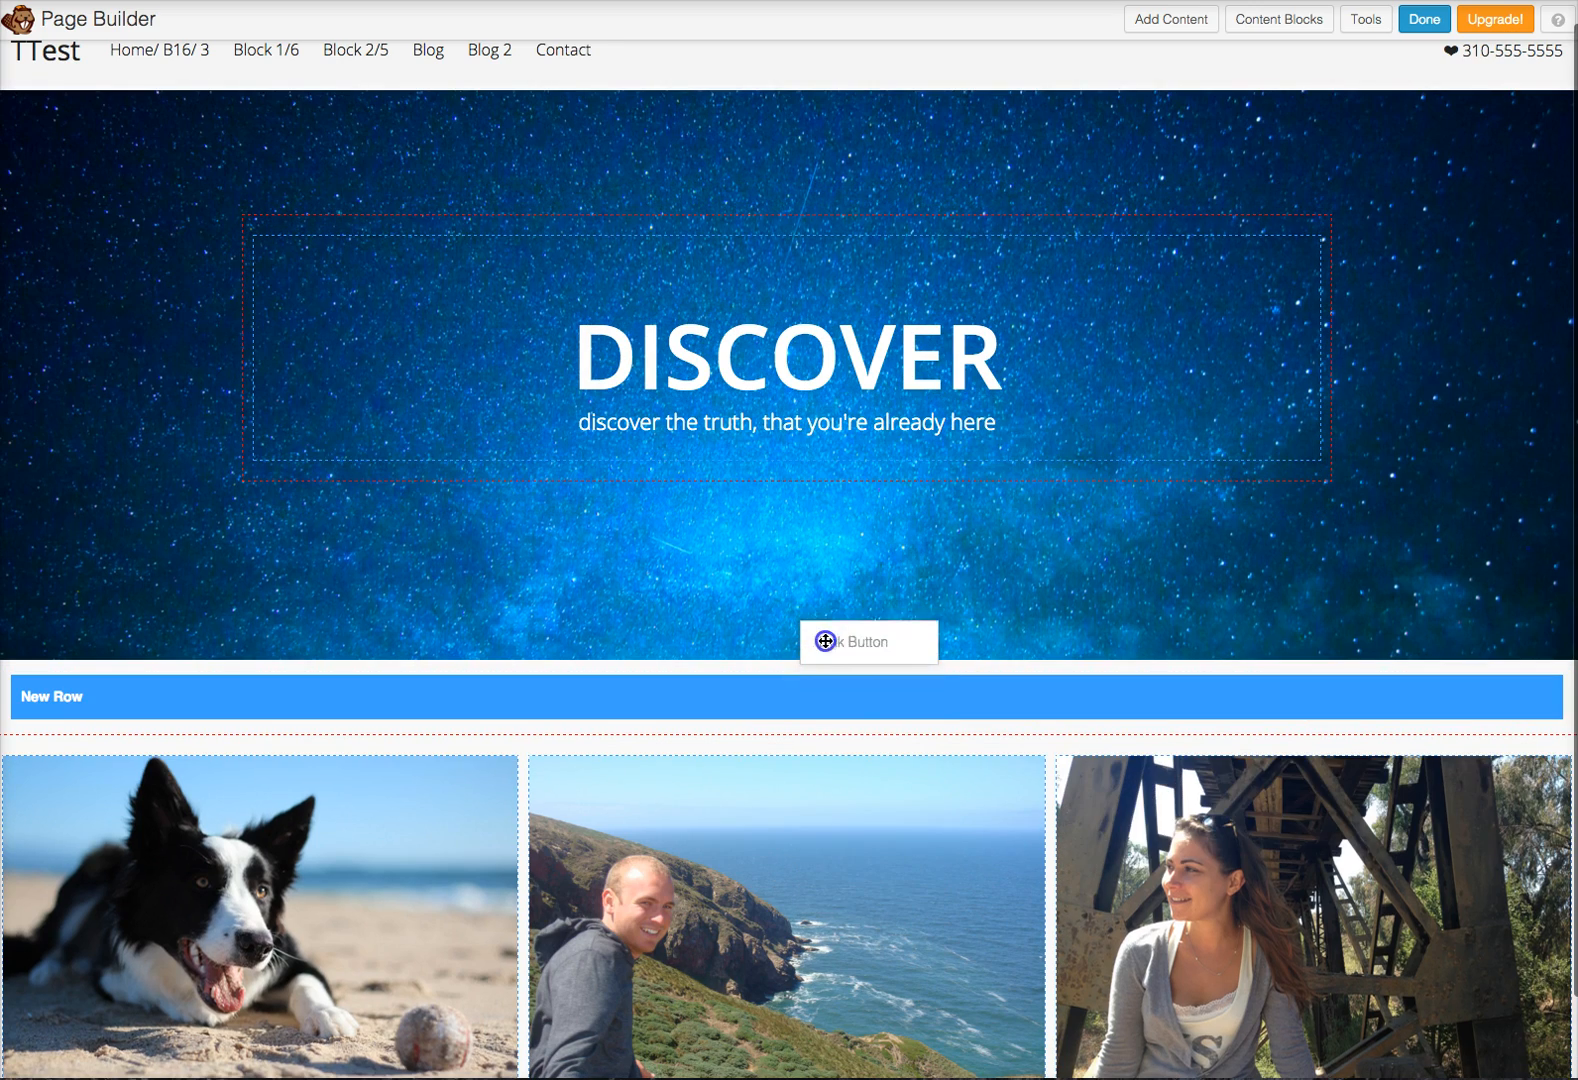
Drop a Link Button below the DISCOVER hero and set its text to 'Call to action button'.
click(867, 642)
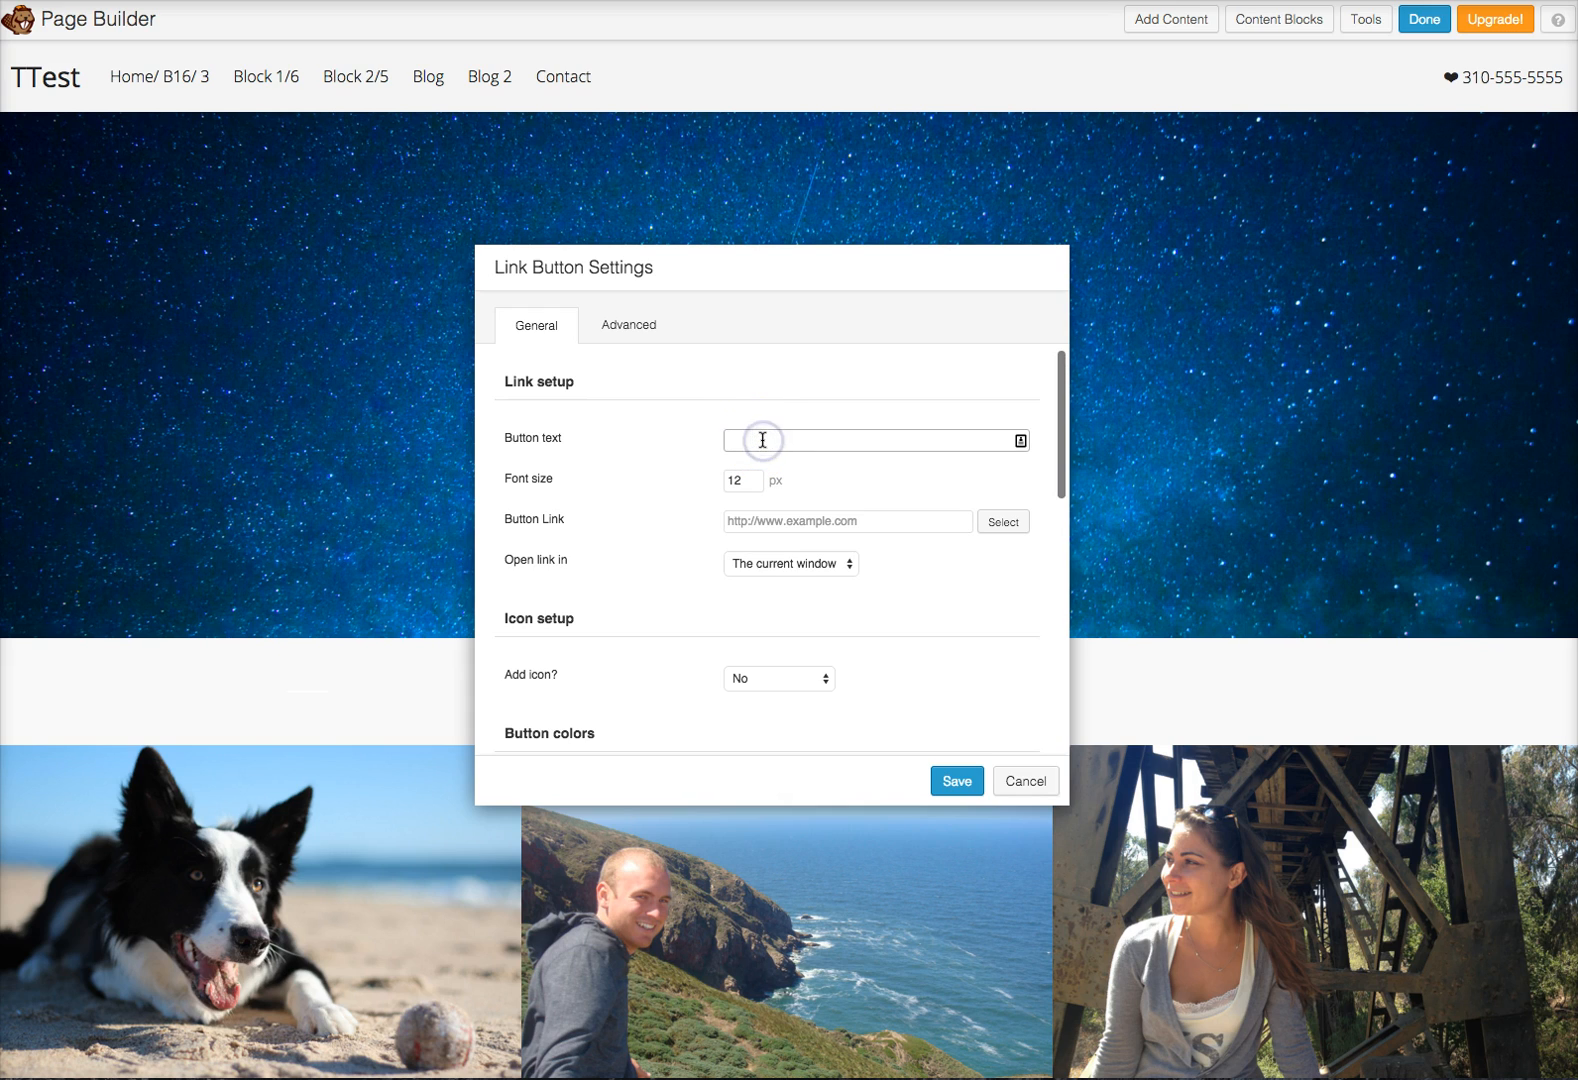
text(Call to action button)
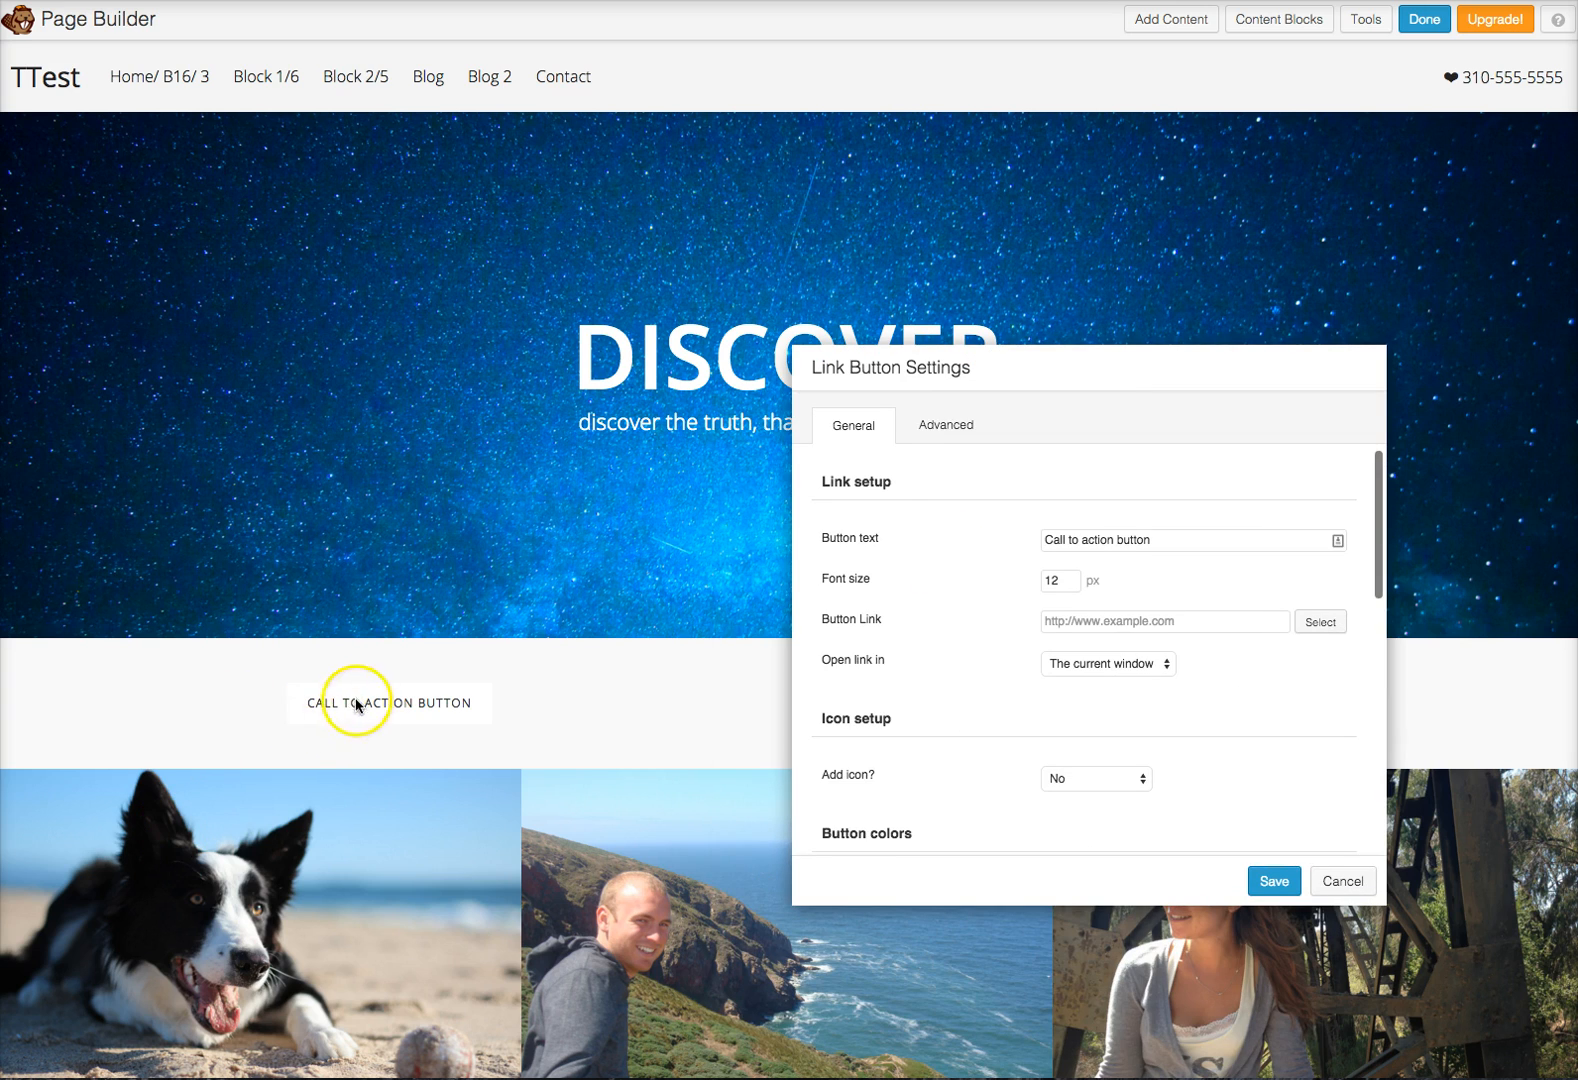
mouse_move(327, 709)
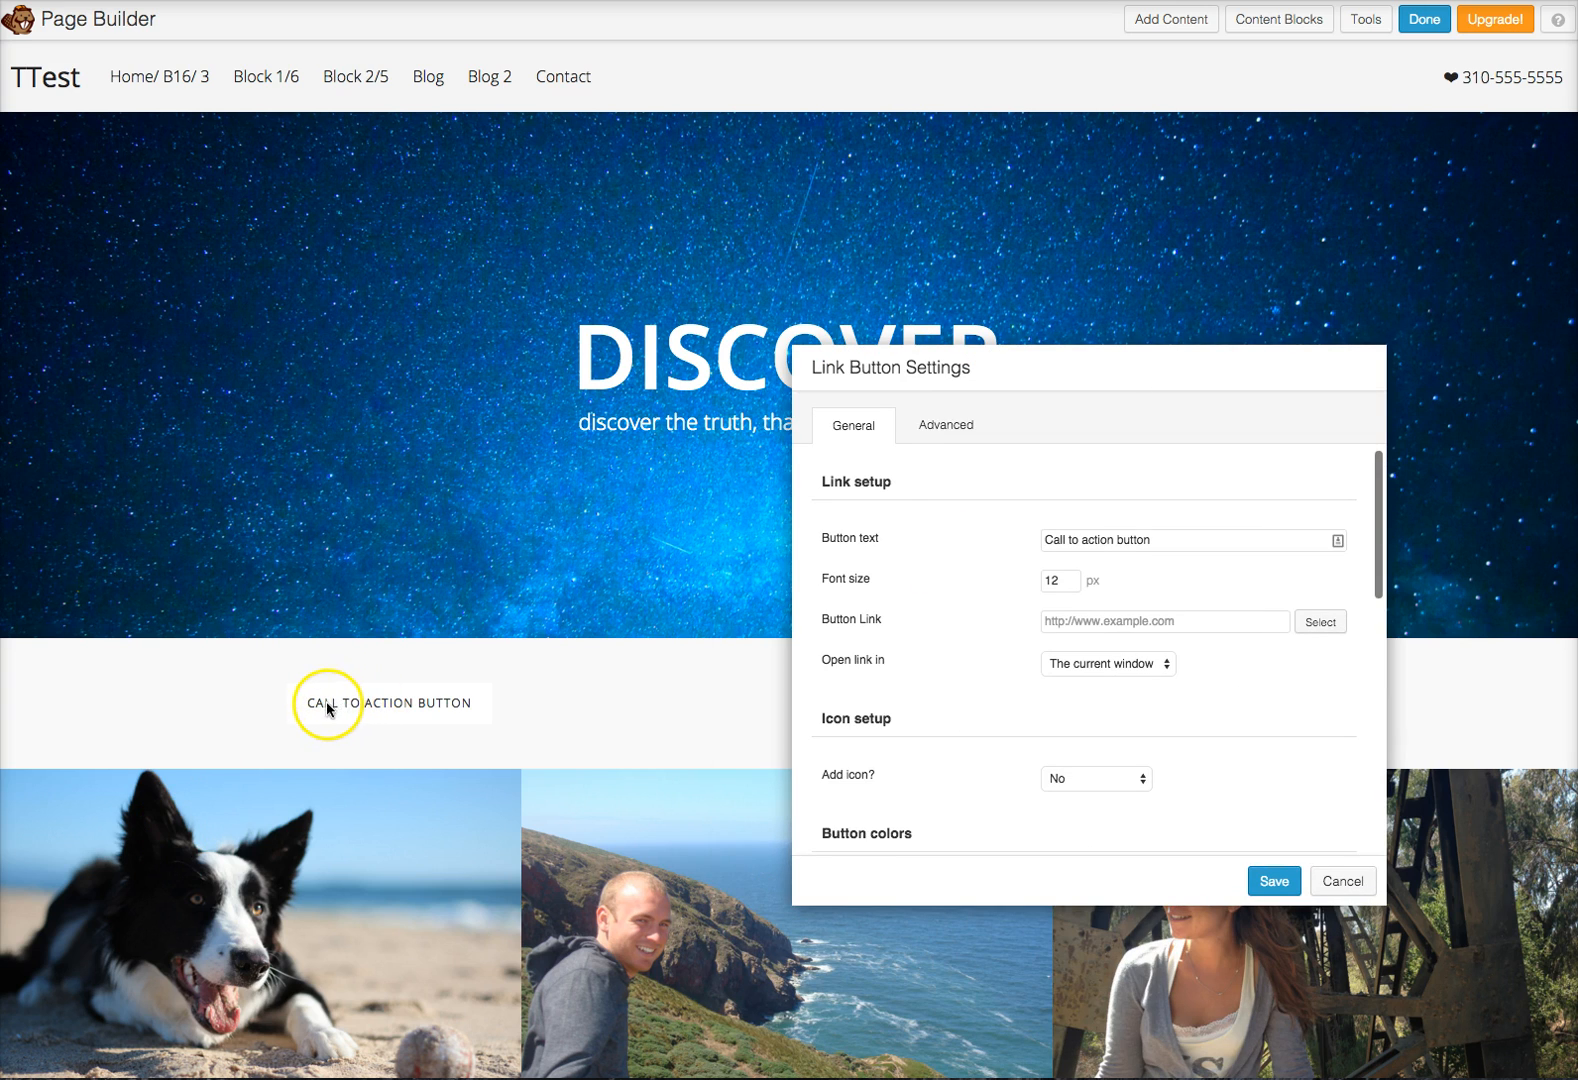
mouse_move(433, 710)
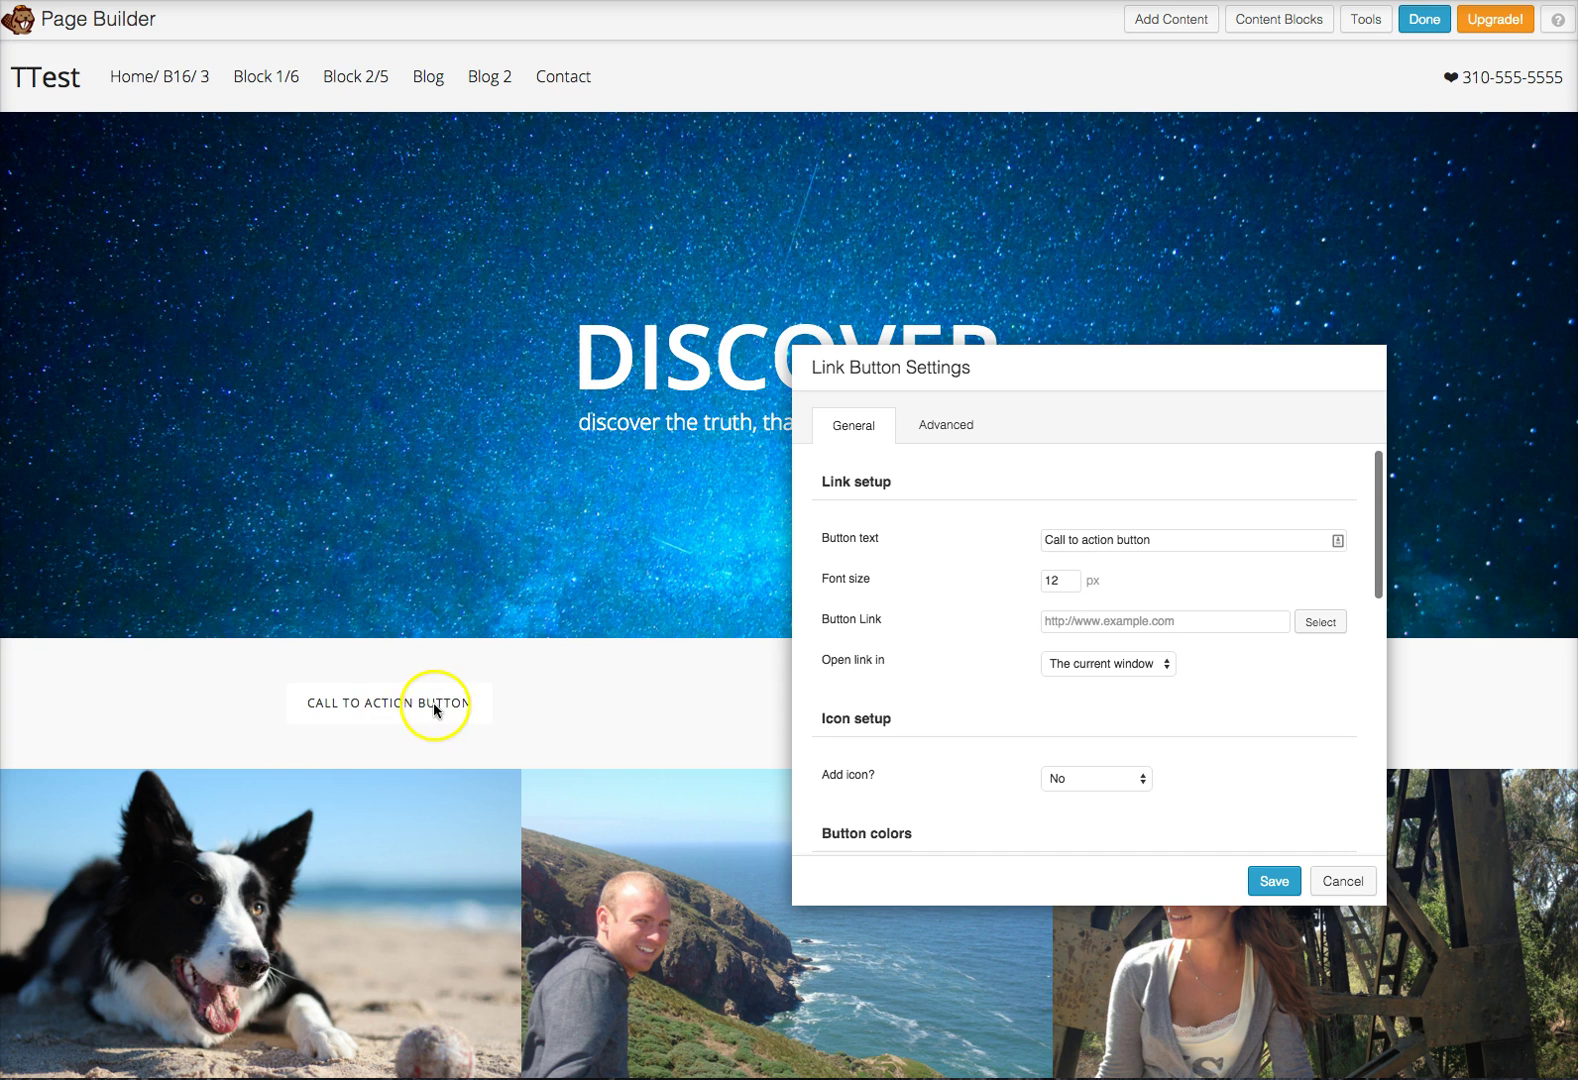
mouse_move(674, 710)
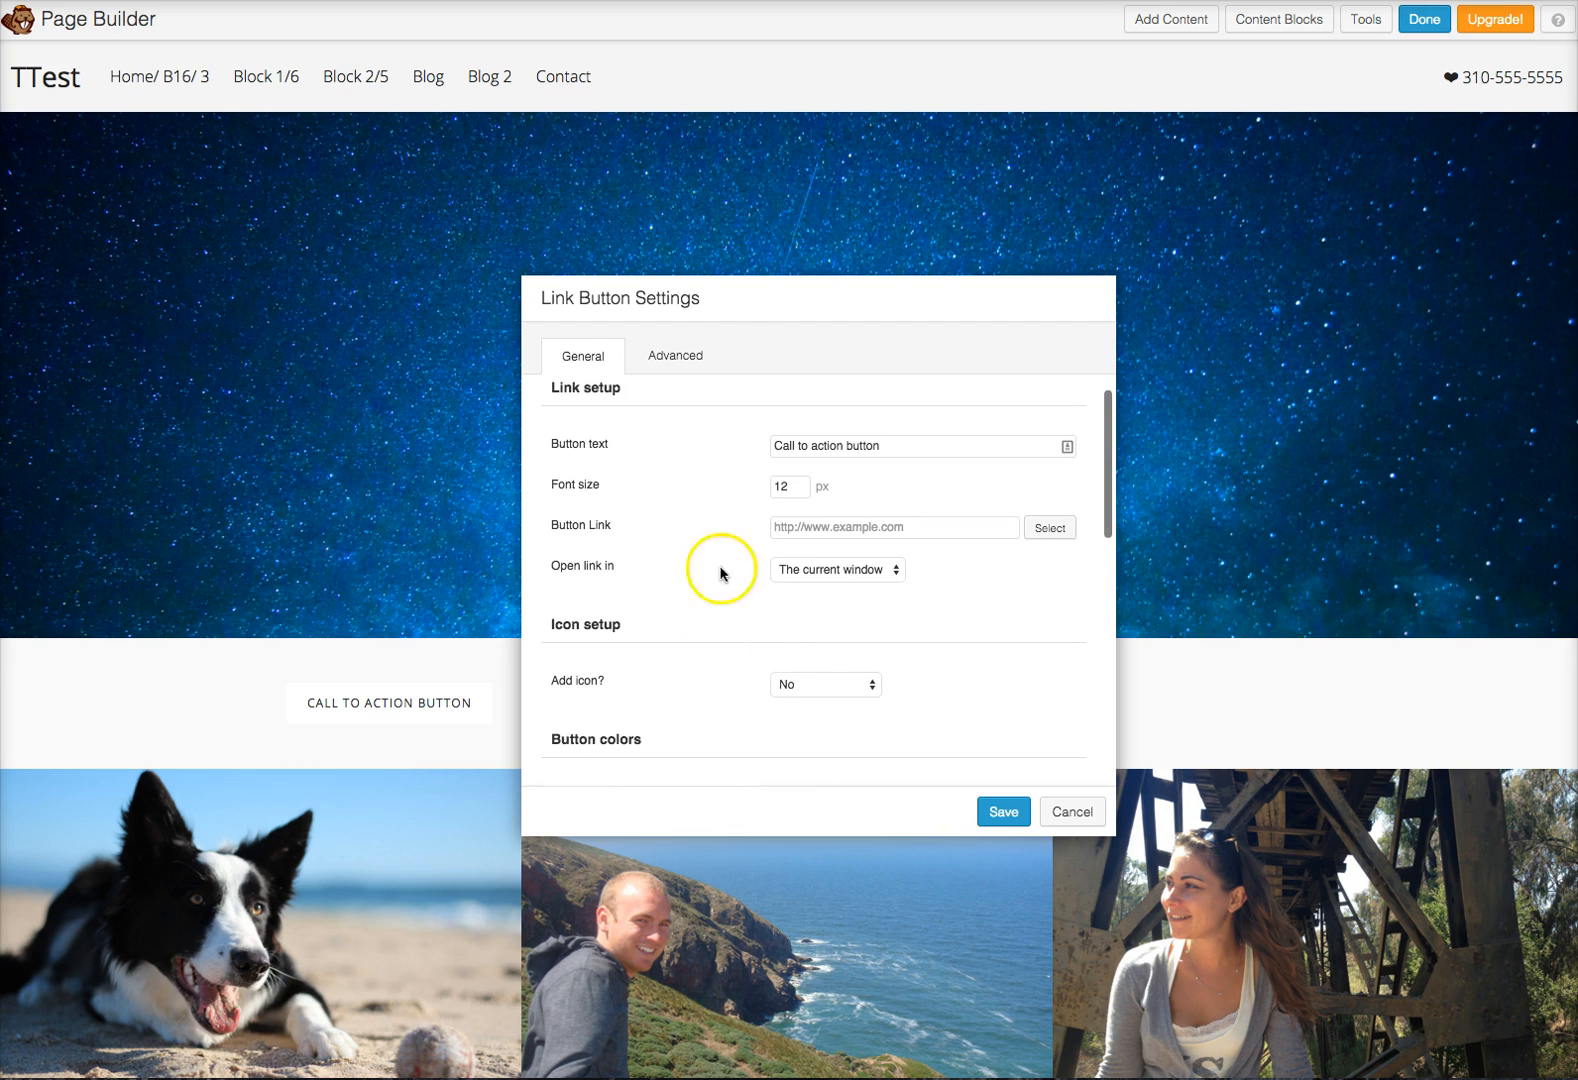
Review the link button's Advanced spacing and layout options, then scroll the settings.
click(674, 355)
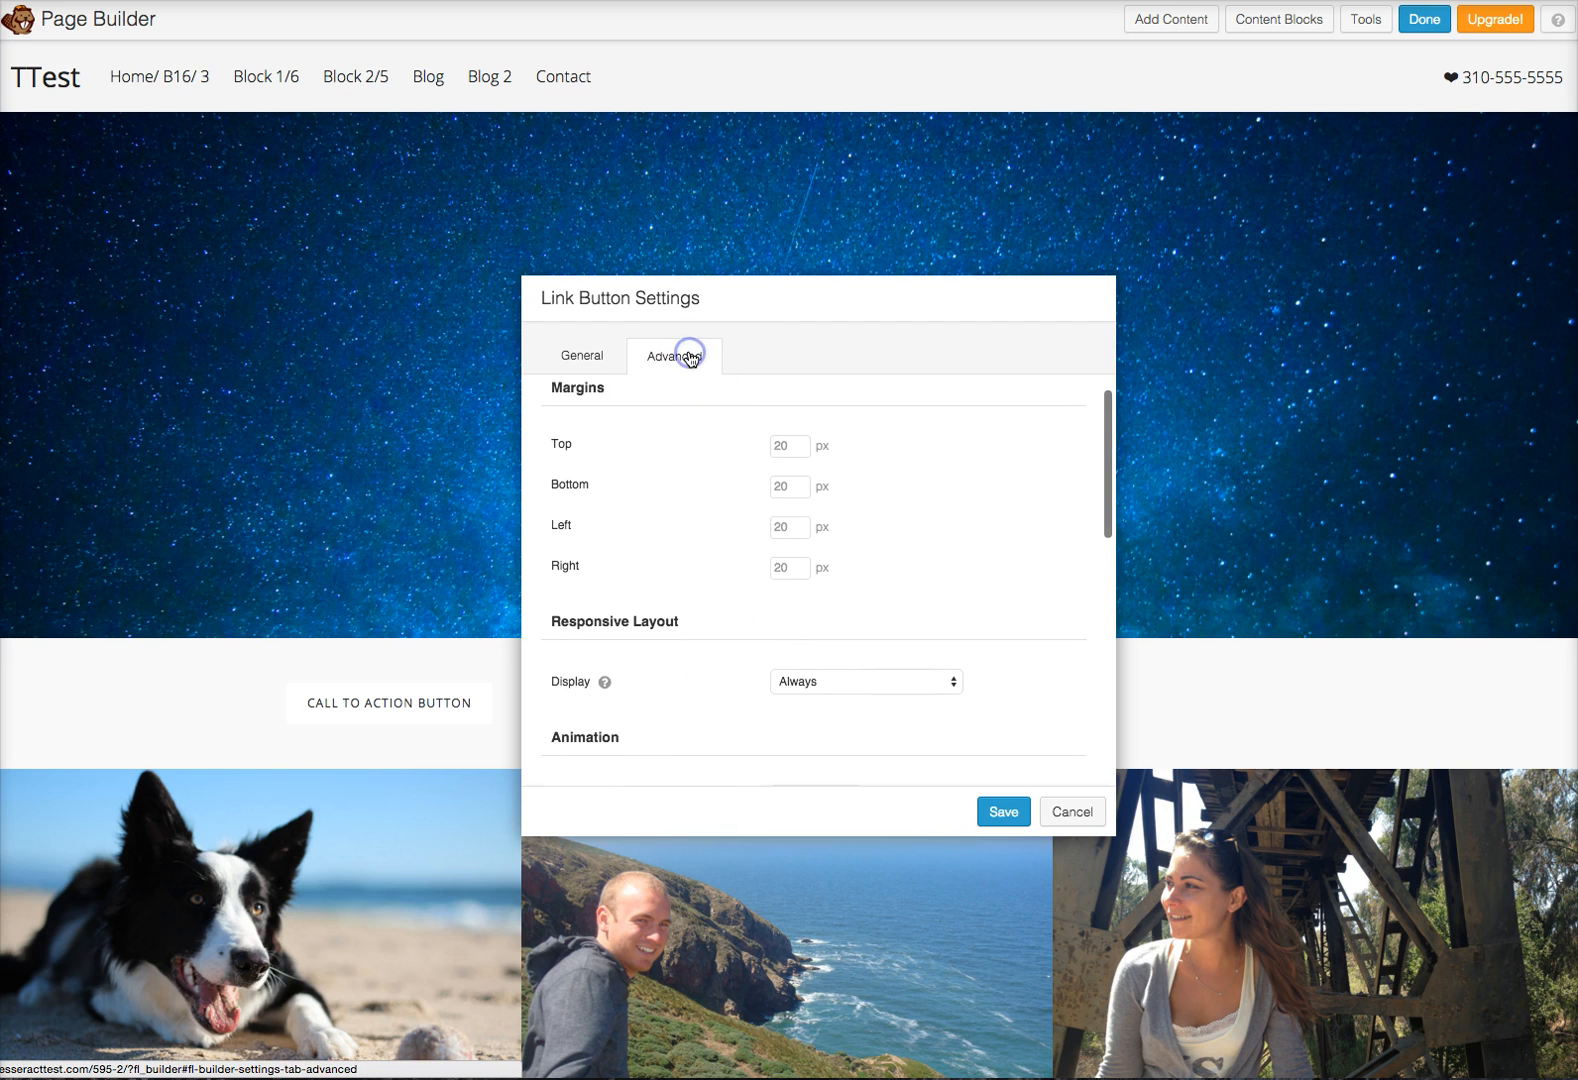
scroll(down, 3)
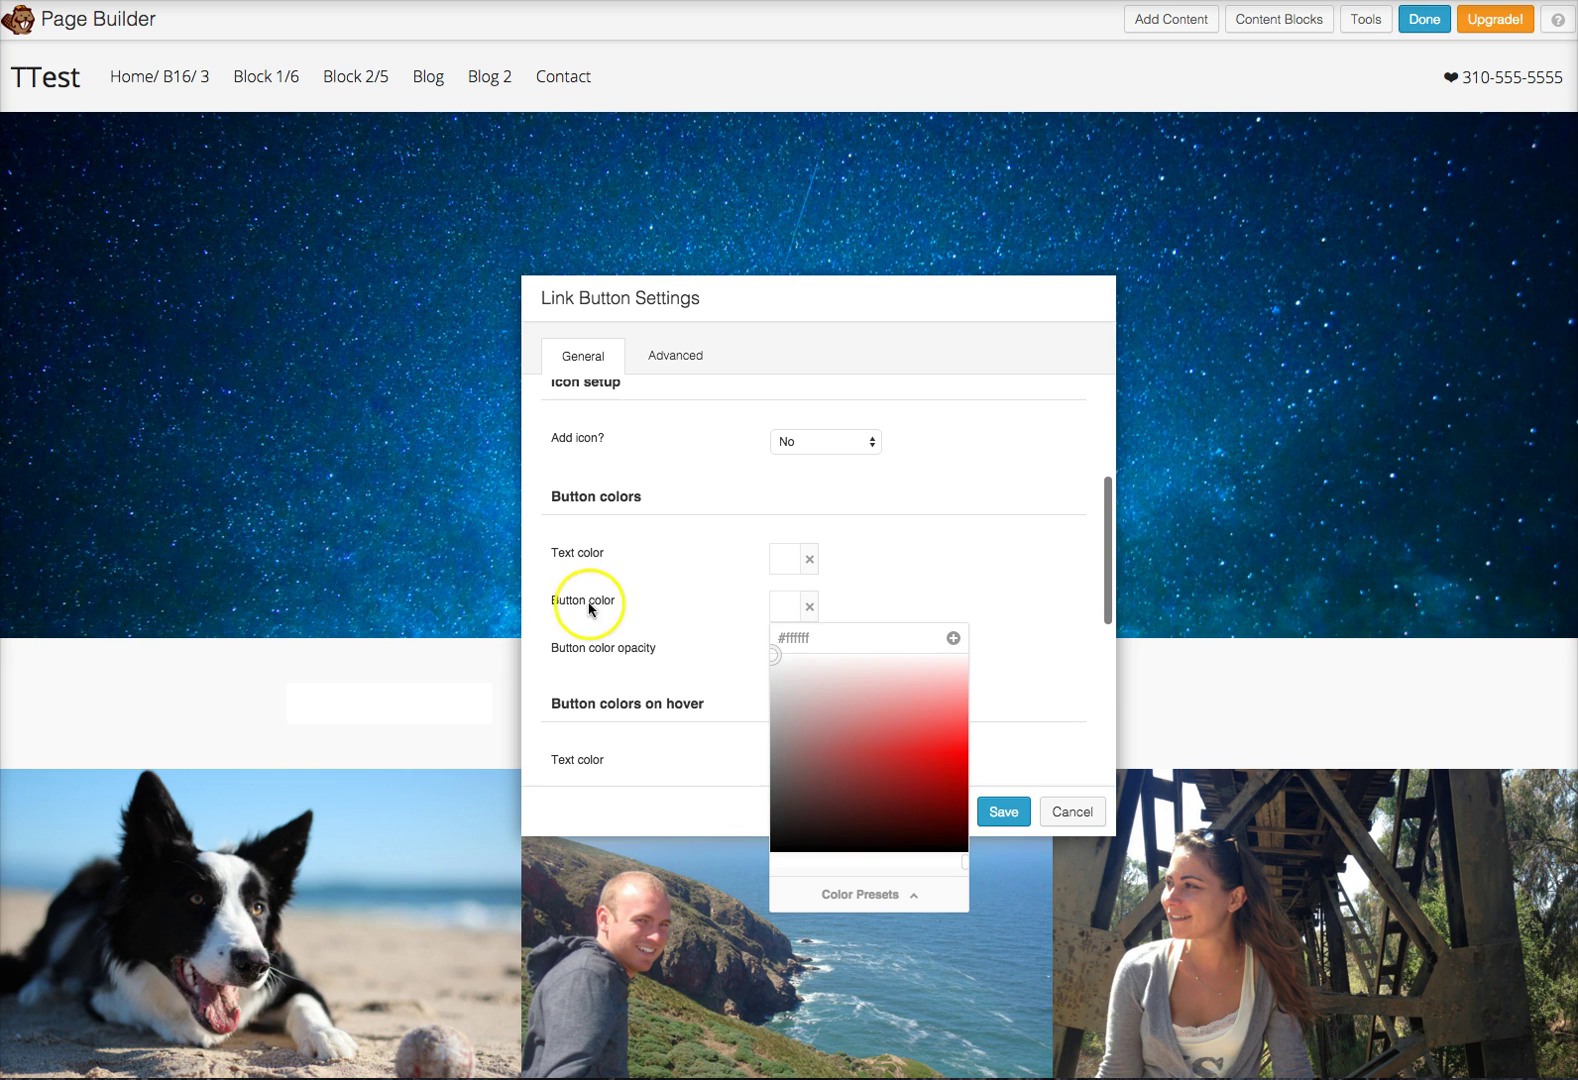
mouse_move(888, 797)
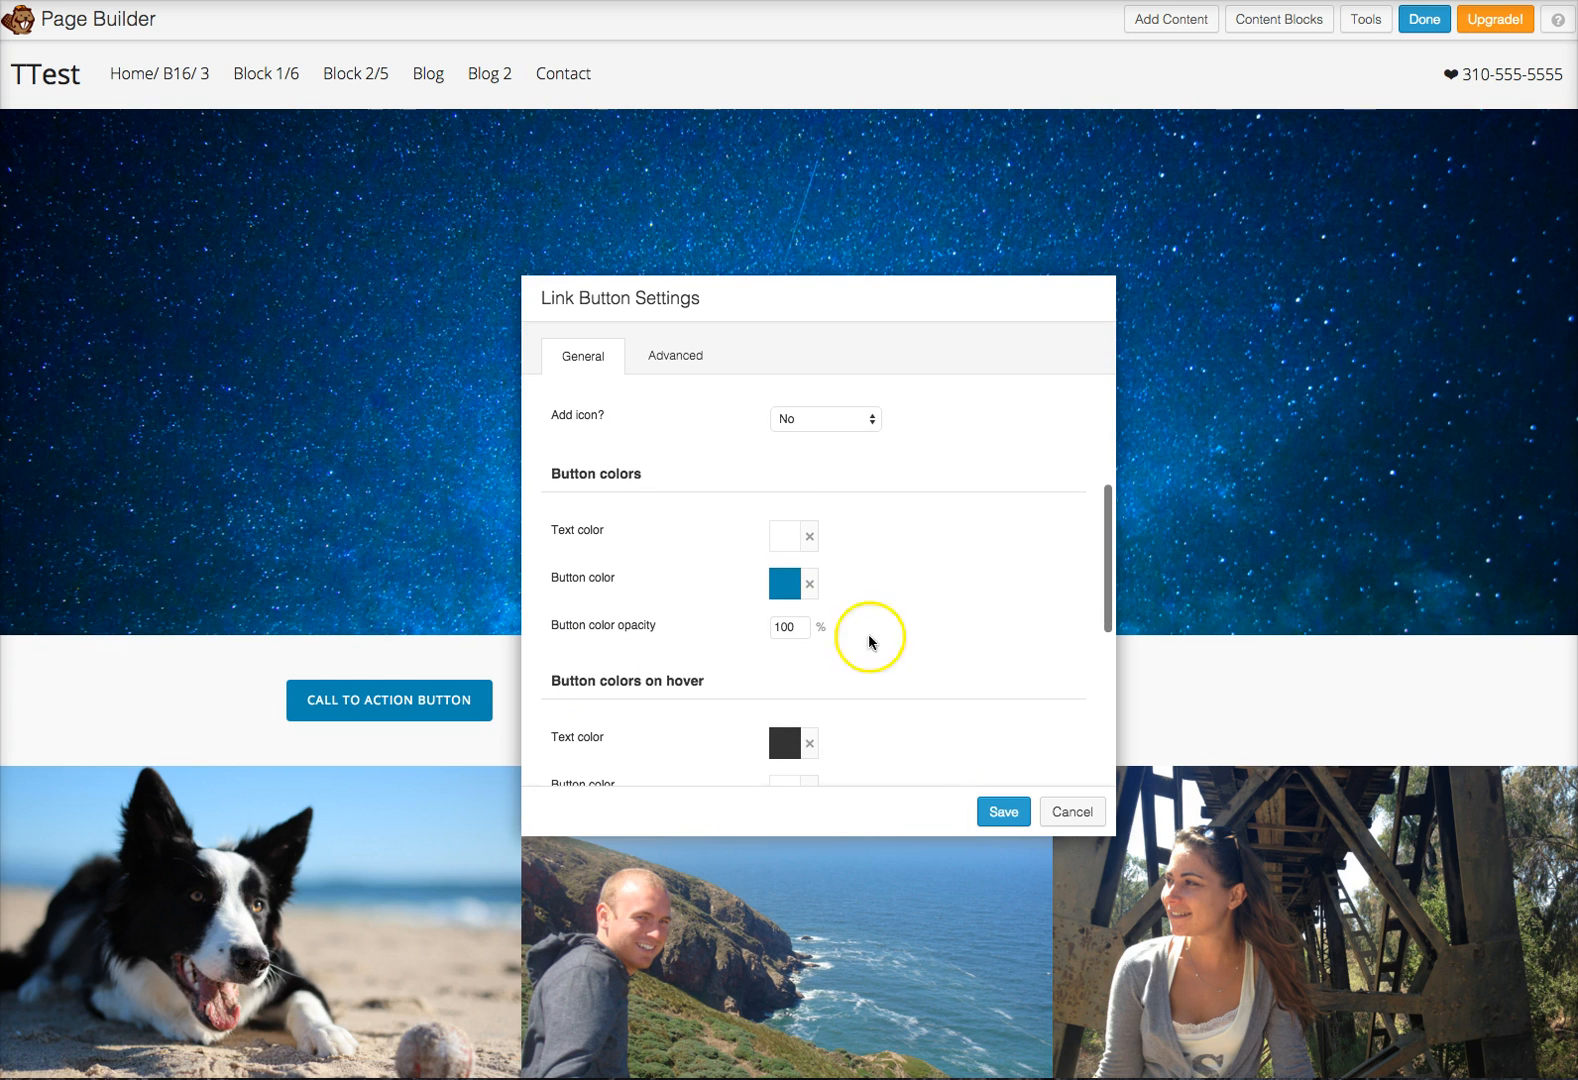
mouse_move(827, 699)
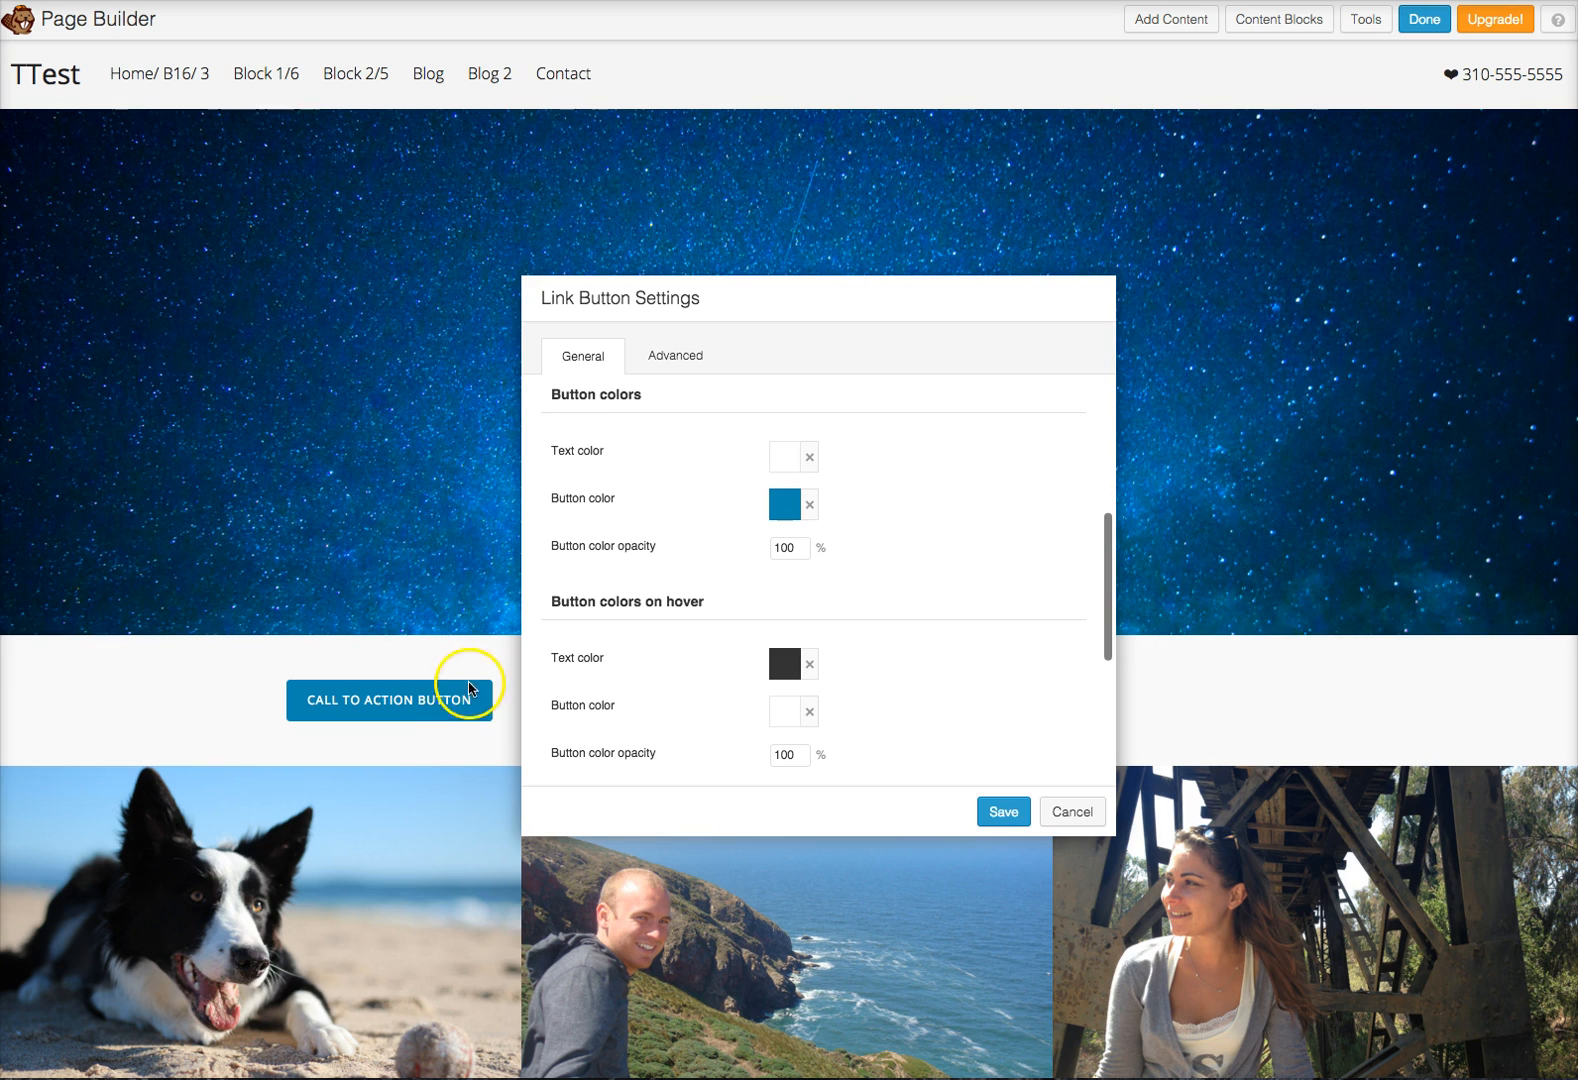
mouse_move(639, 641)
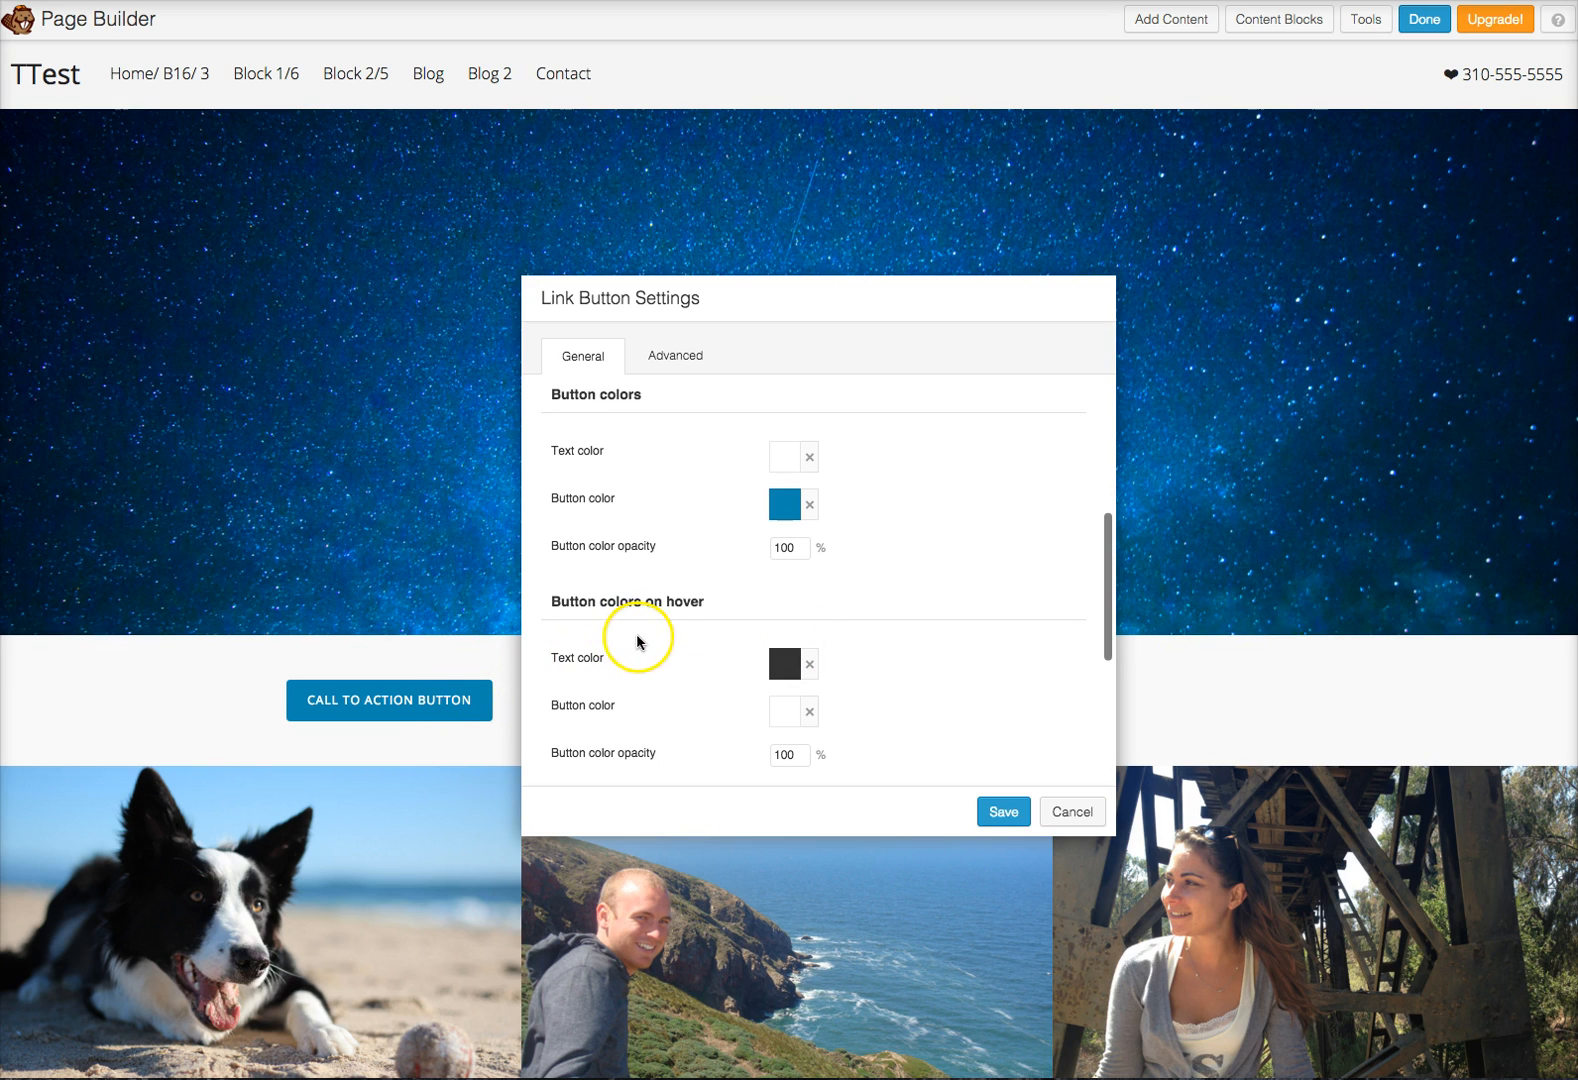
mouse_move(755, 692)
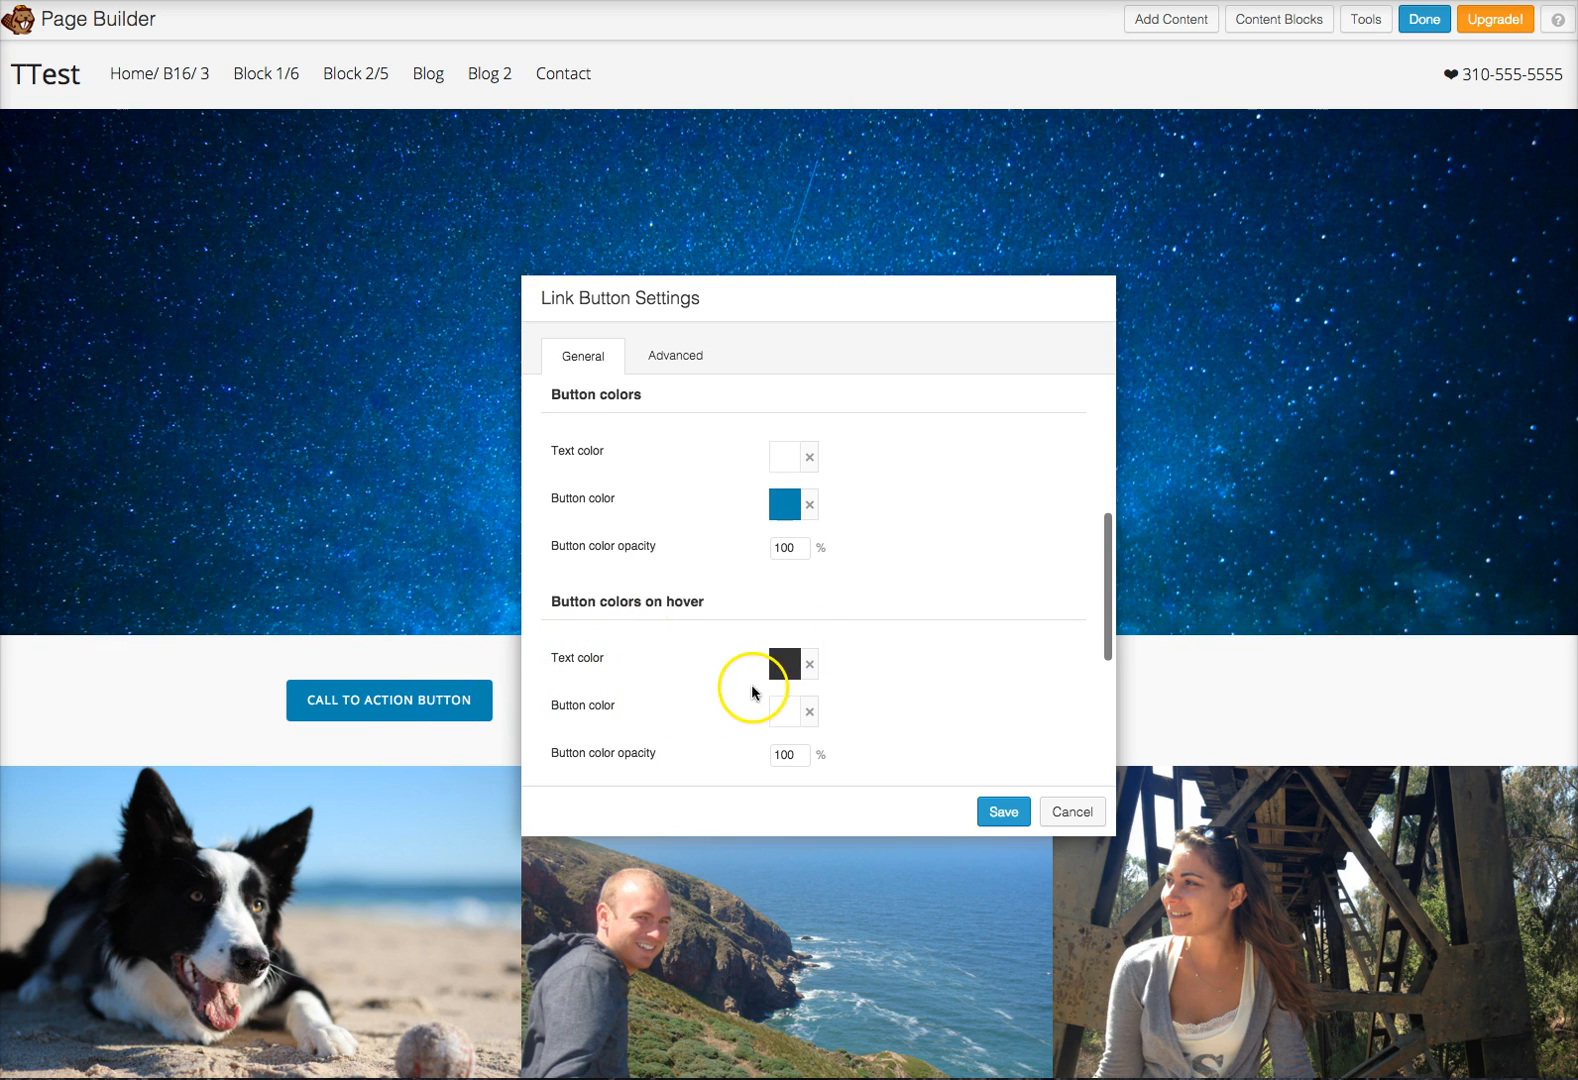
Set the hover text colour to light and reuse the normal blue as hover button colour.
click(786, 663)
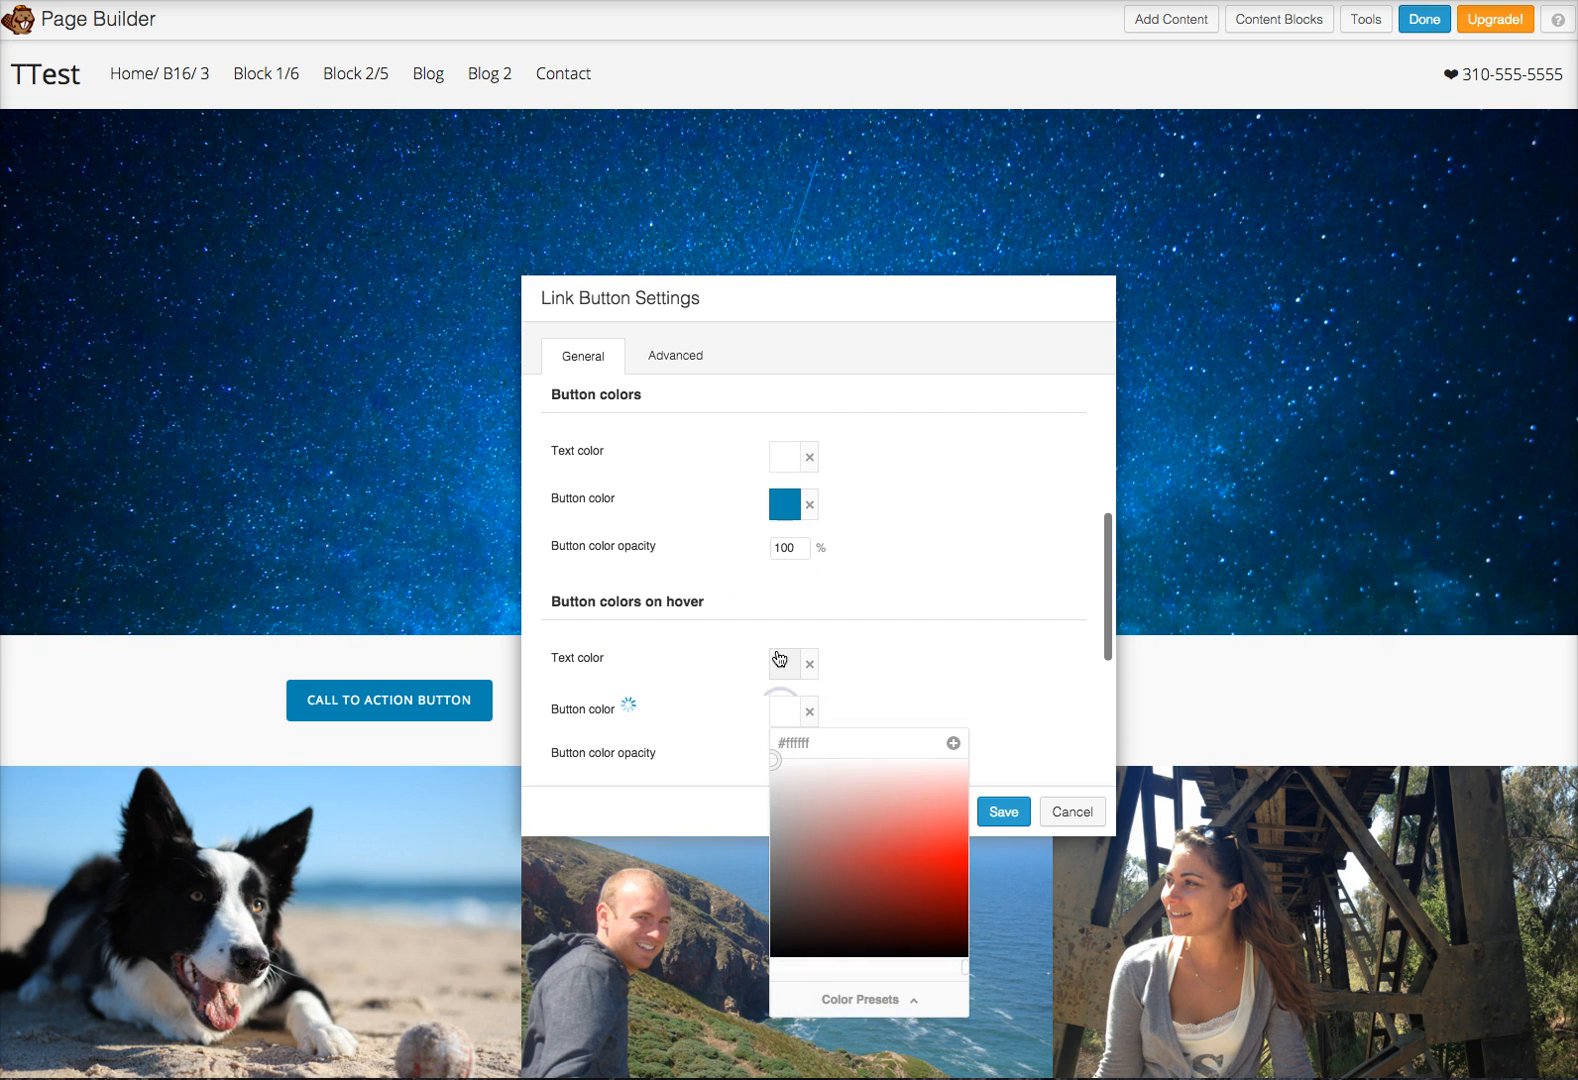
click(784, 503)
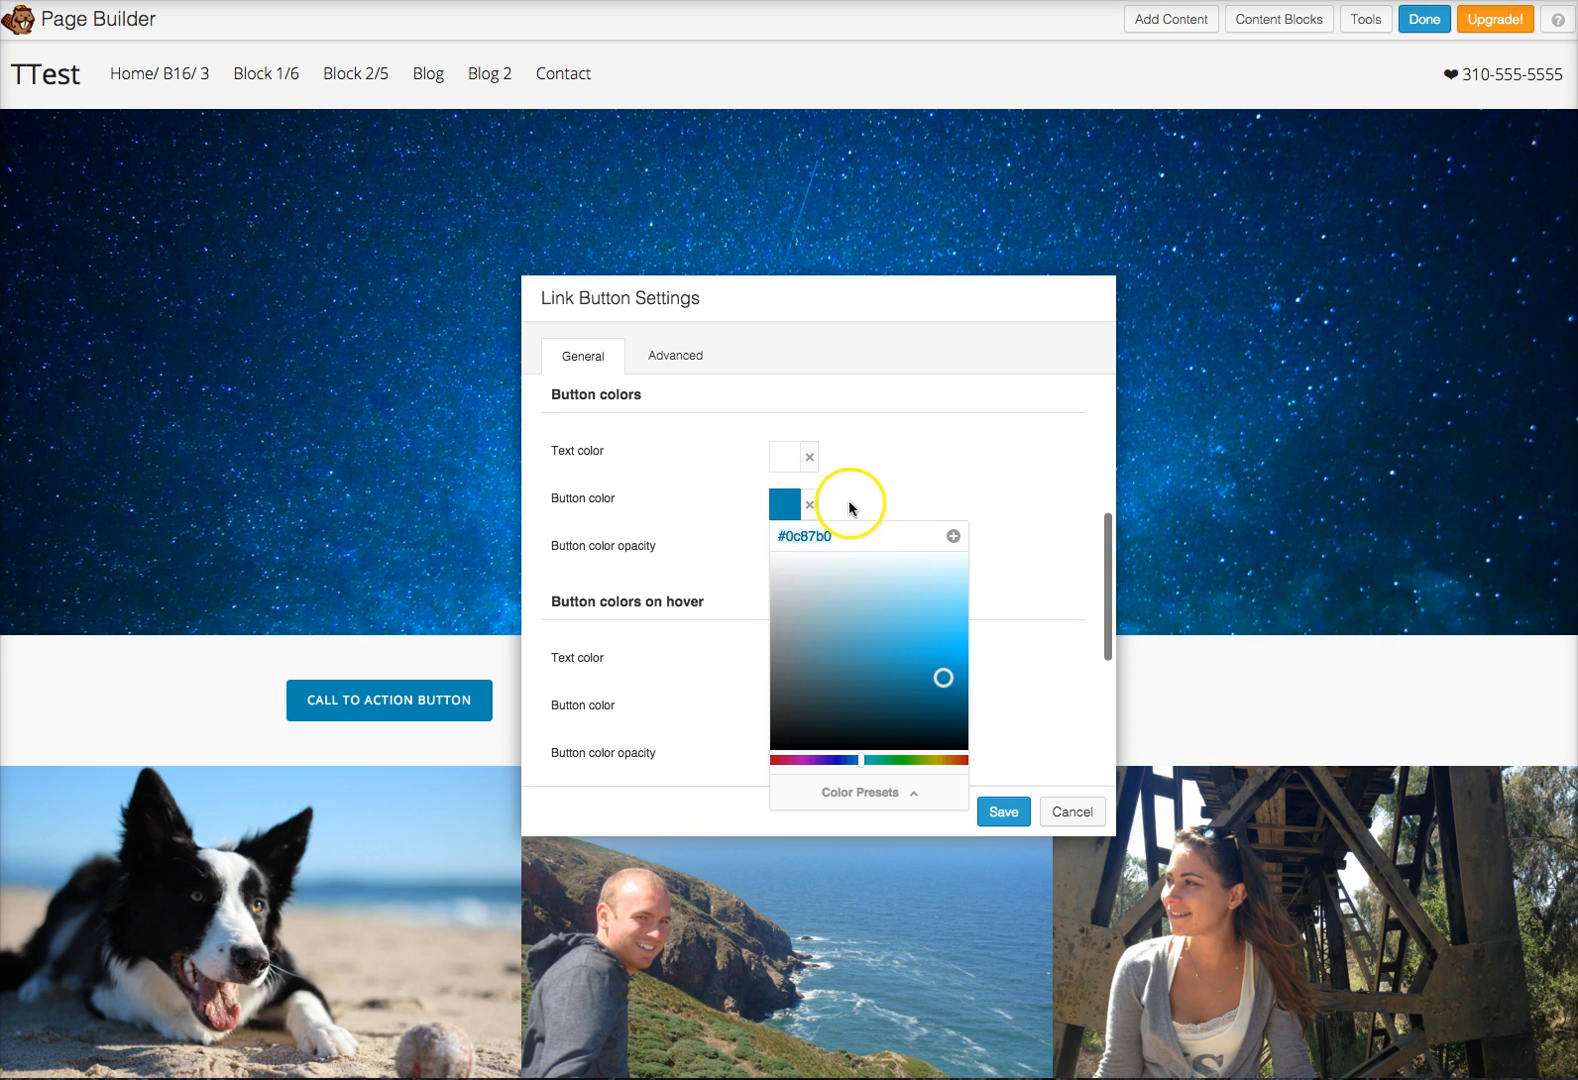
click(784, 709)
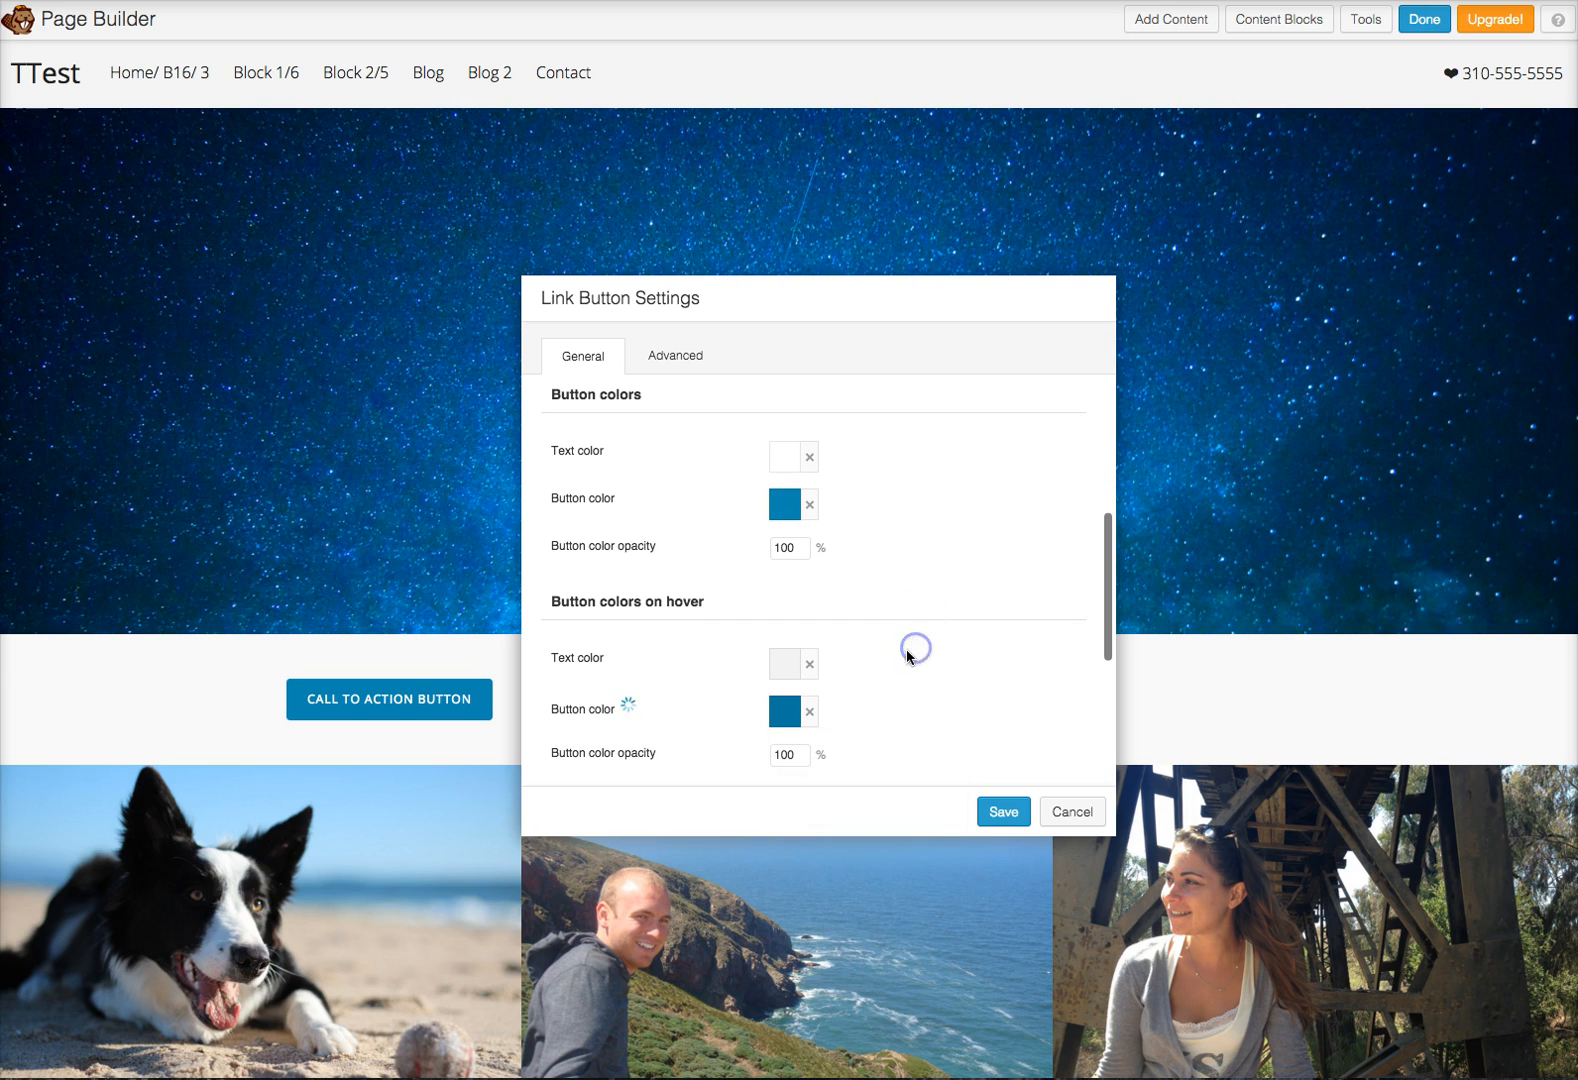
mouse_move(503, 728)
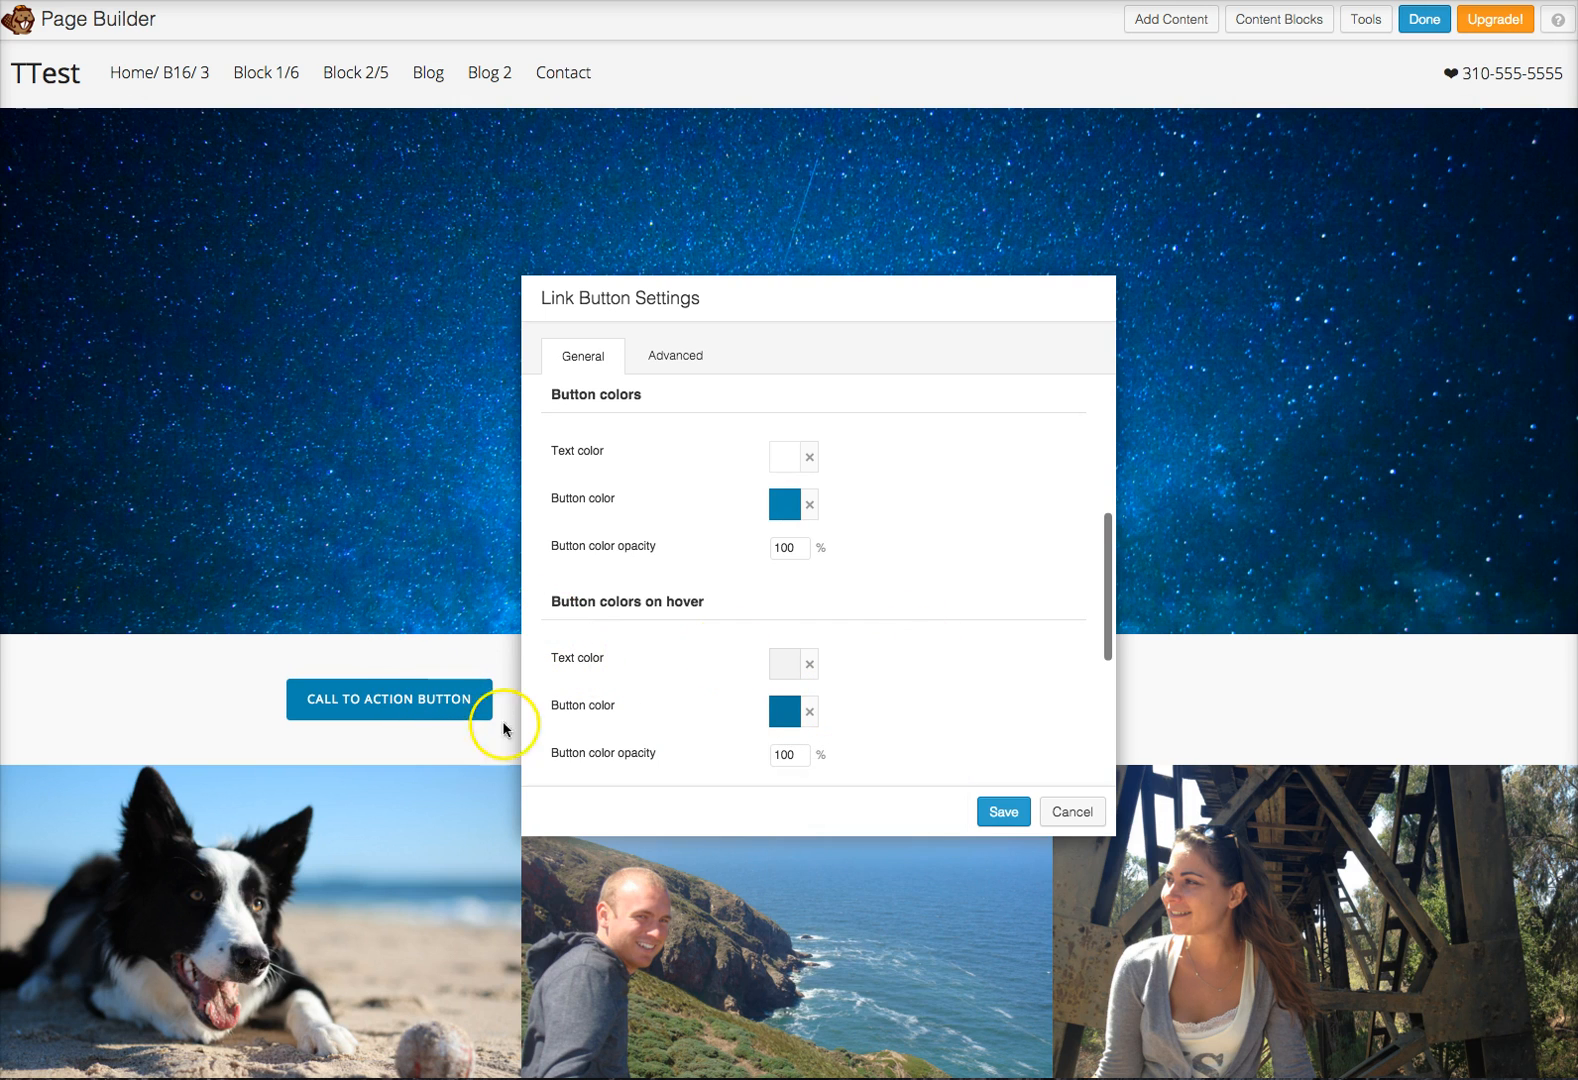
scroll(down, 3)
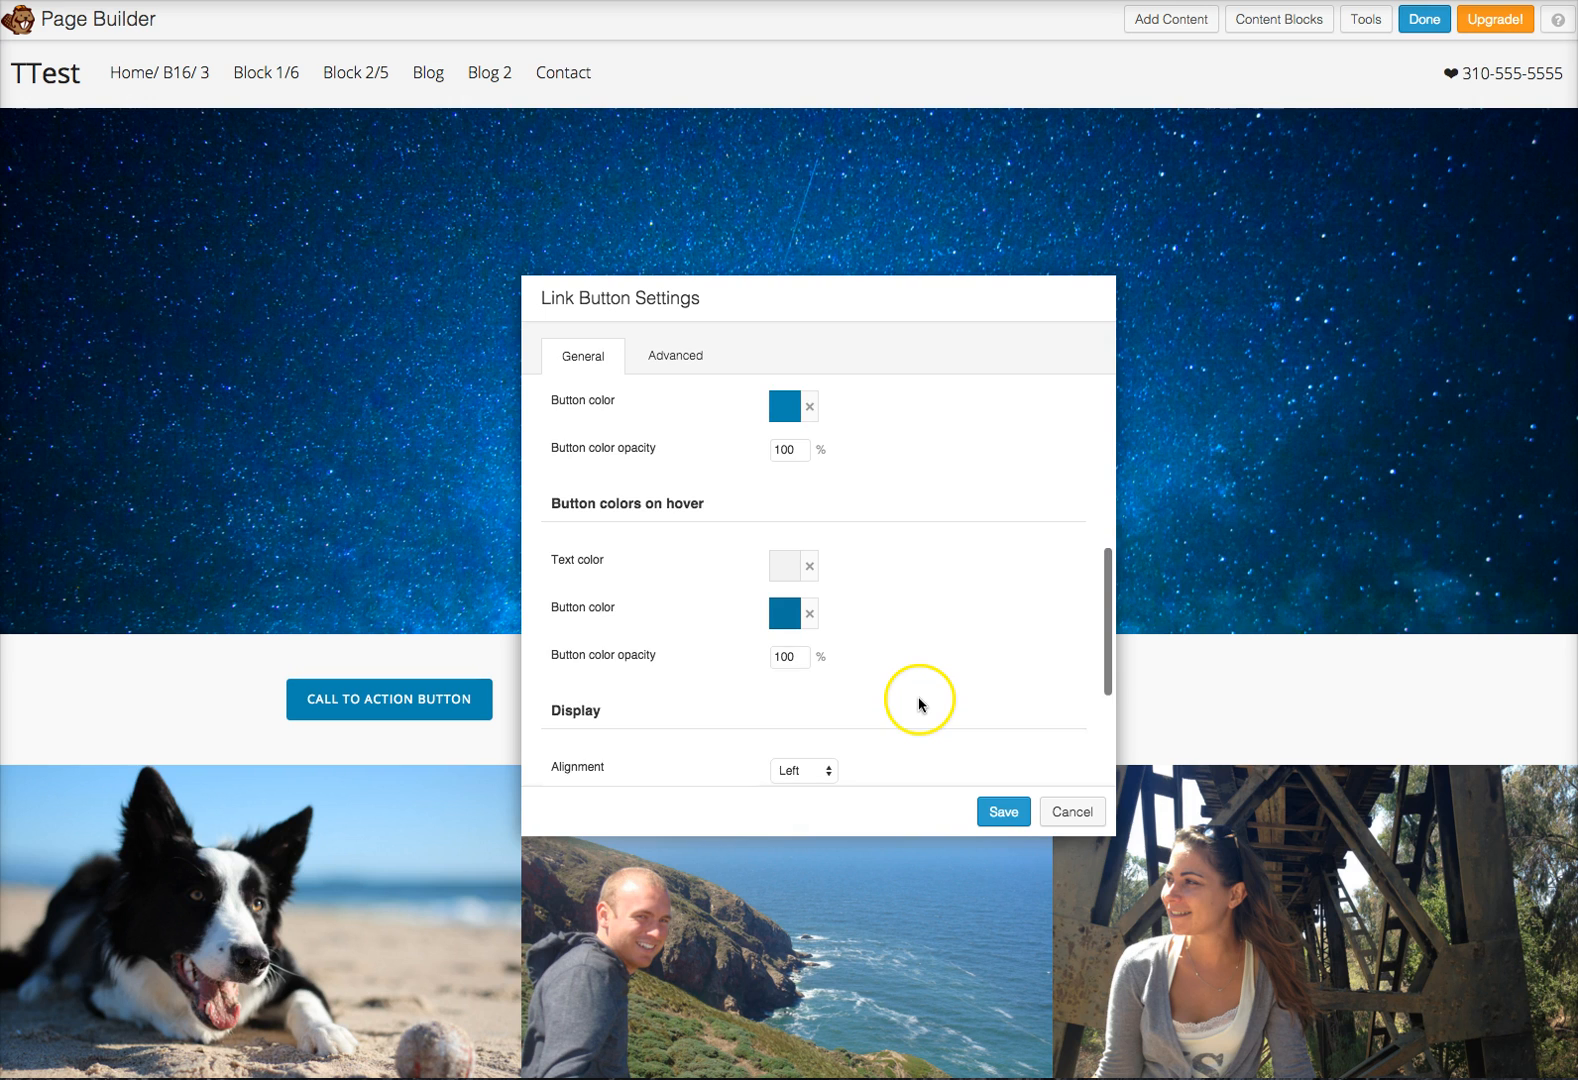
Center-align the button and review padding 0/0/20/20 and Border None.
scroll(down, 3)
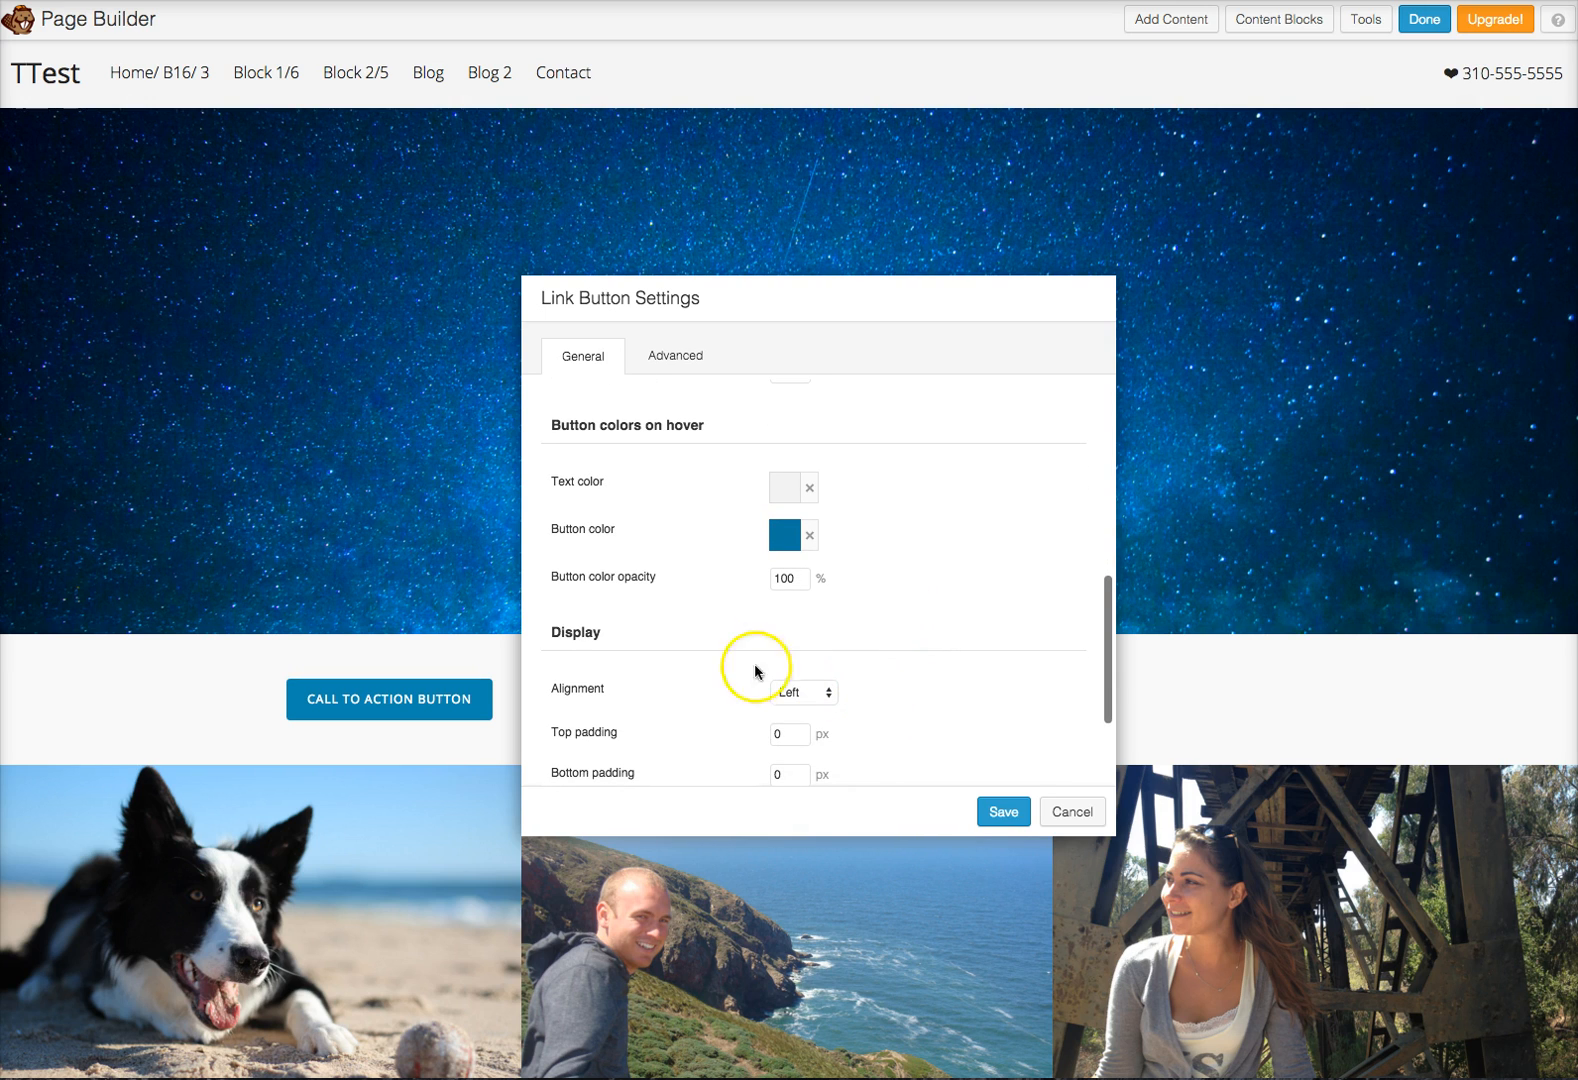
mouse_move(479, 721)
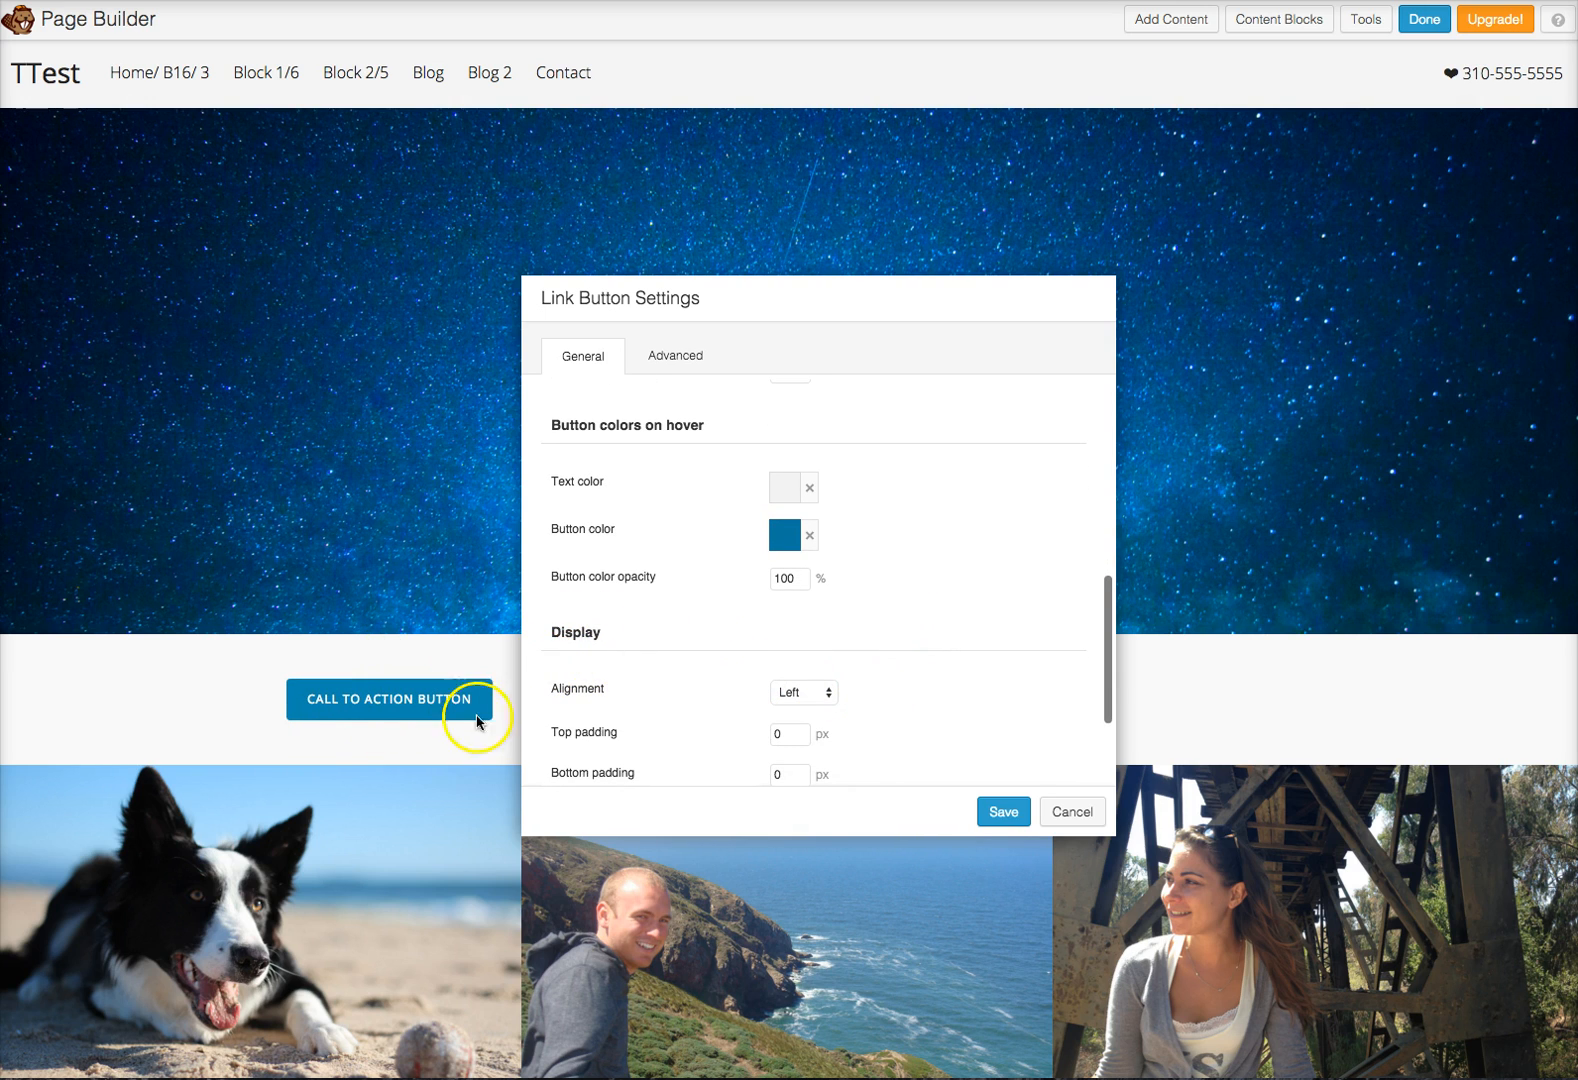
mouse_move(712, 352)
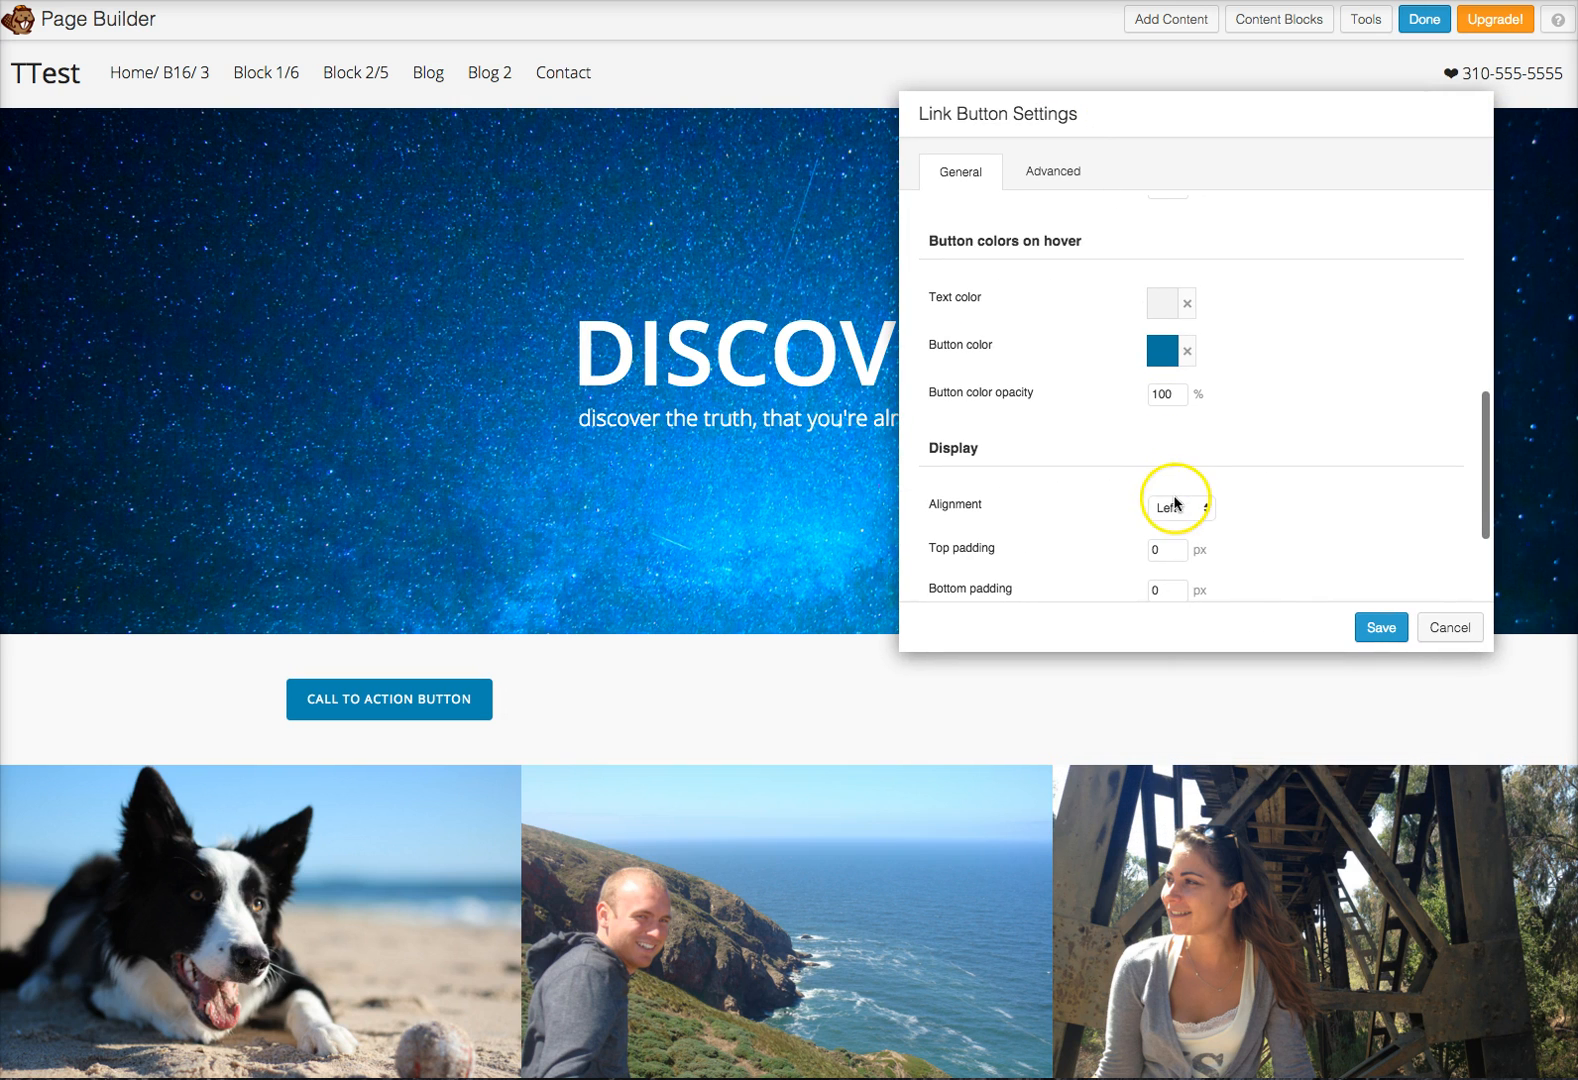
click(1180, 507)
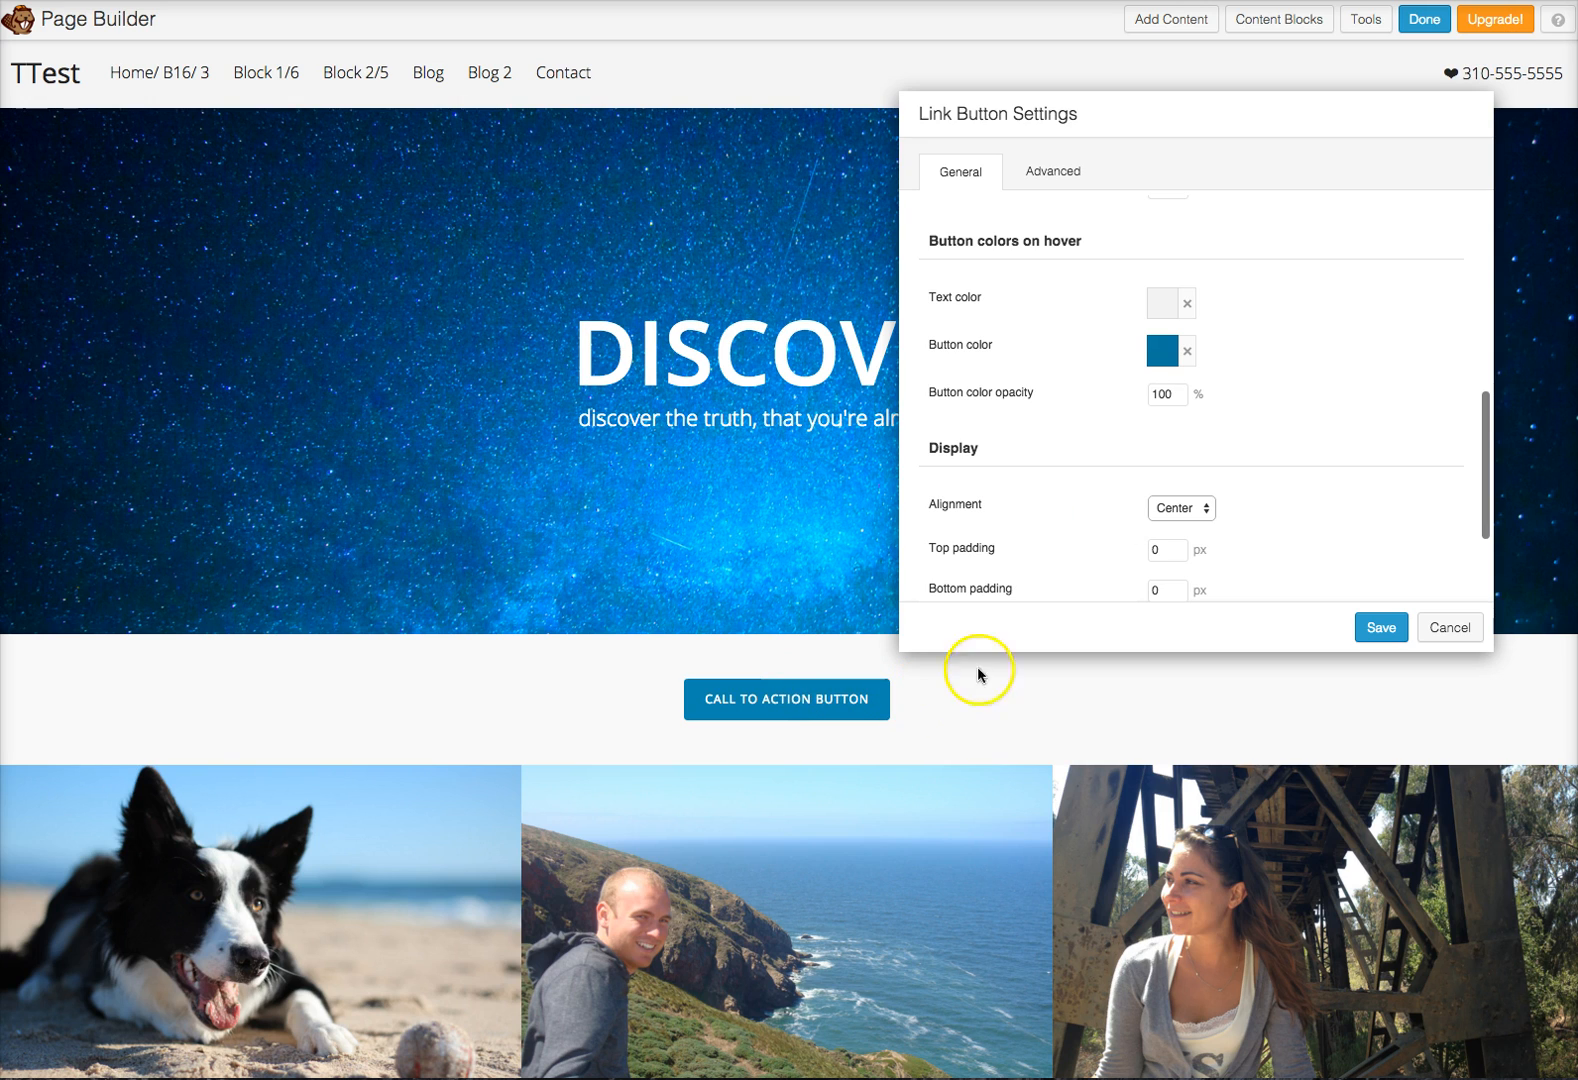
scroll(down, 3)
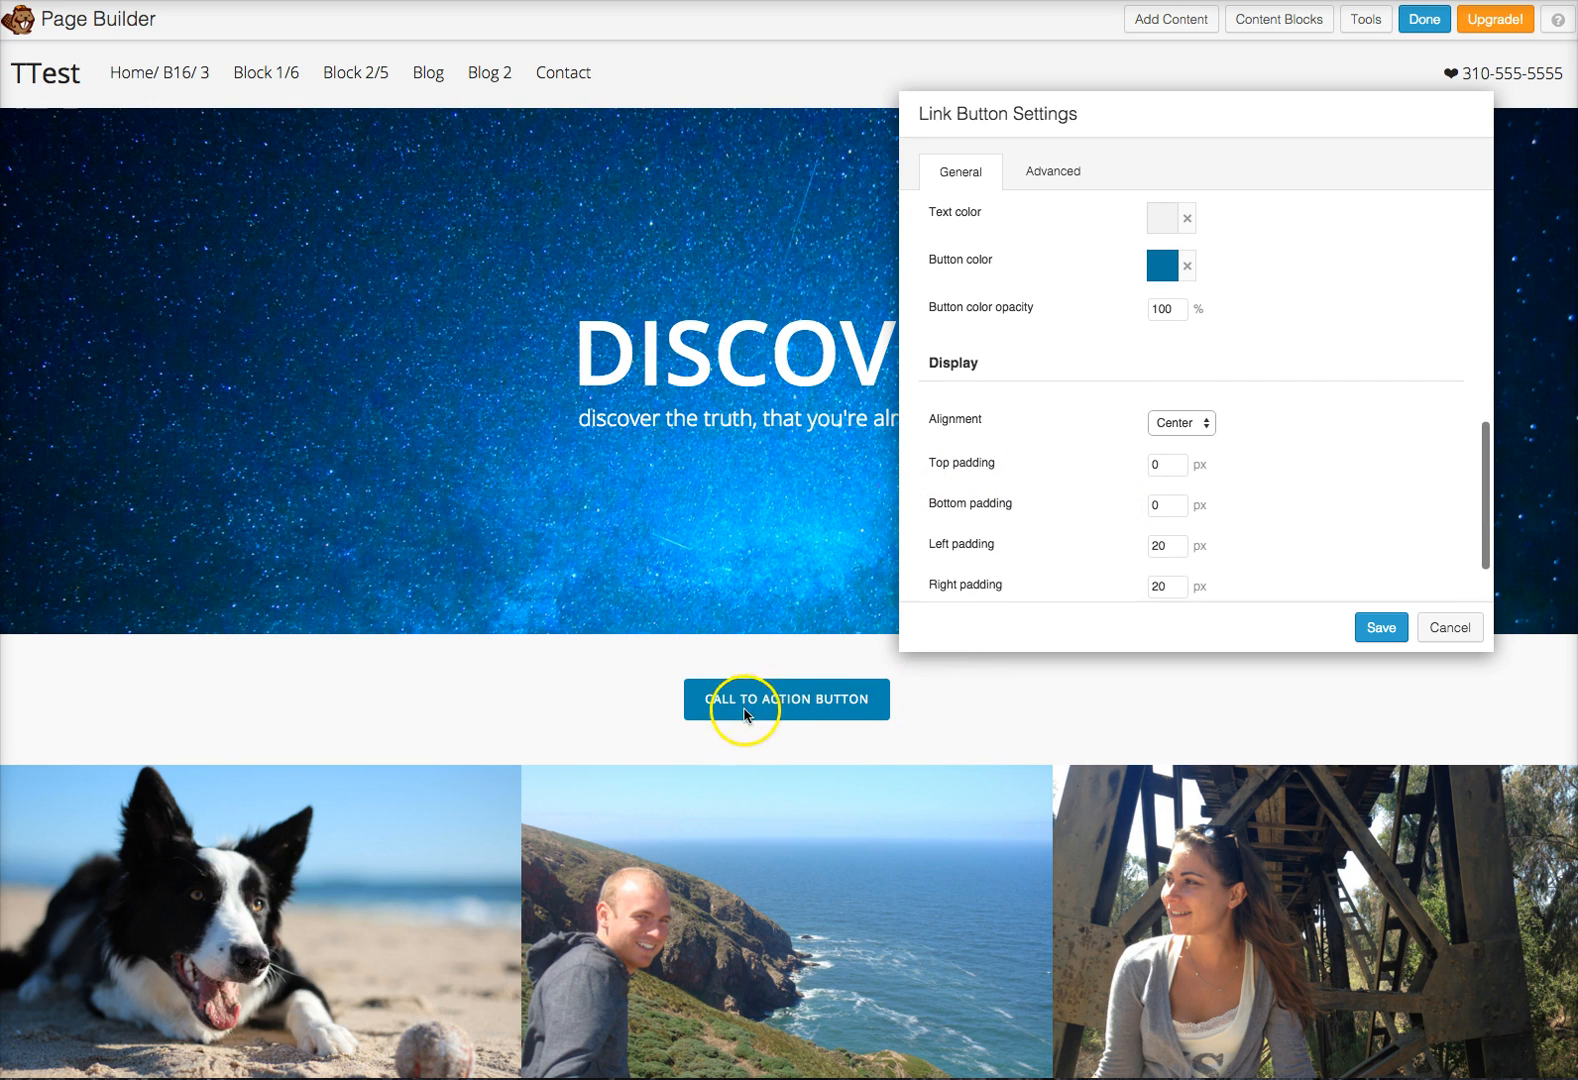
scroll(down, 3)
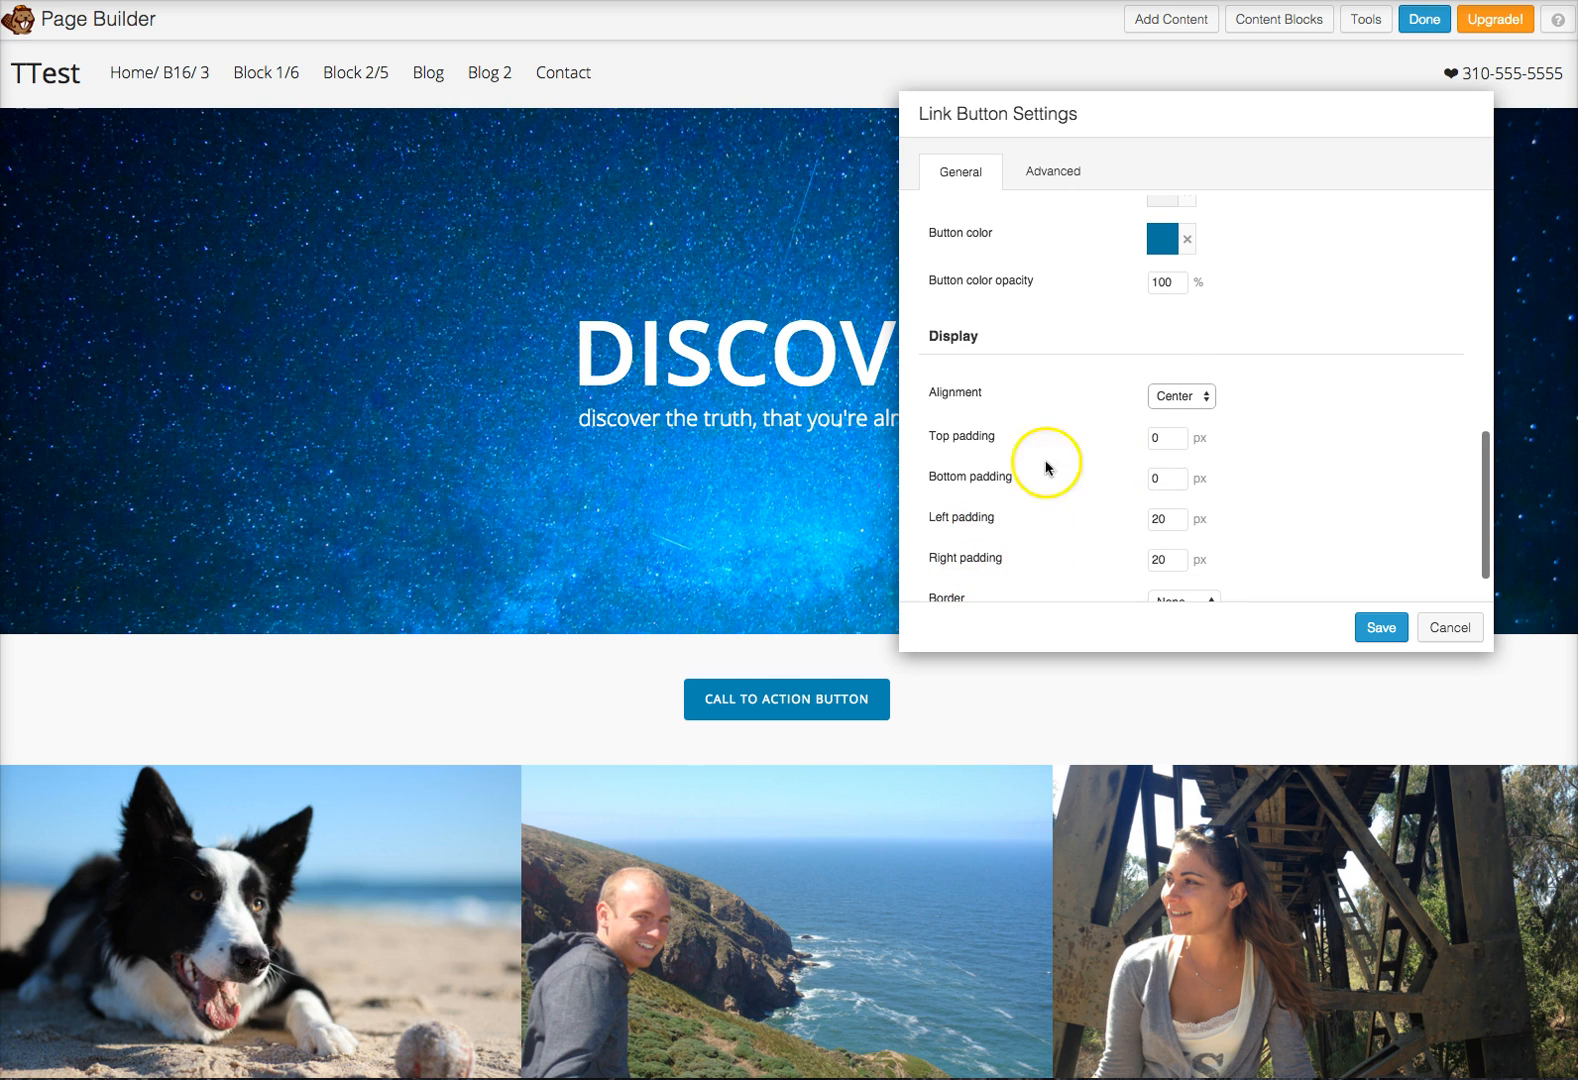
mouse_move(712, 708)
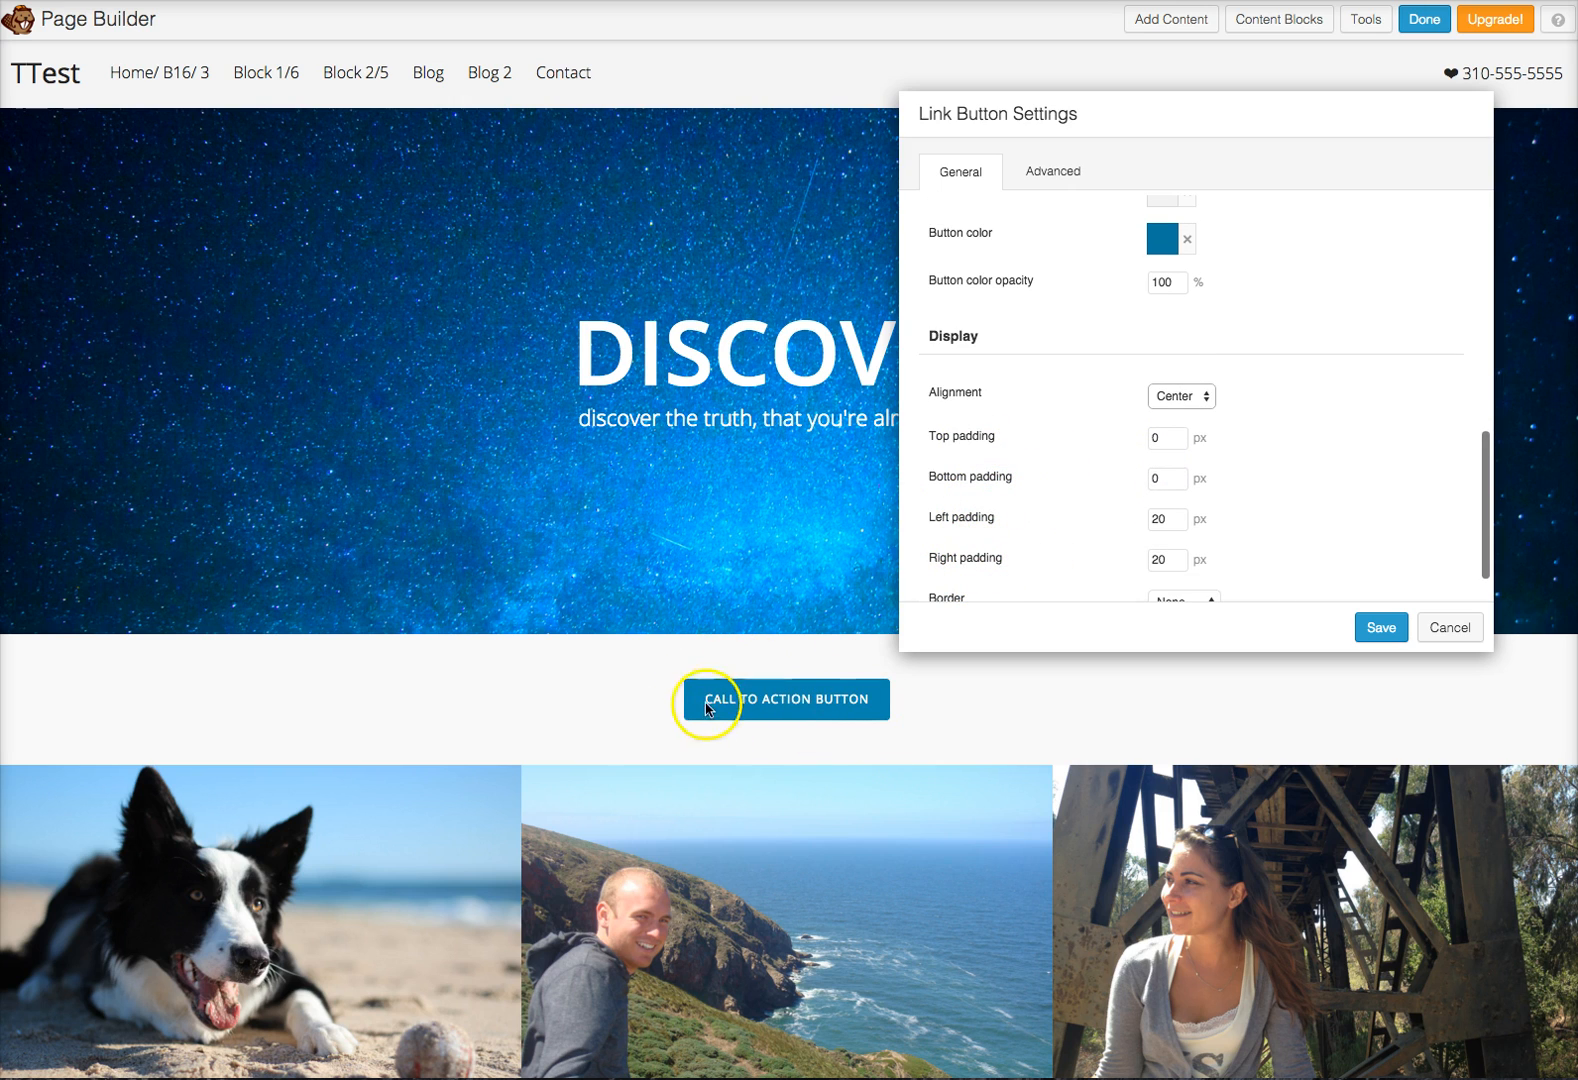
scroll(down, 3)
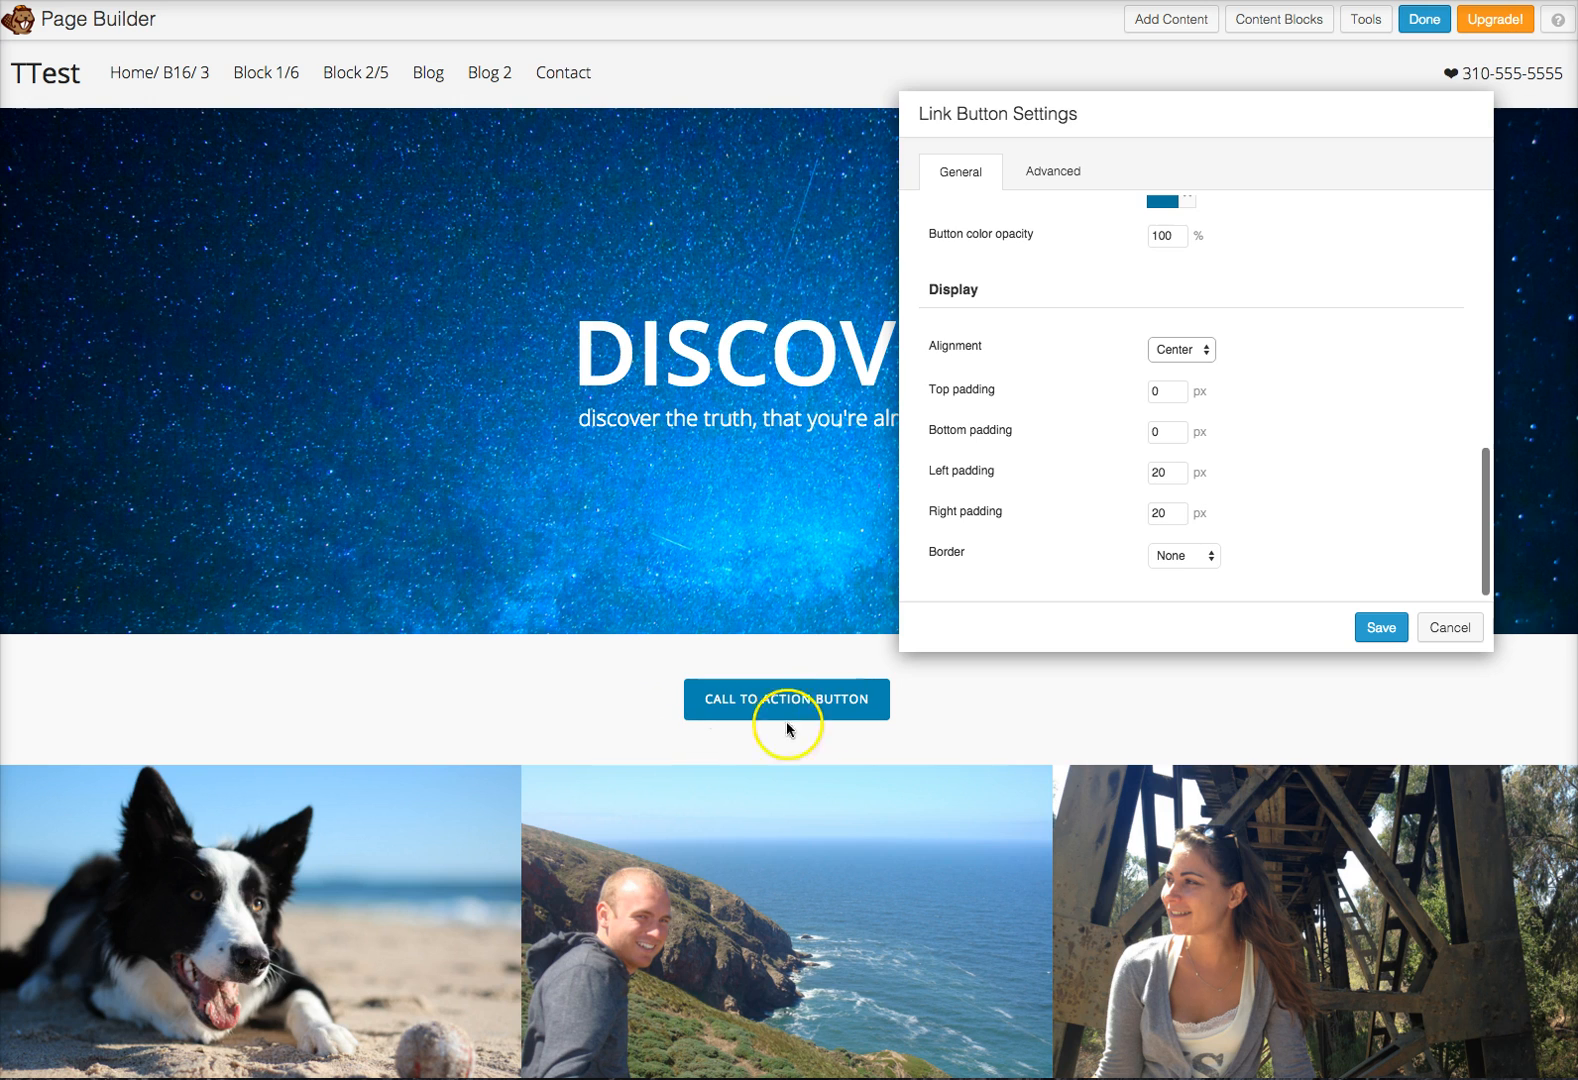
mouse_move(1133, 575)
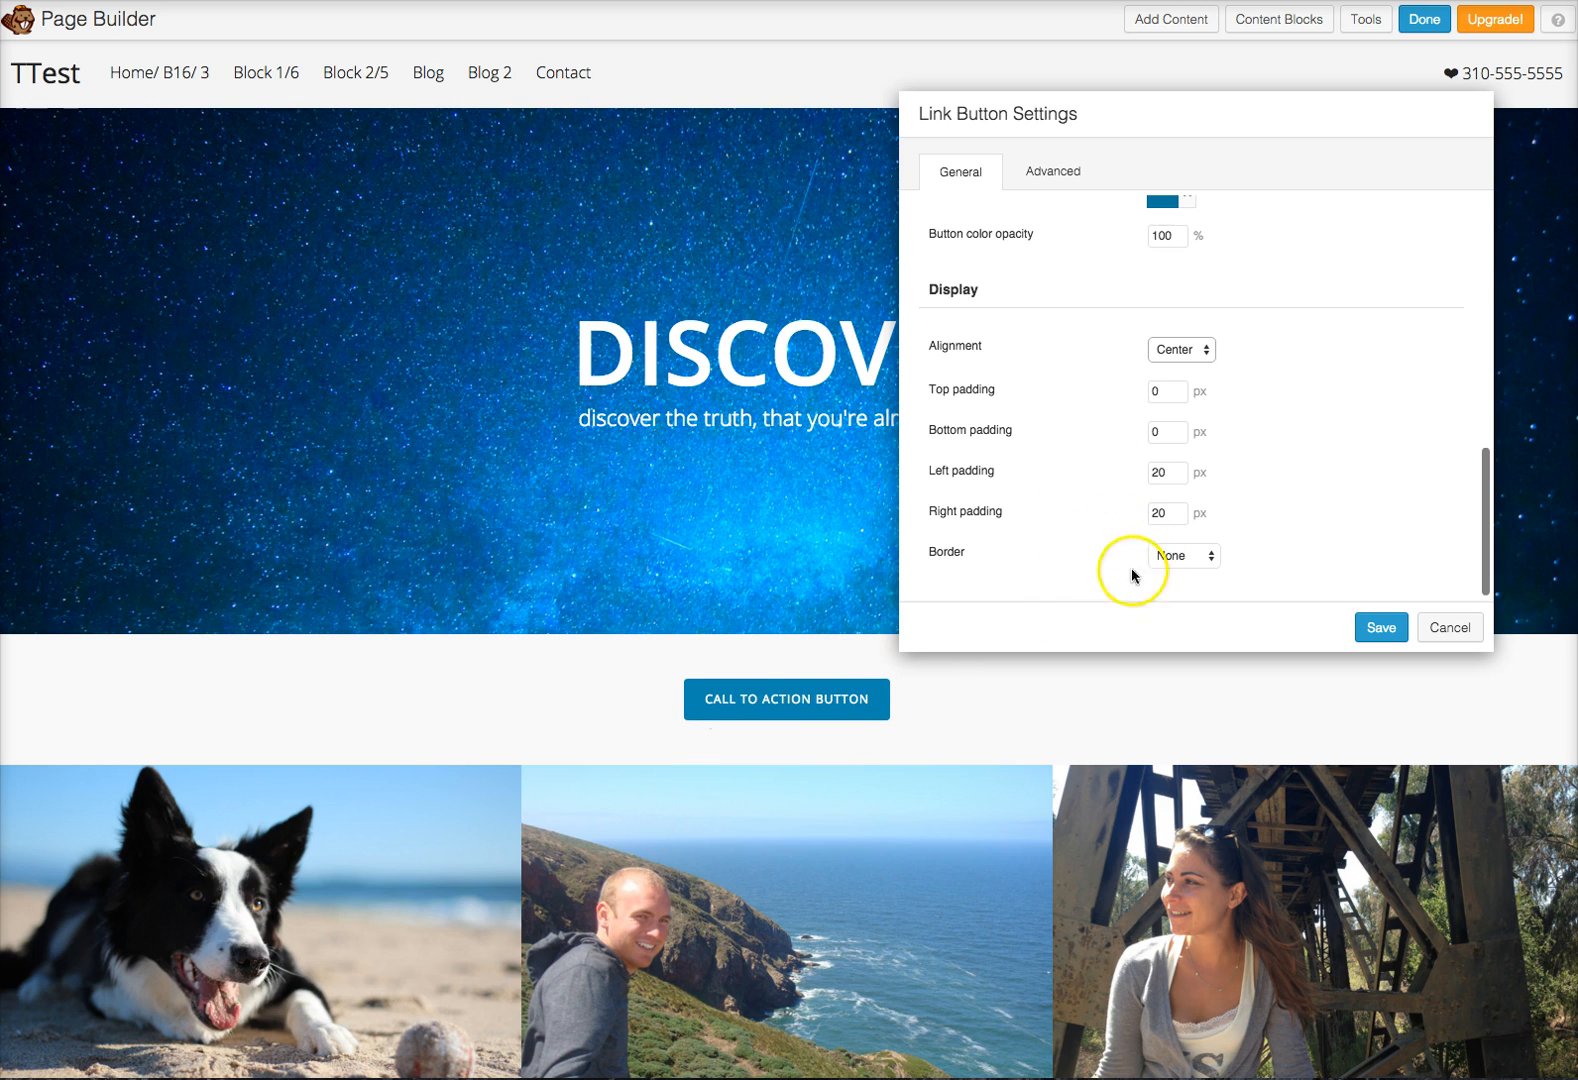
mouse_move(773, 700)
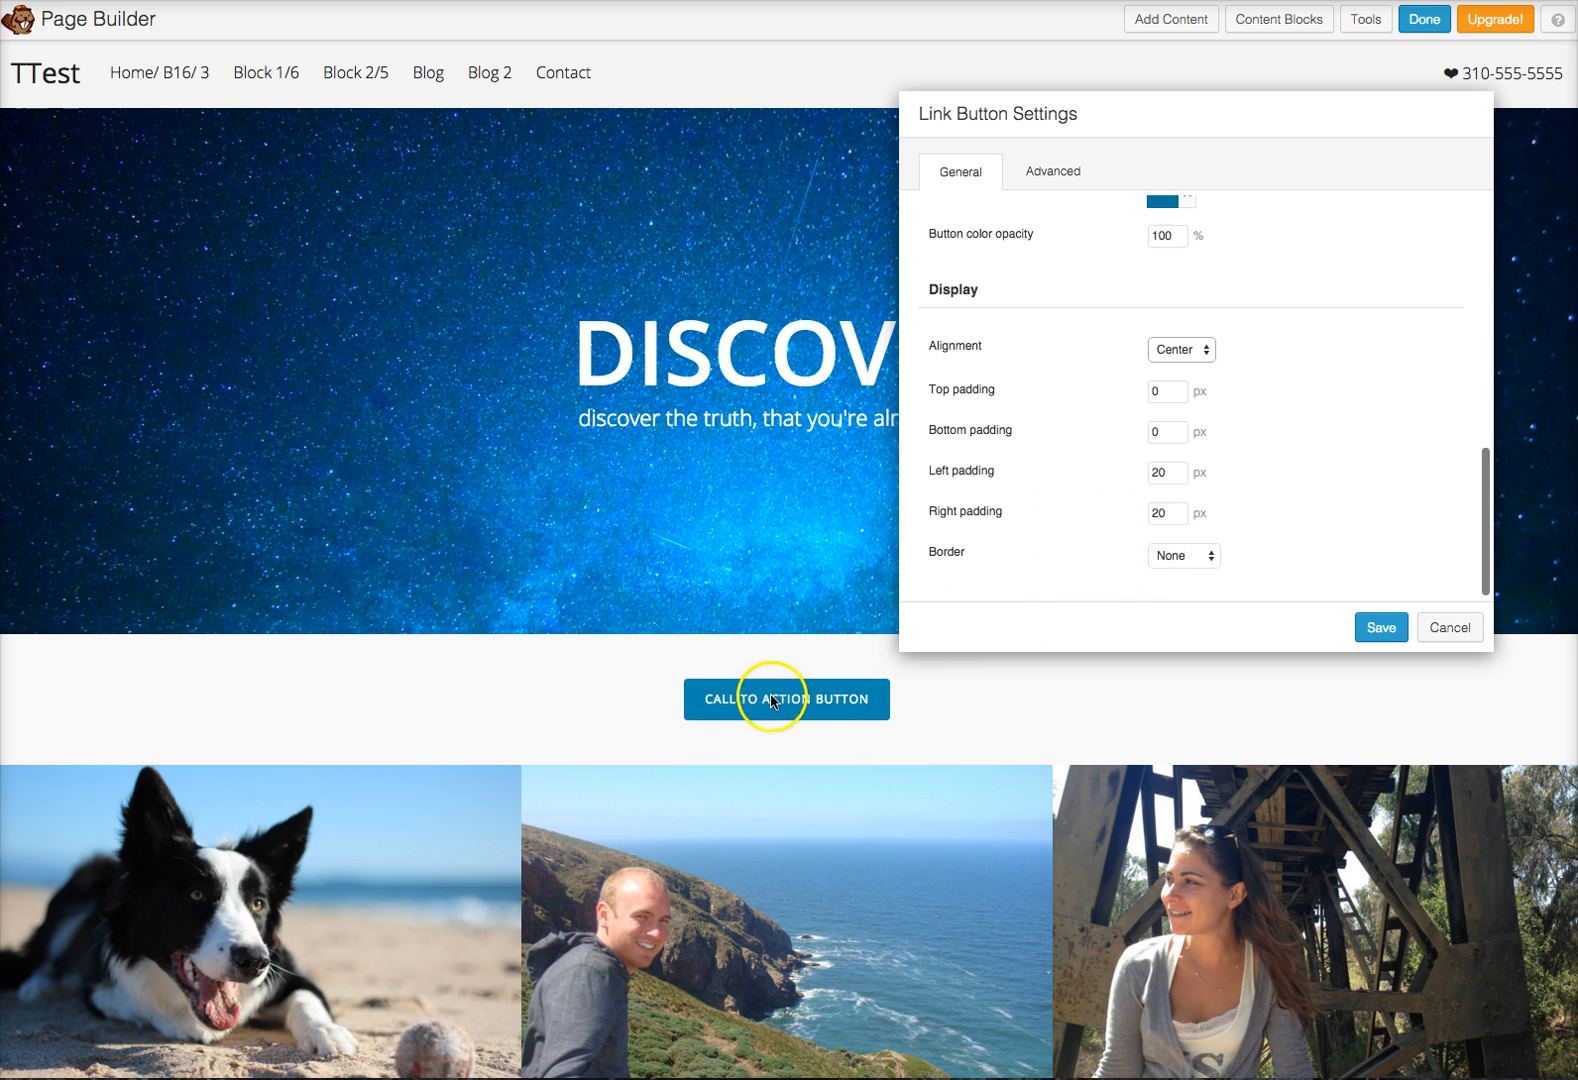
mouse_move(775, 692)
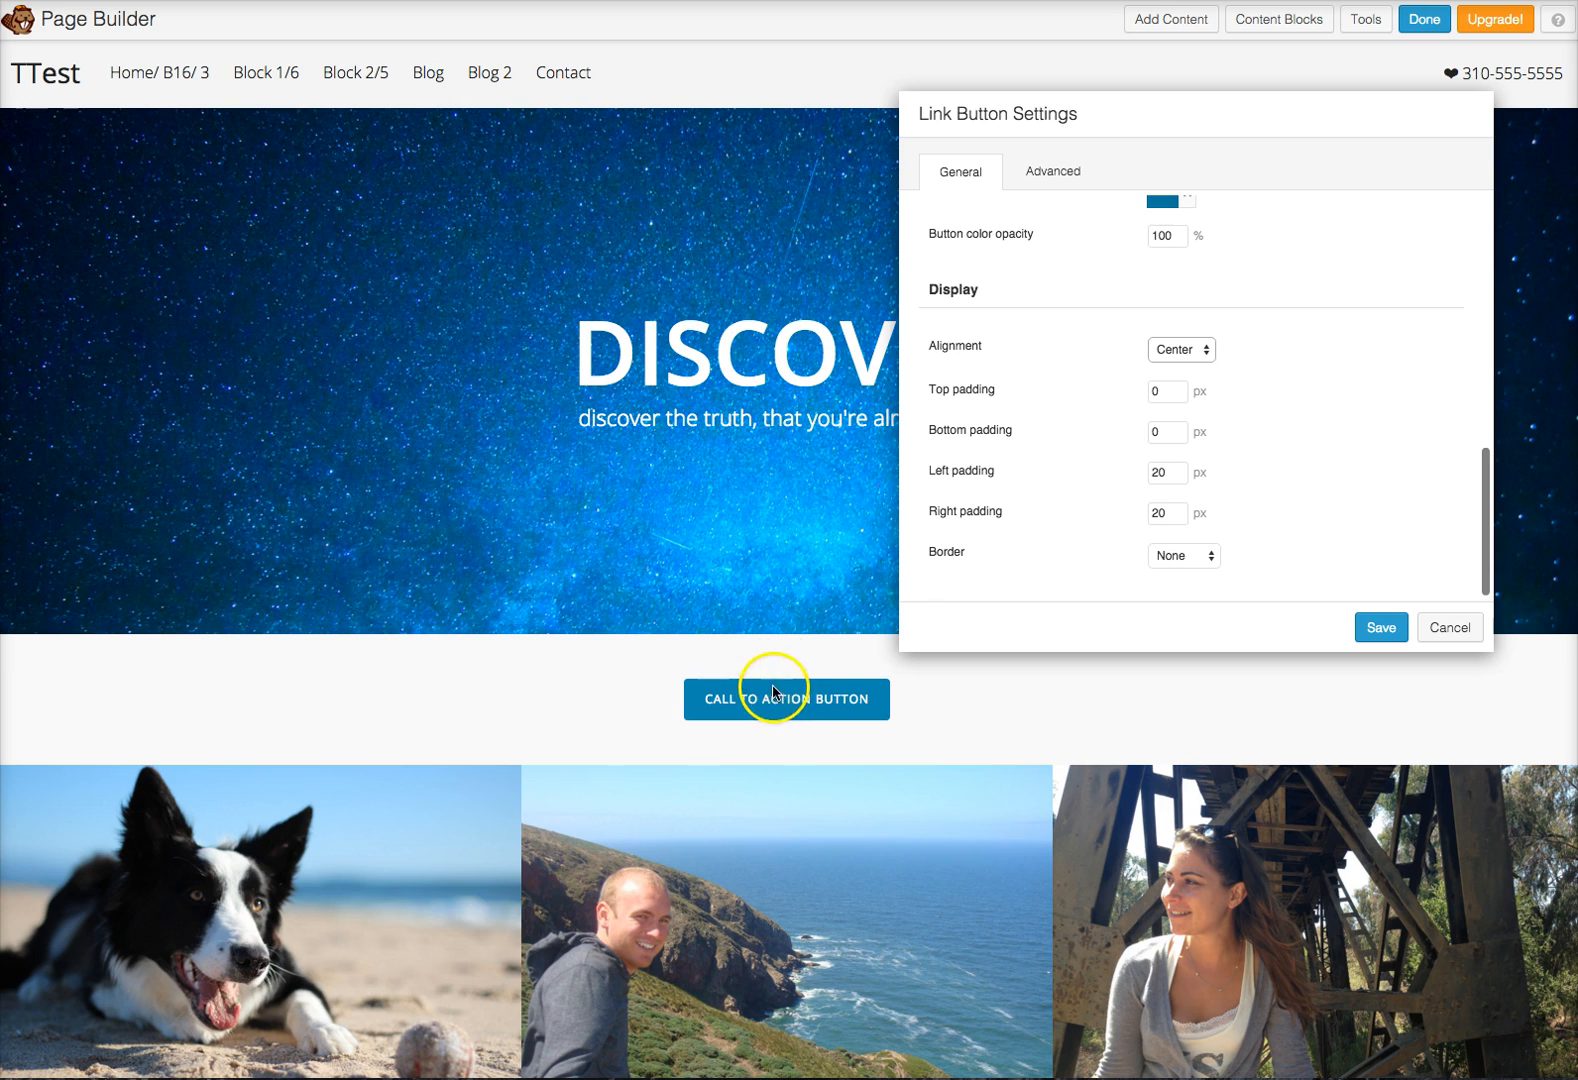
scroll(up, 3)
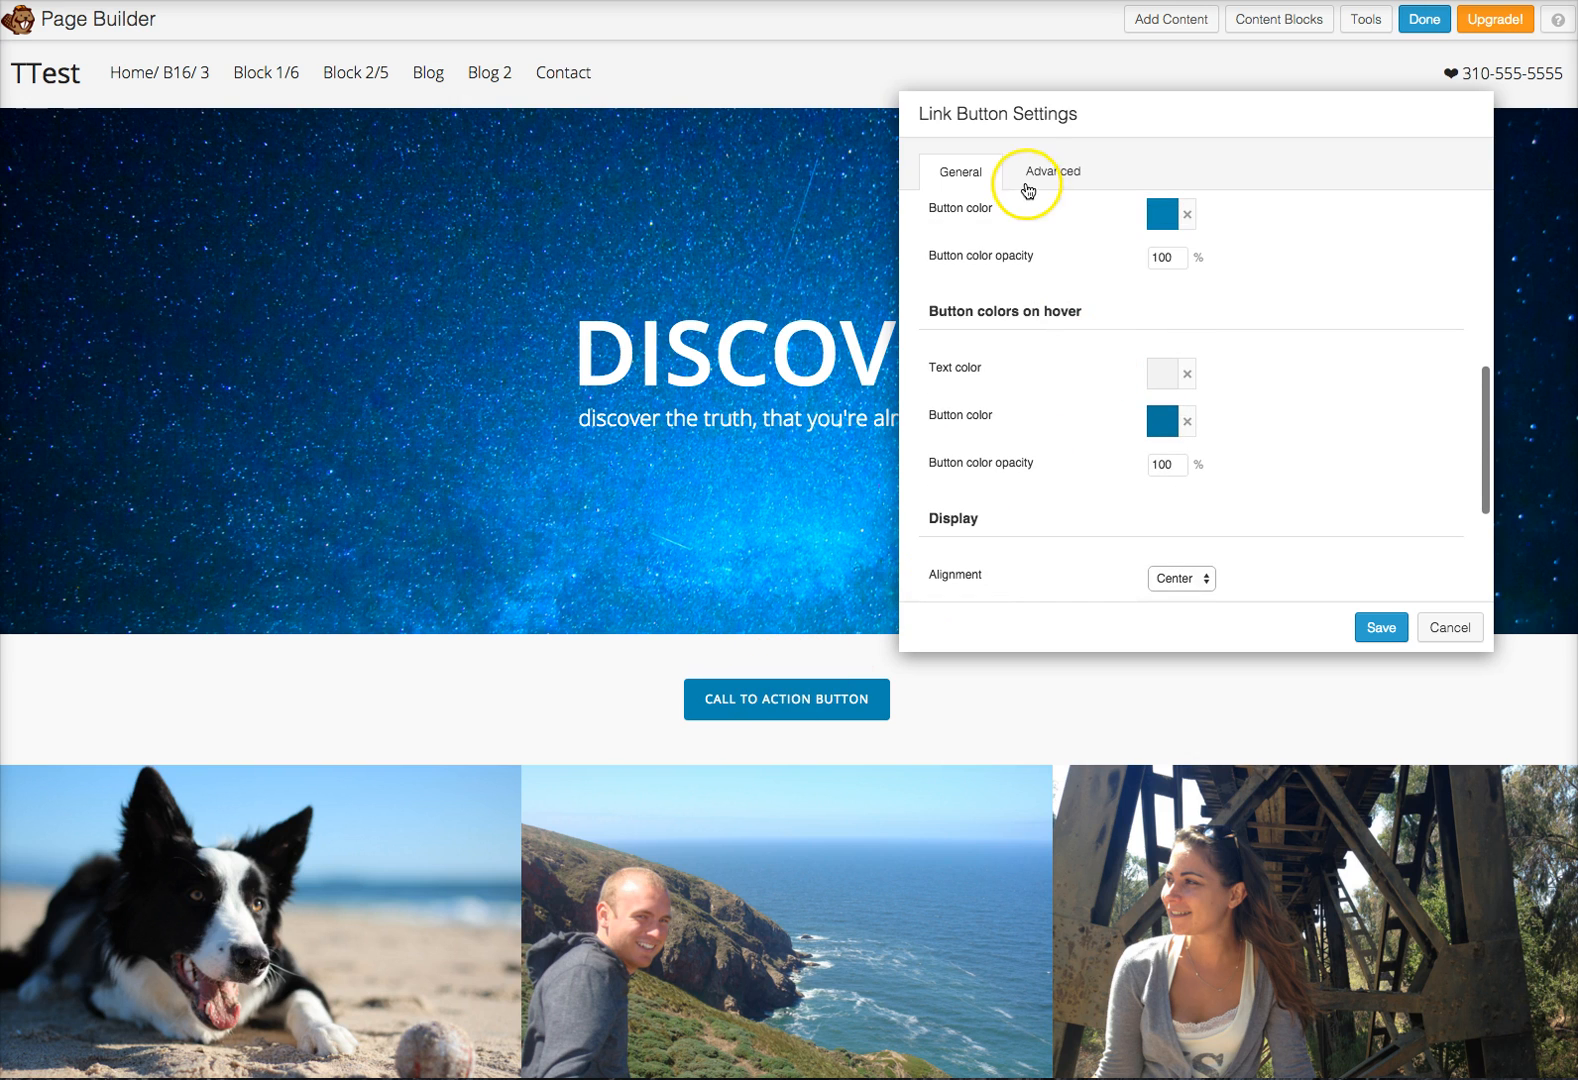
click(959, 171)
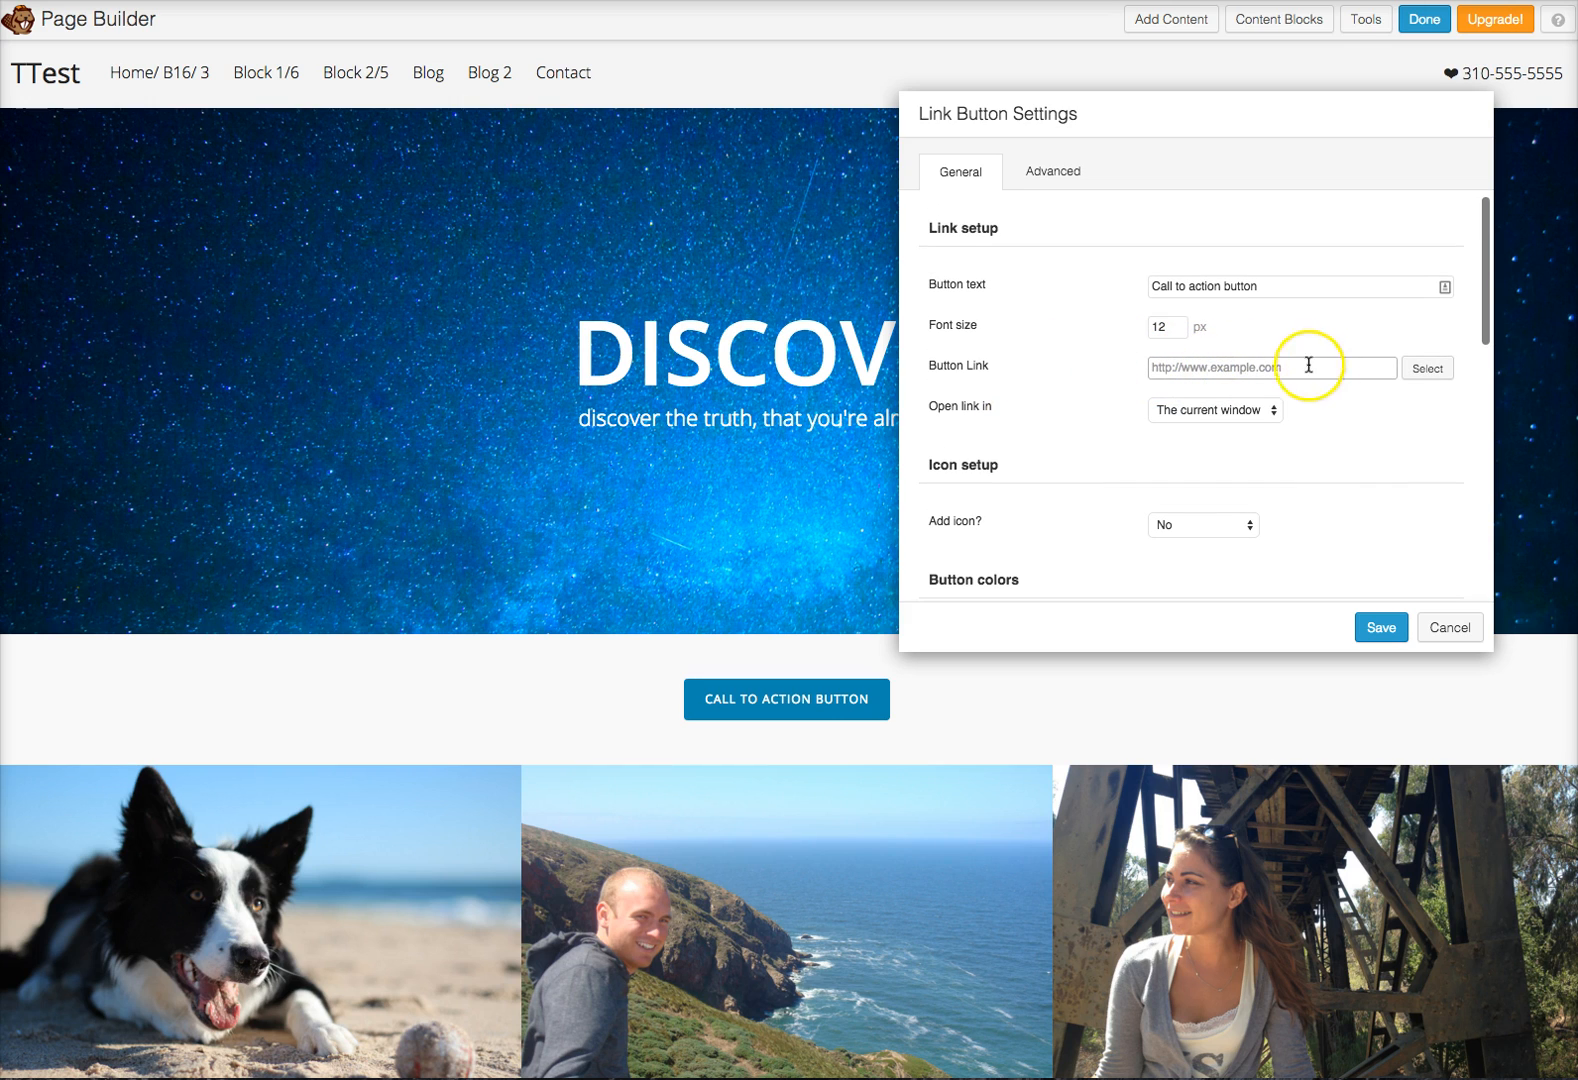
mouse_move(632, 116)
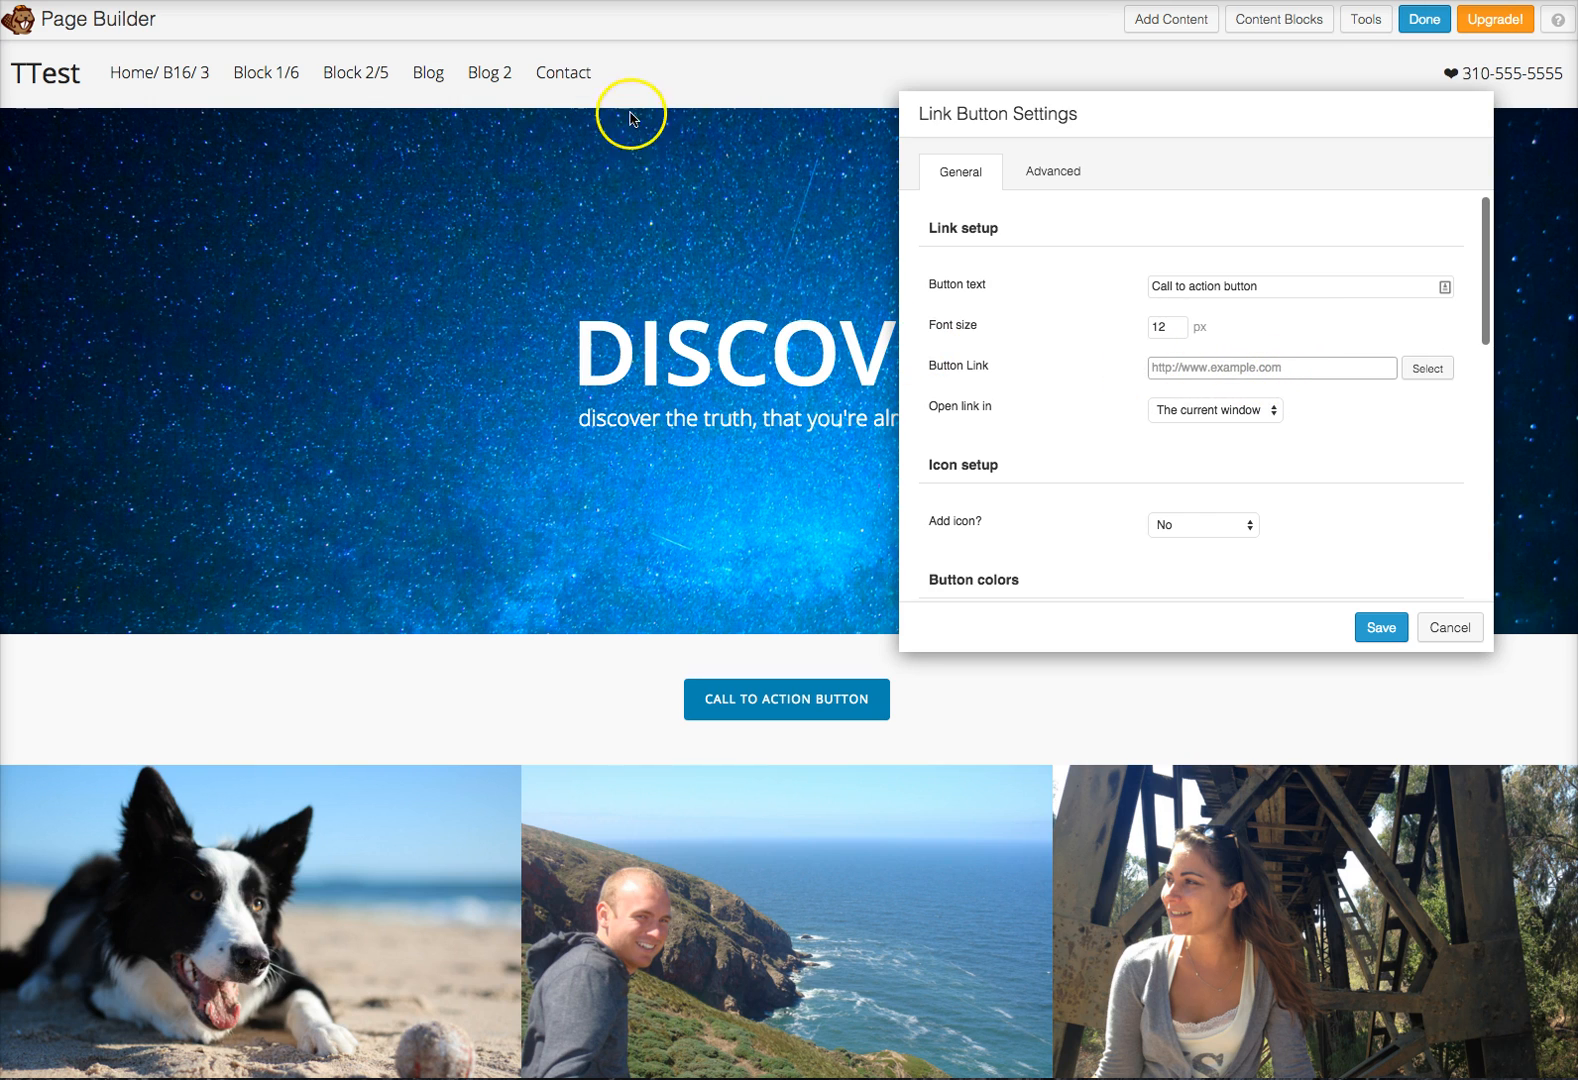
mouse_move(573, 80)
text(http://goog)
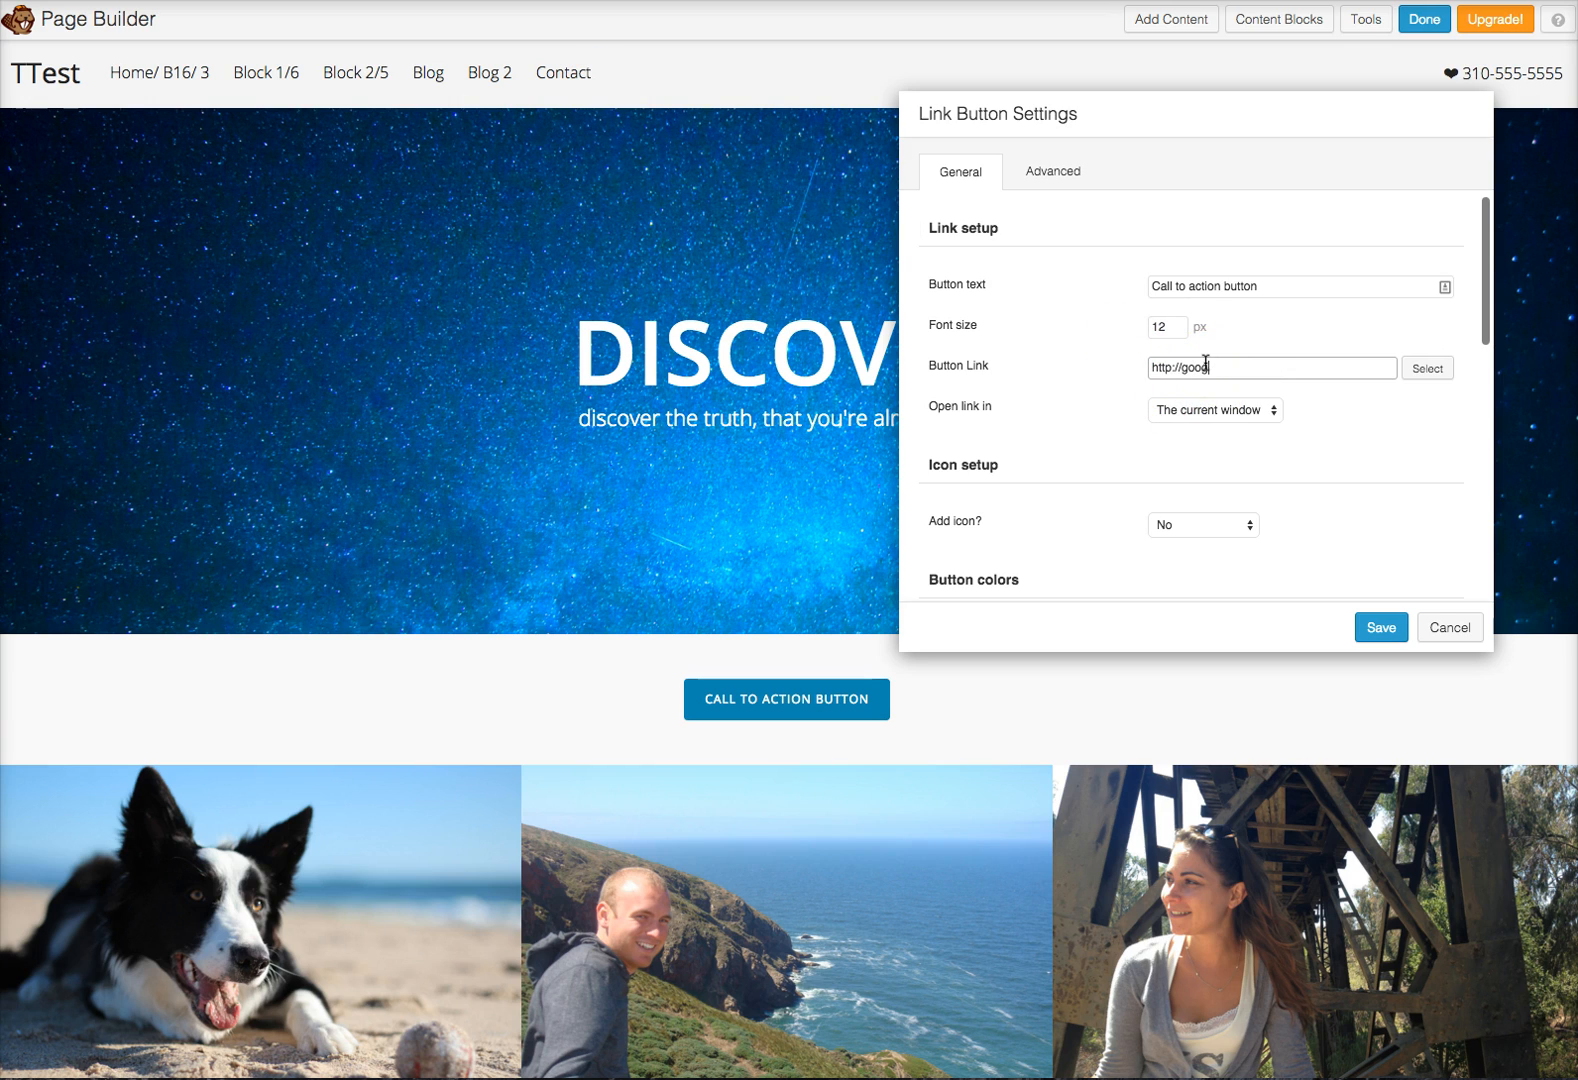
text(le.com)
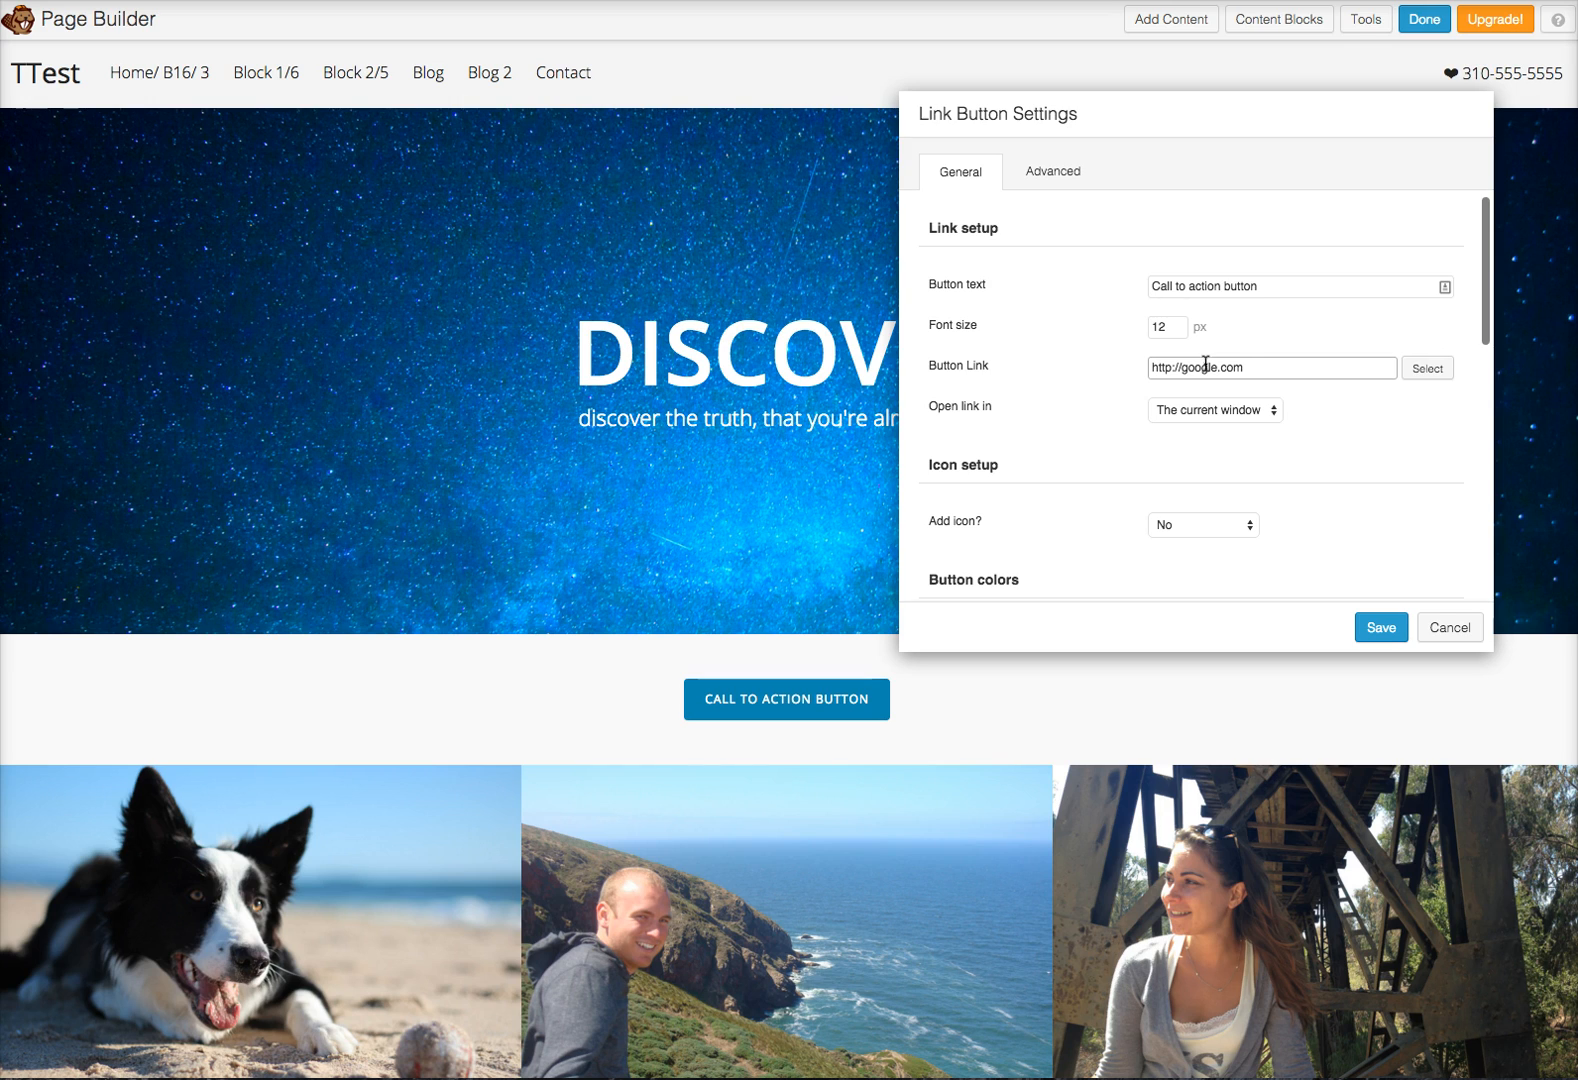
click(1214, 410)
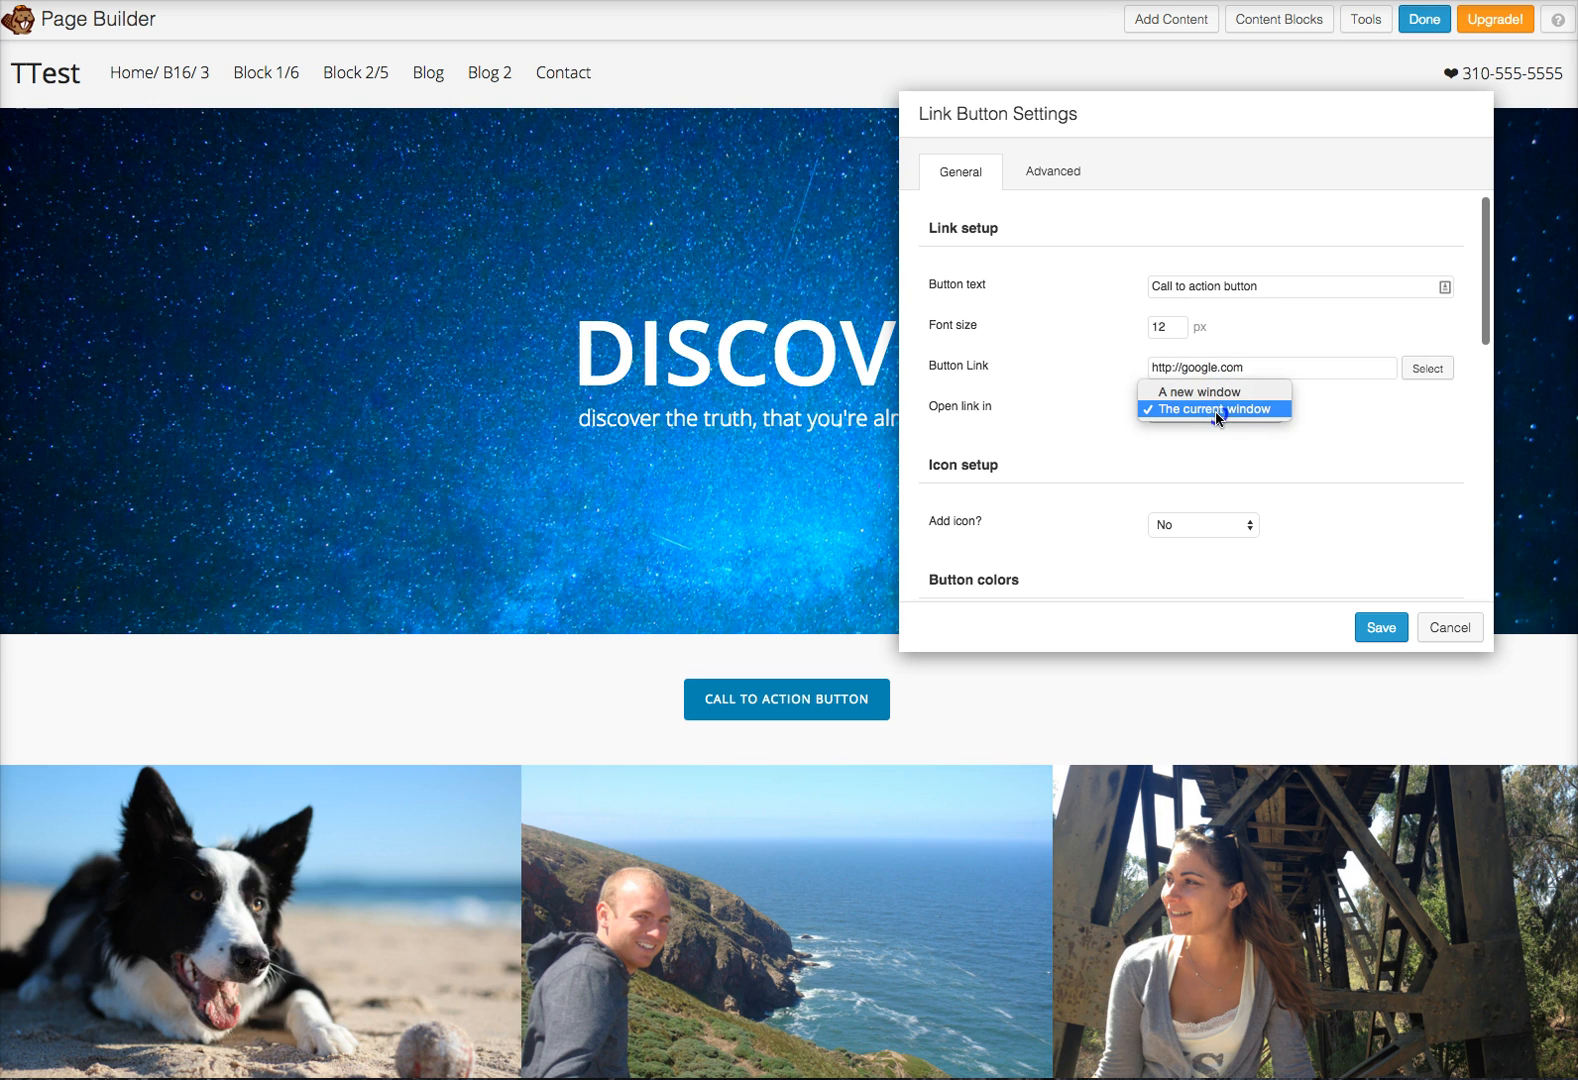
mouse_move(1198, 392)
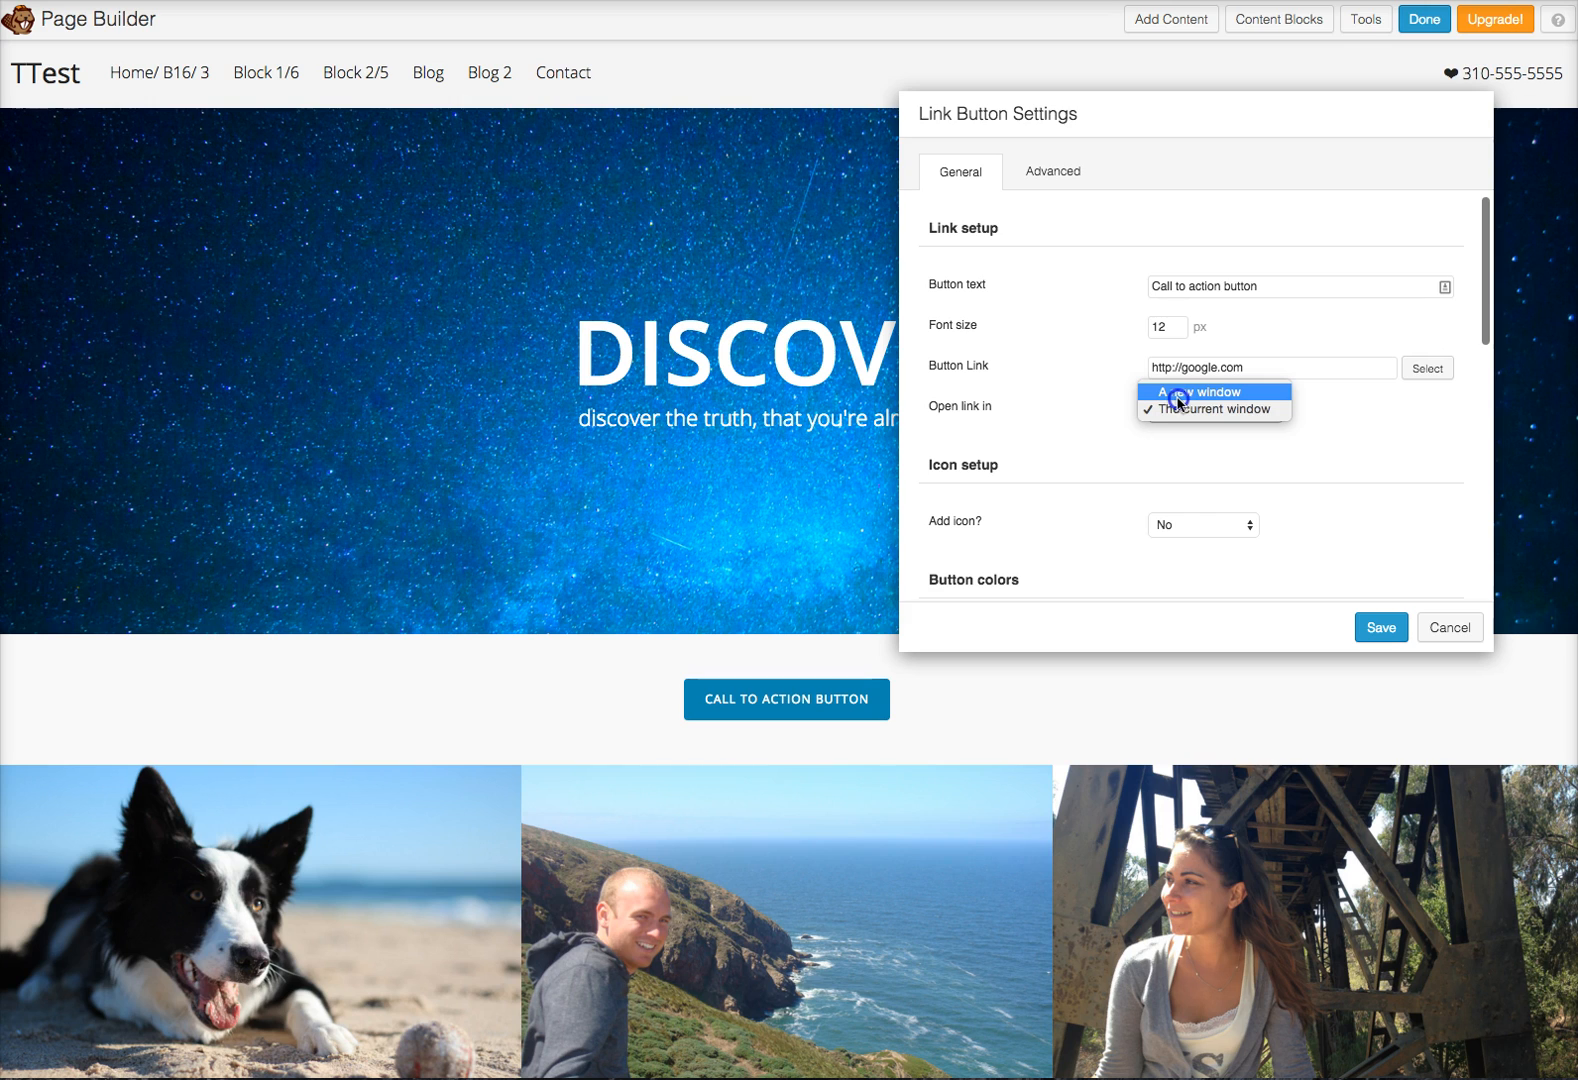
click(1213, 410)
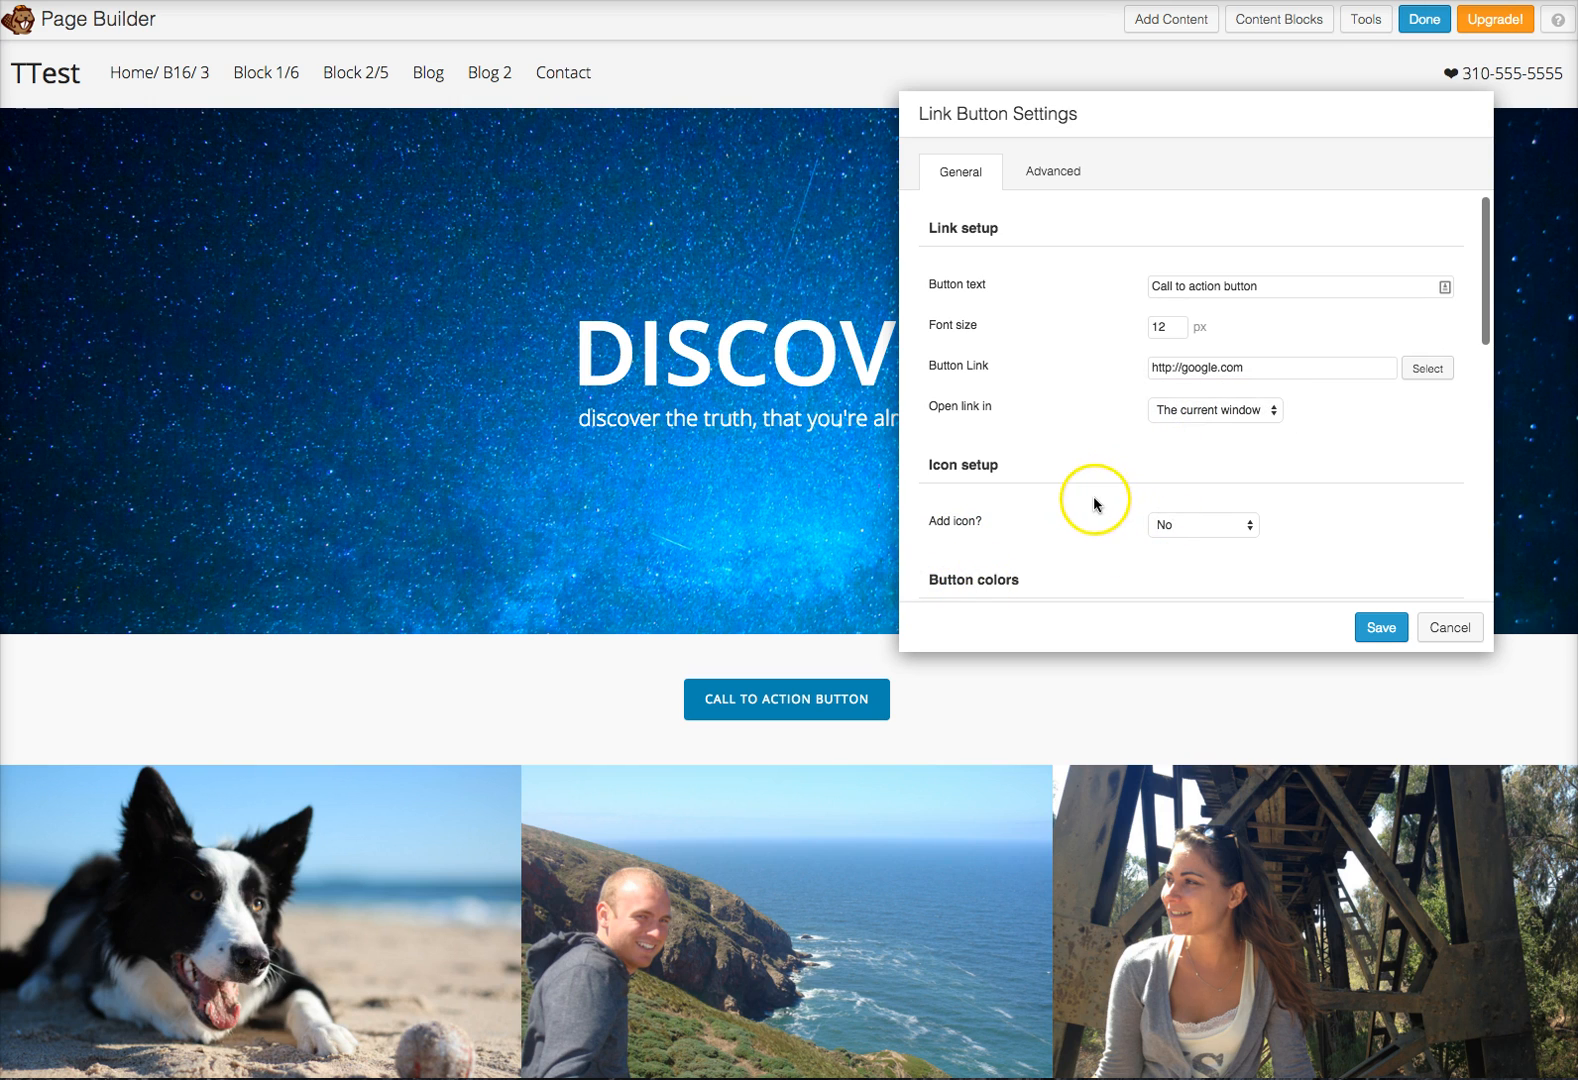
click(1449, 627)
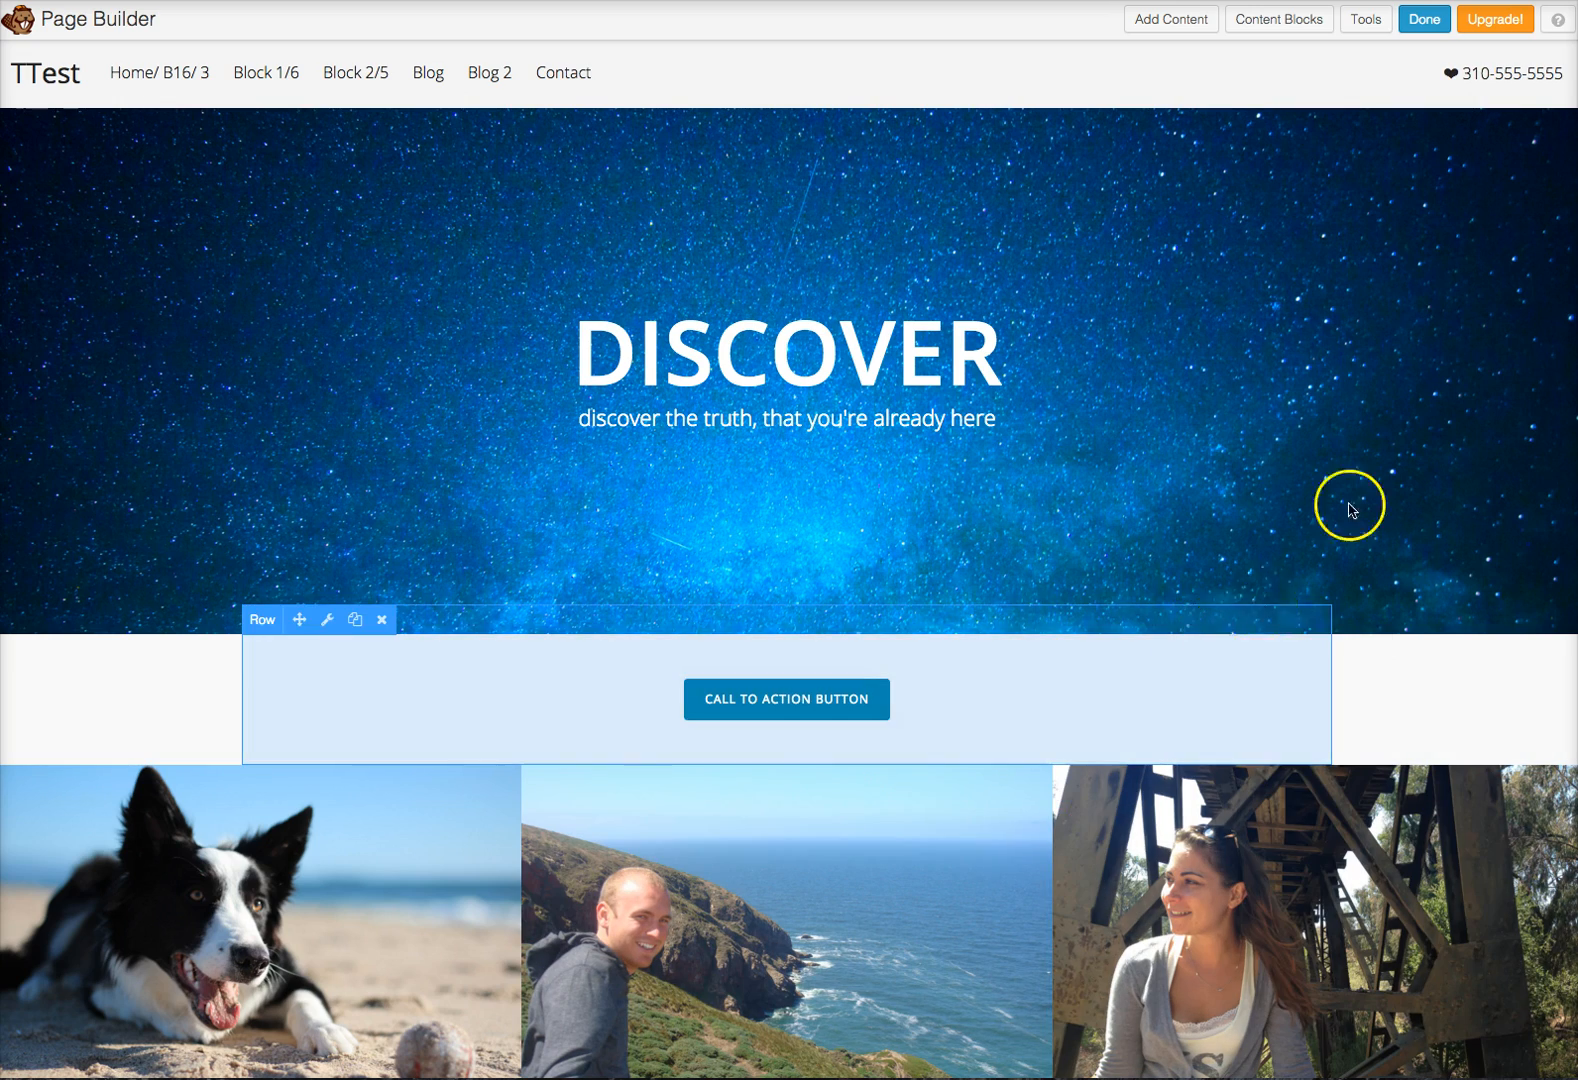
Finish editing with Done and choose Publish Changes.
click(1423, 18)
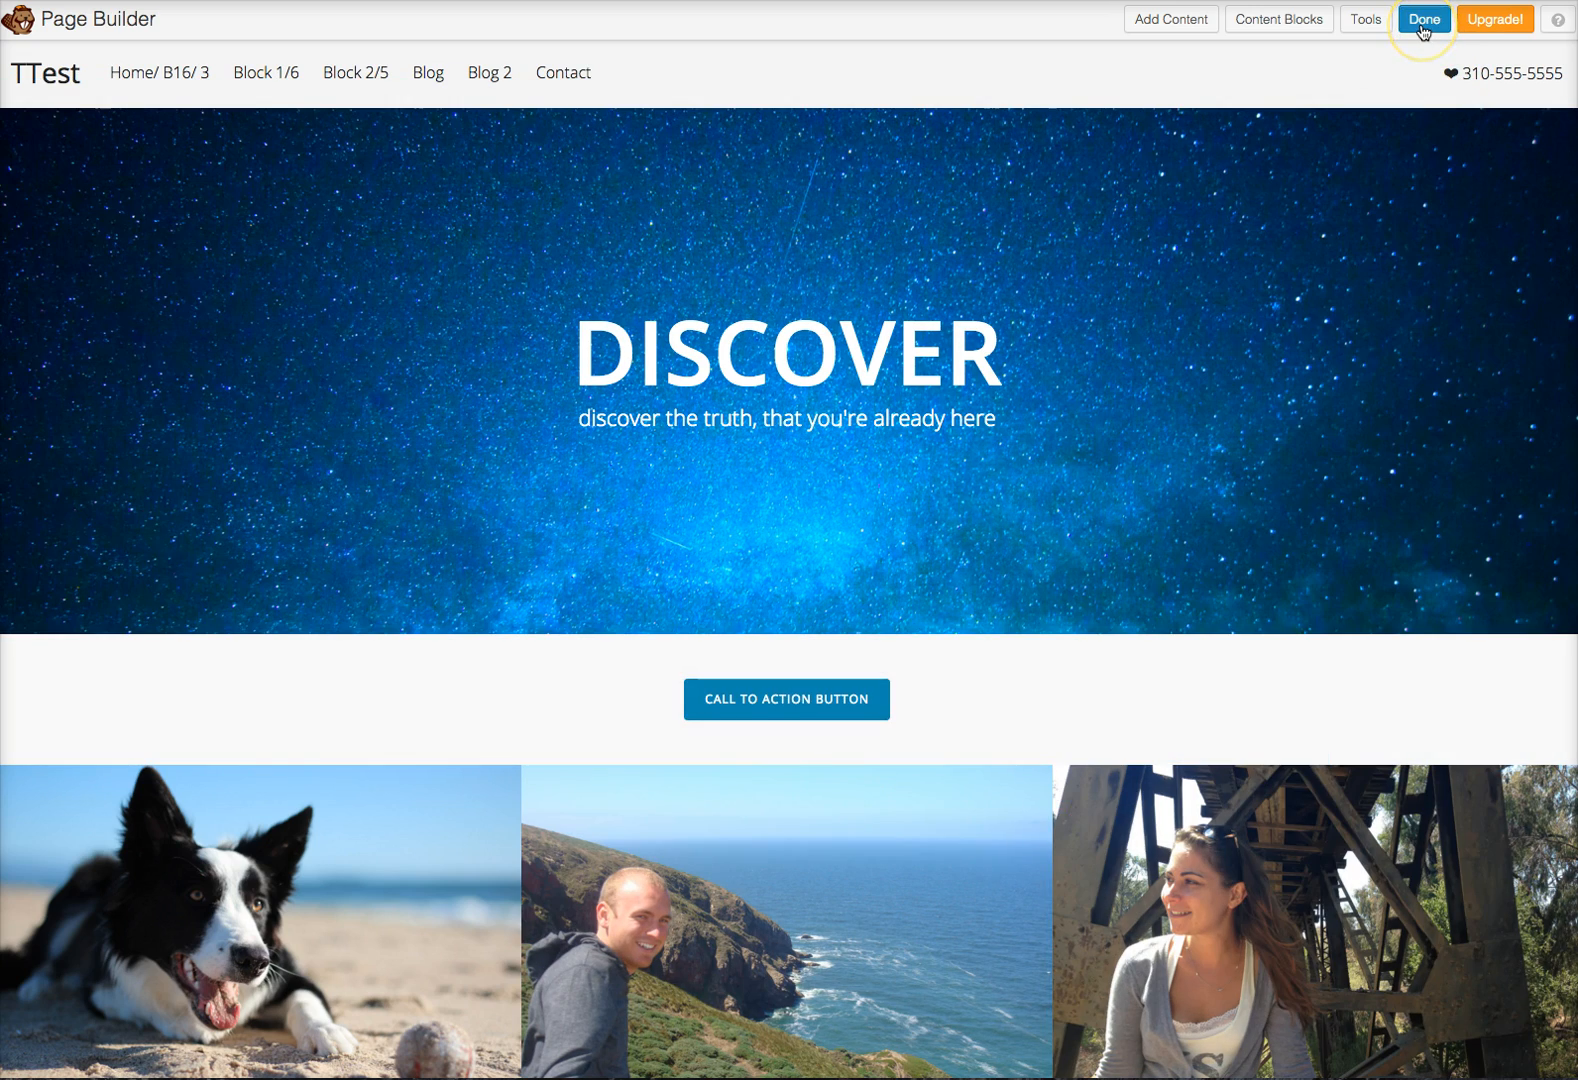
click(1423, 18)
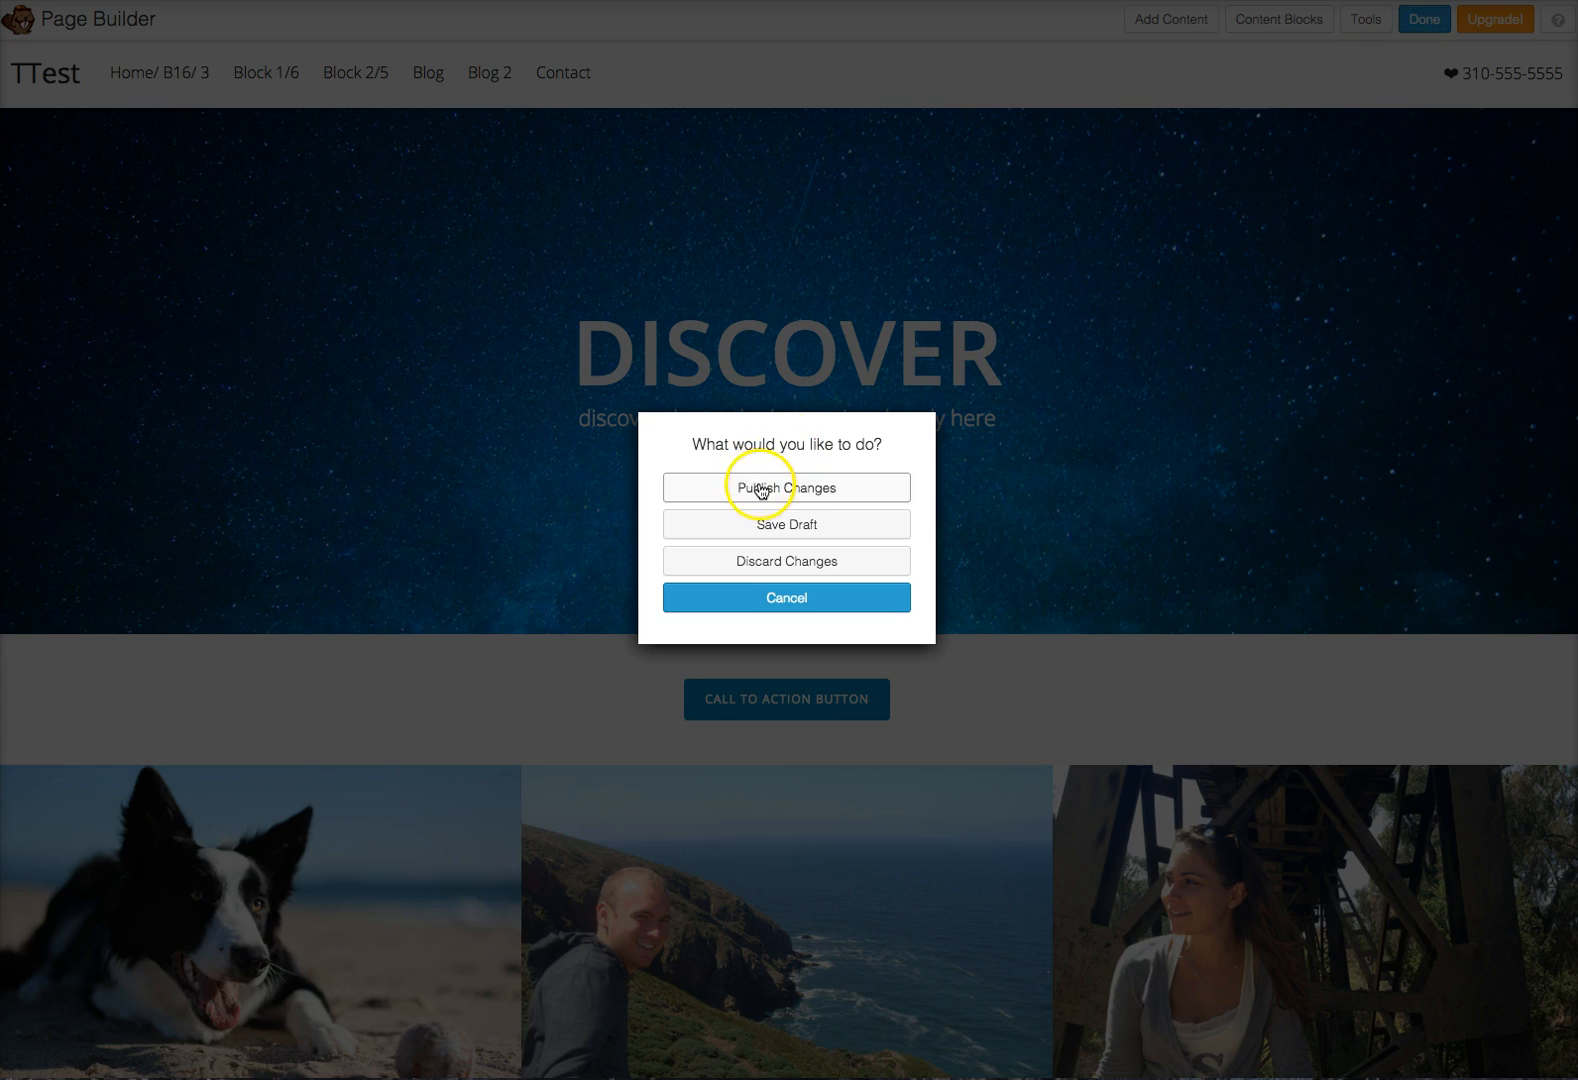
click(786, 487)
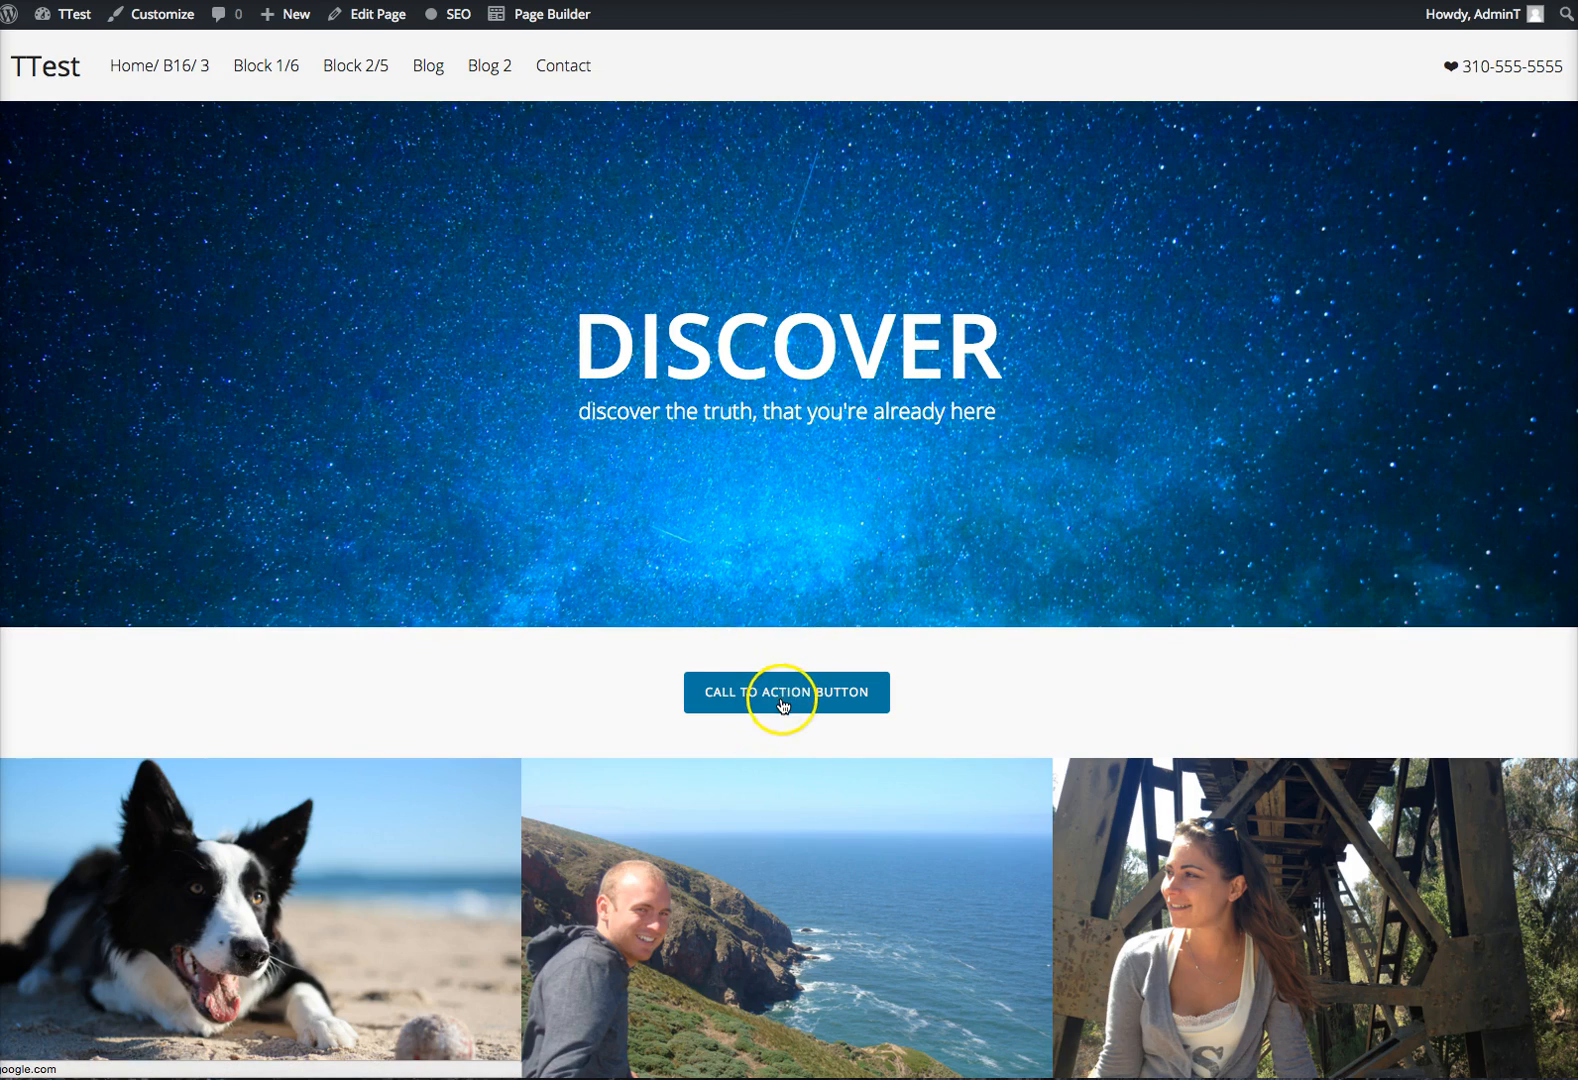
mouse_move(782, 729)
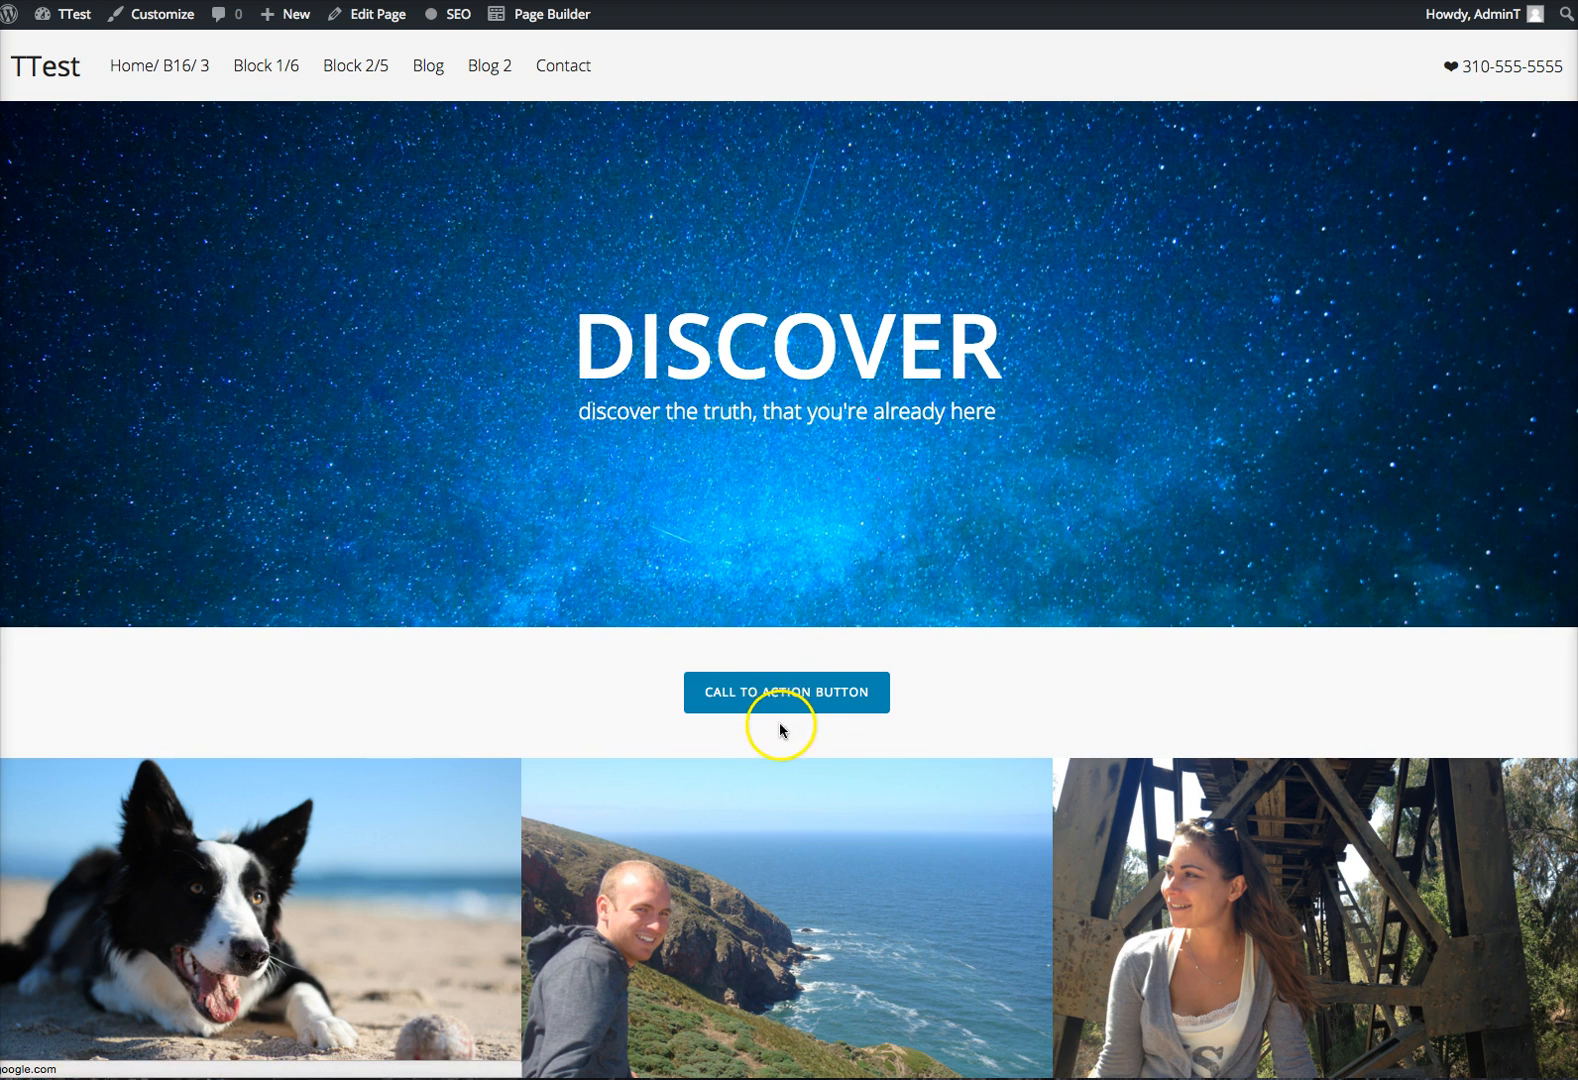
mouse_move(791, 713)
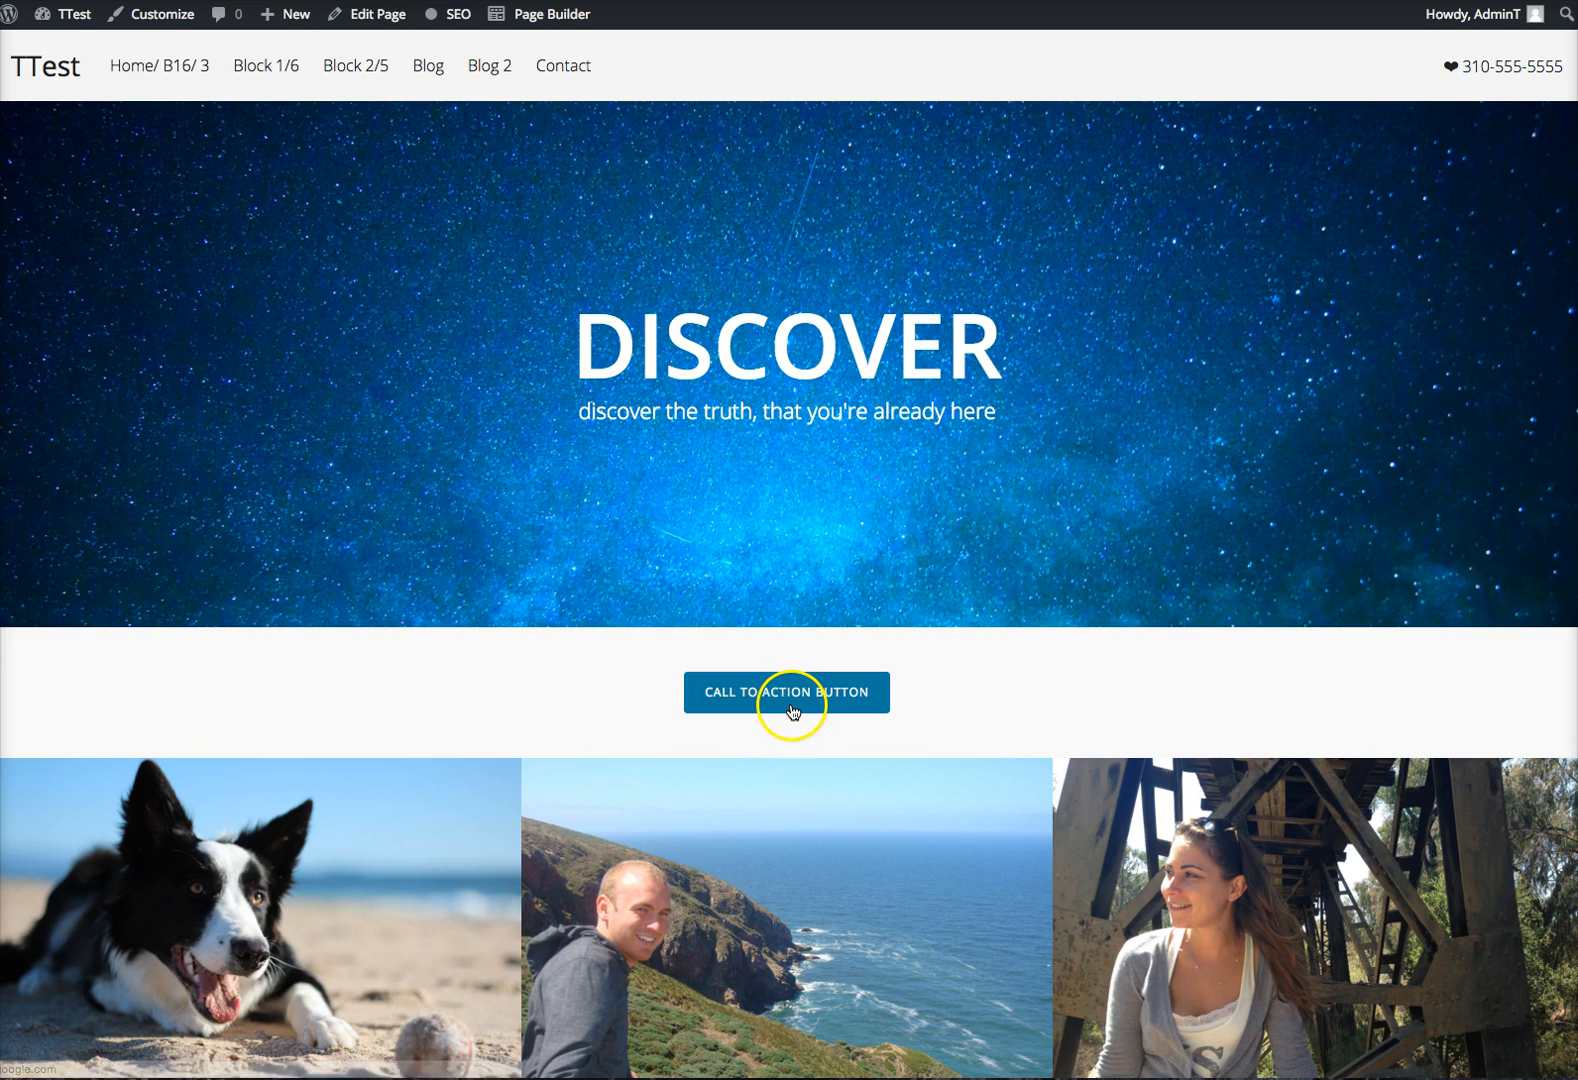
Reopen the TTest page in the Beaver Builder editor.
click(786, 692)
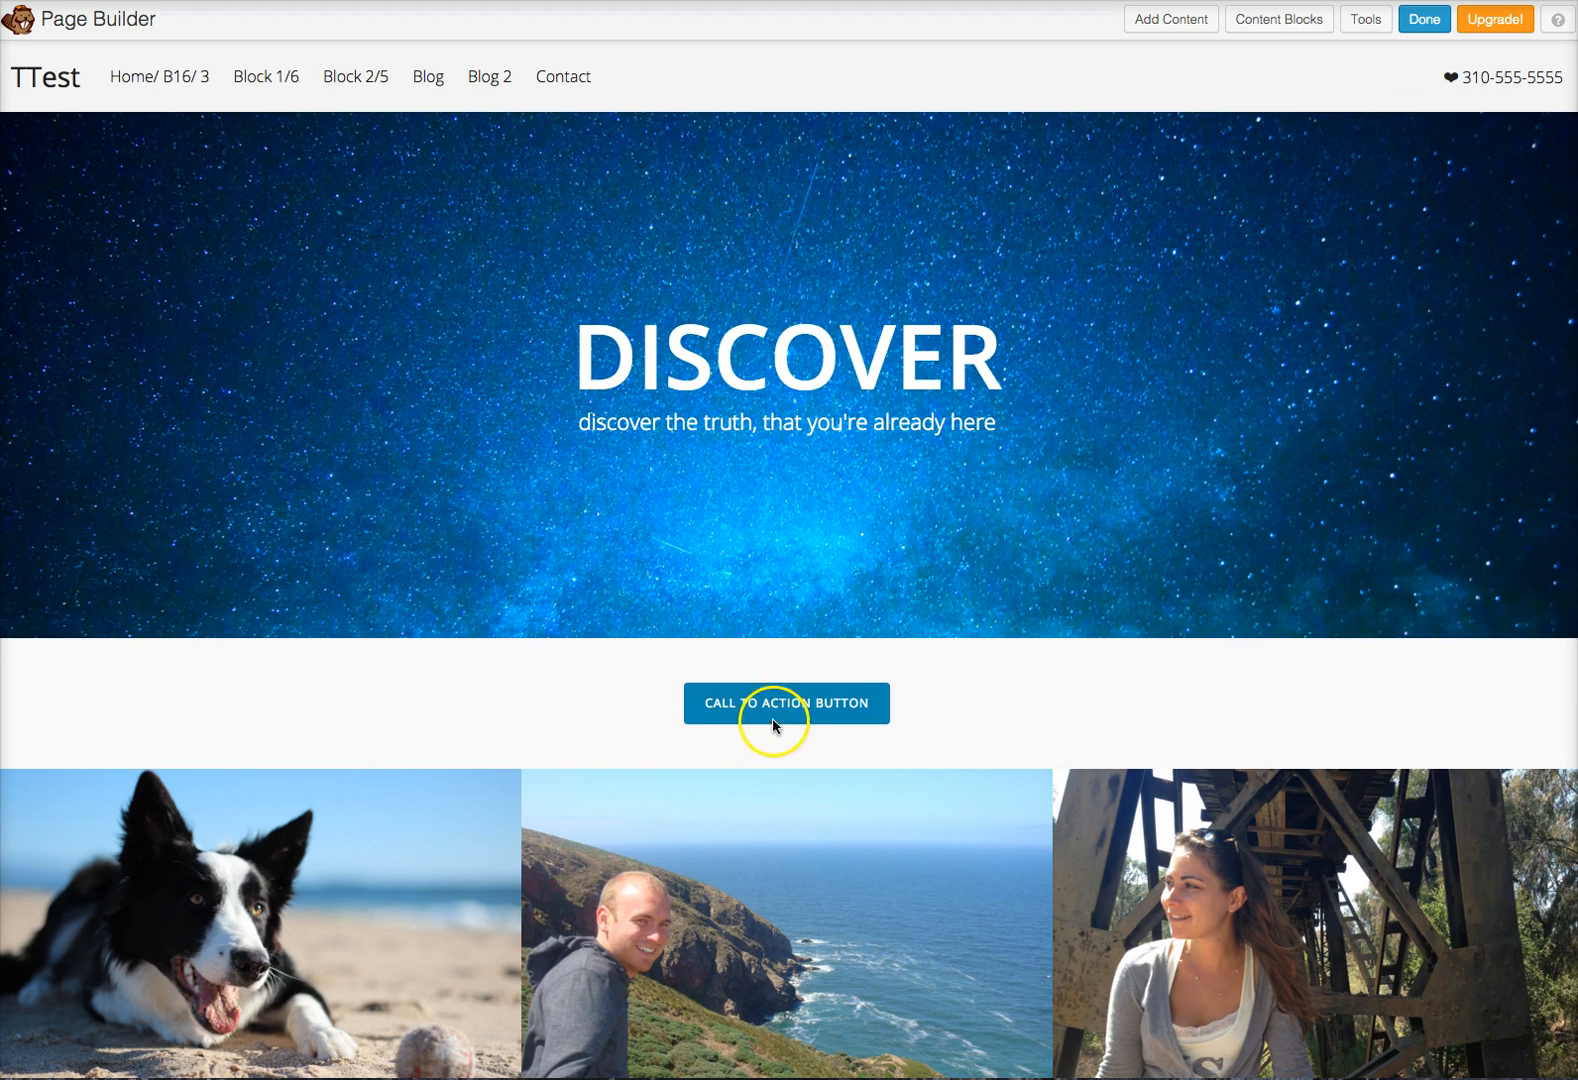
mouse_move(631, 463)
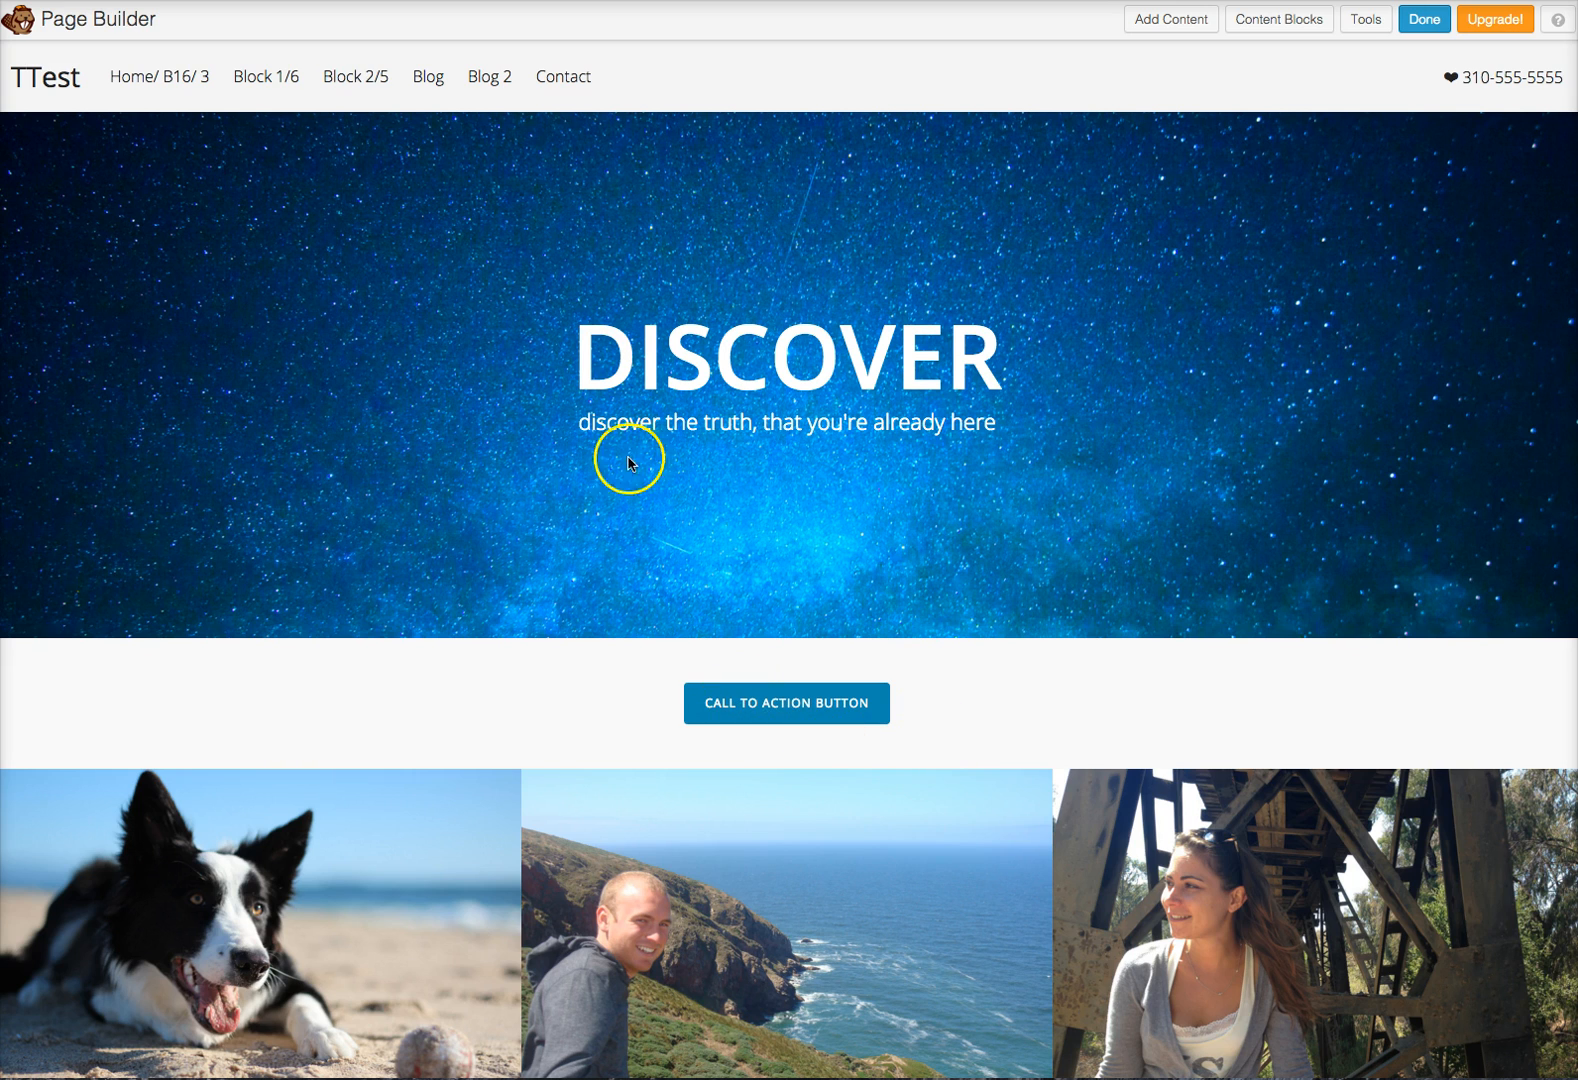
mouse_move(952, 754)
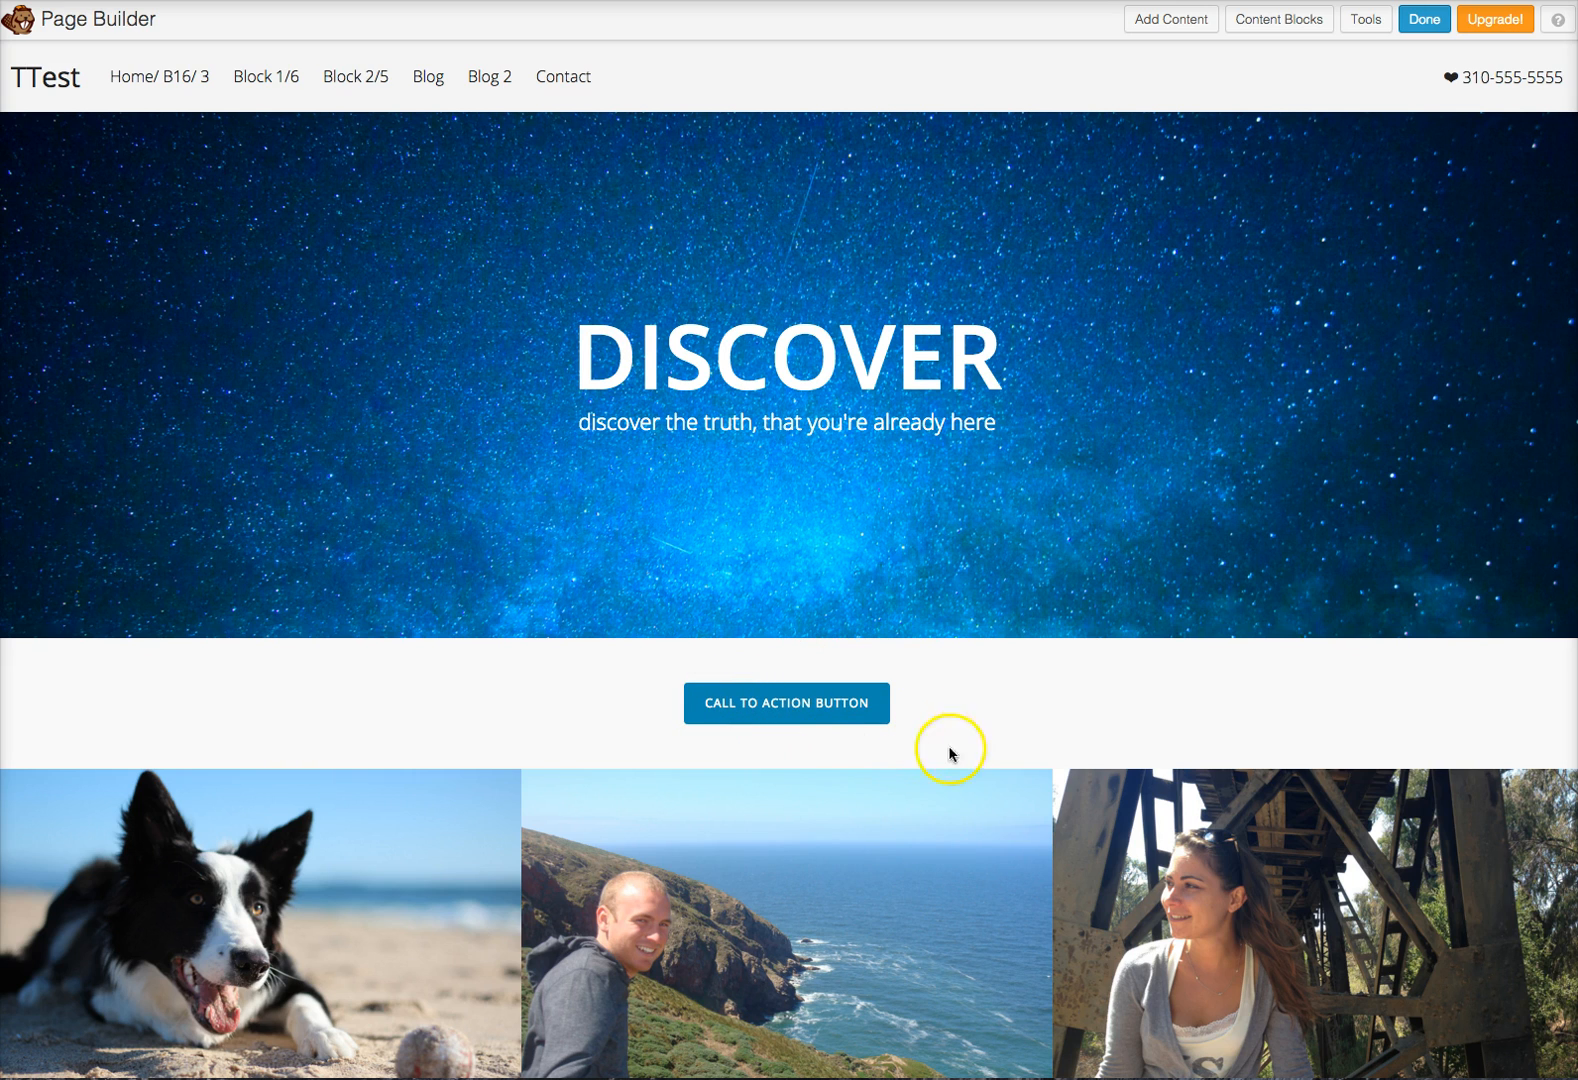
mouse_move(854, 697)
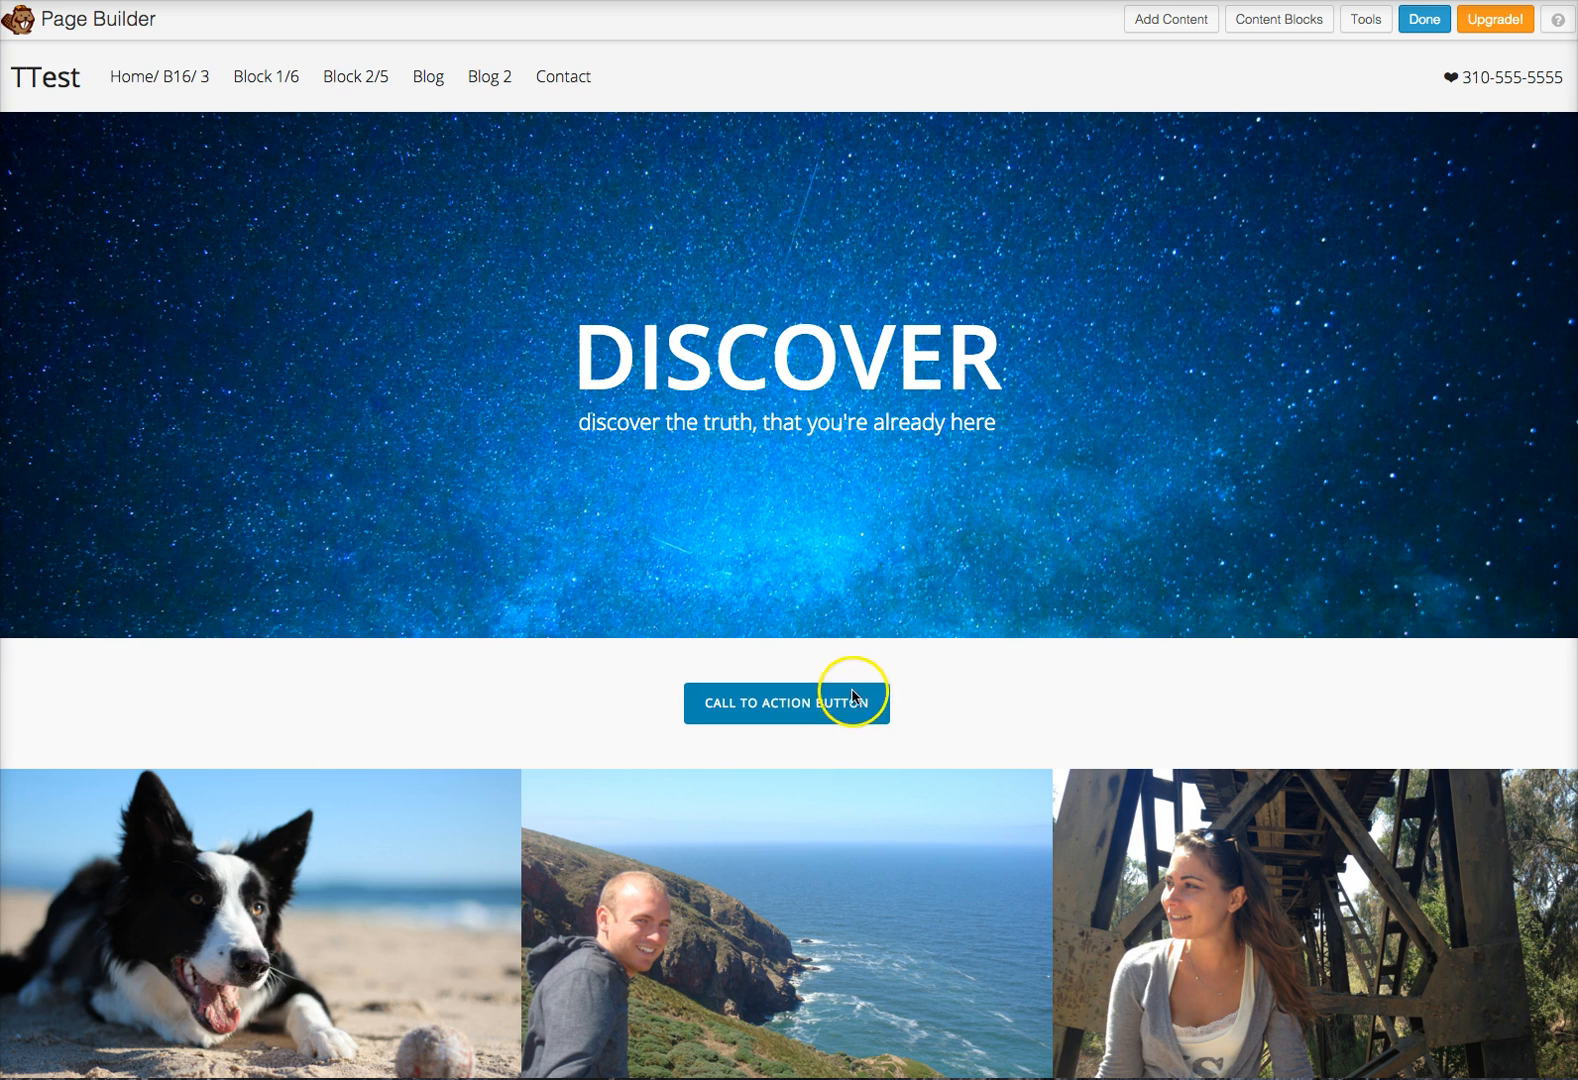
mouse_move(446, 728)
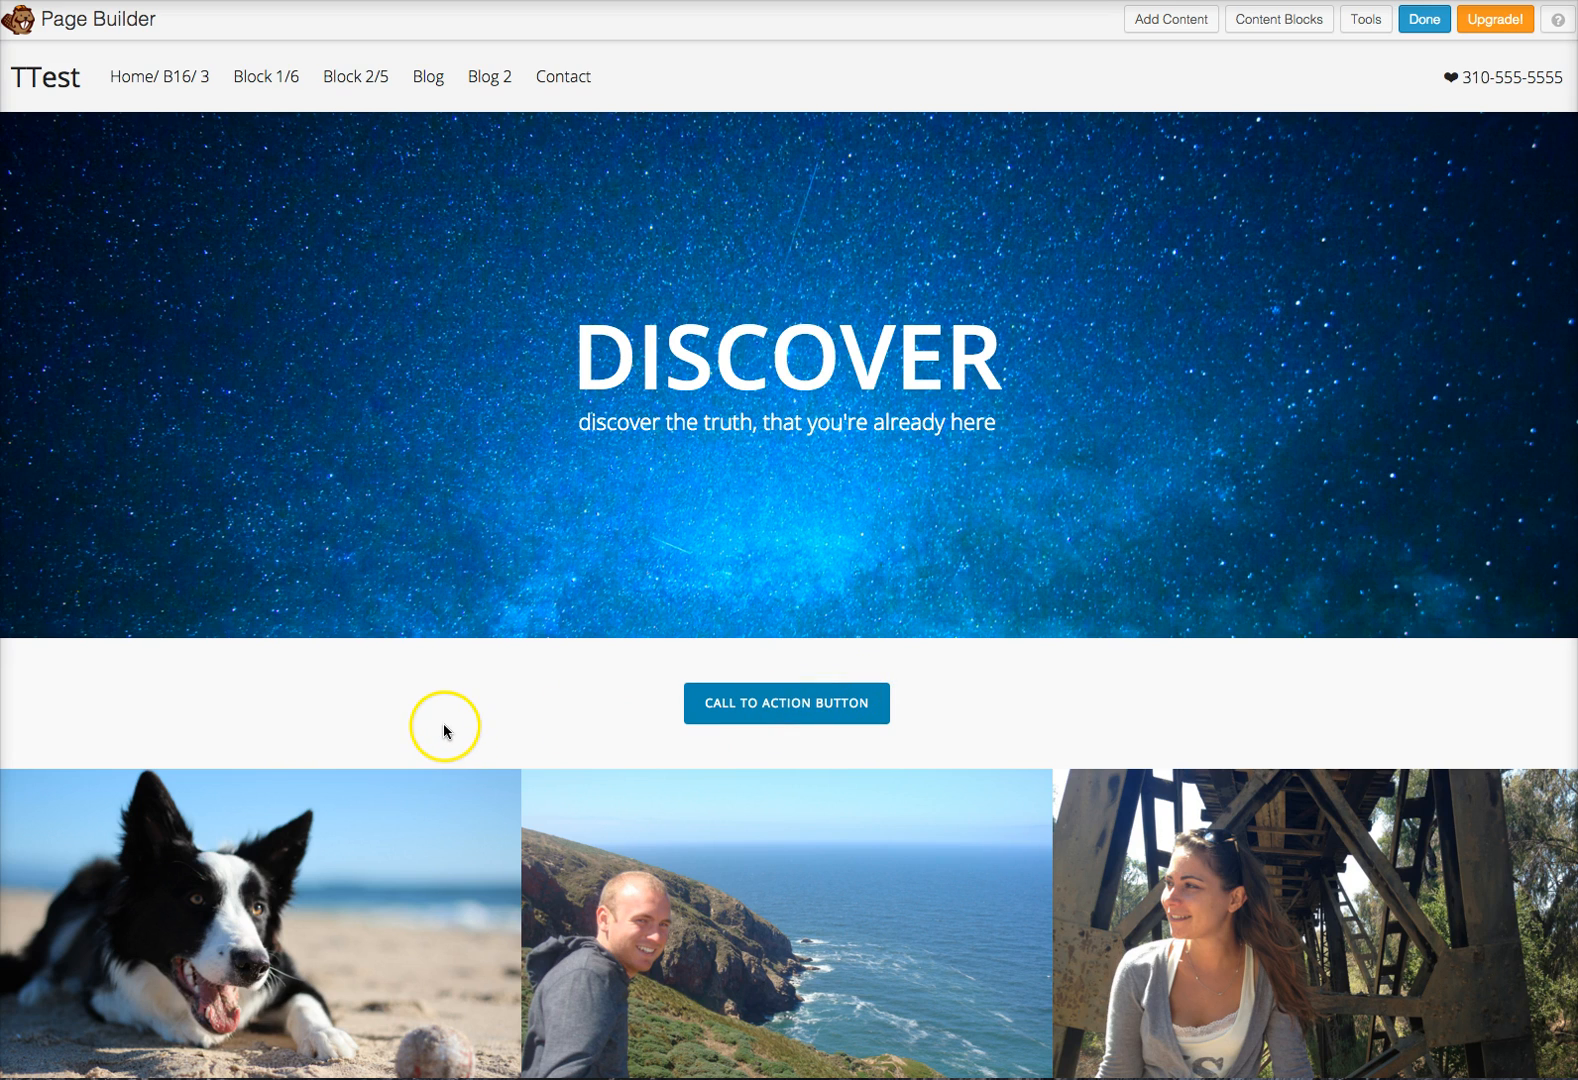